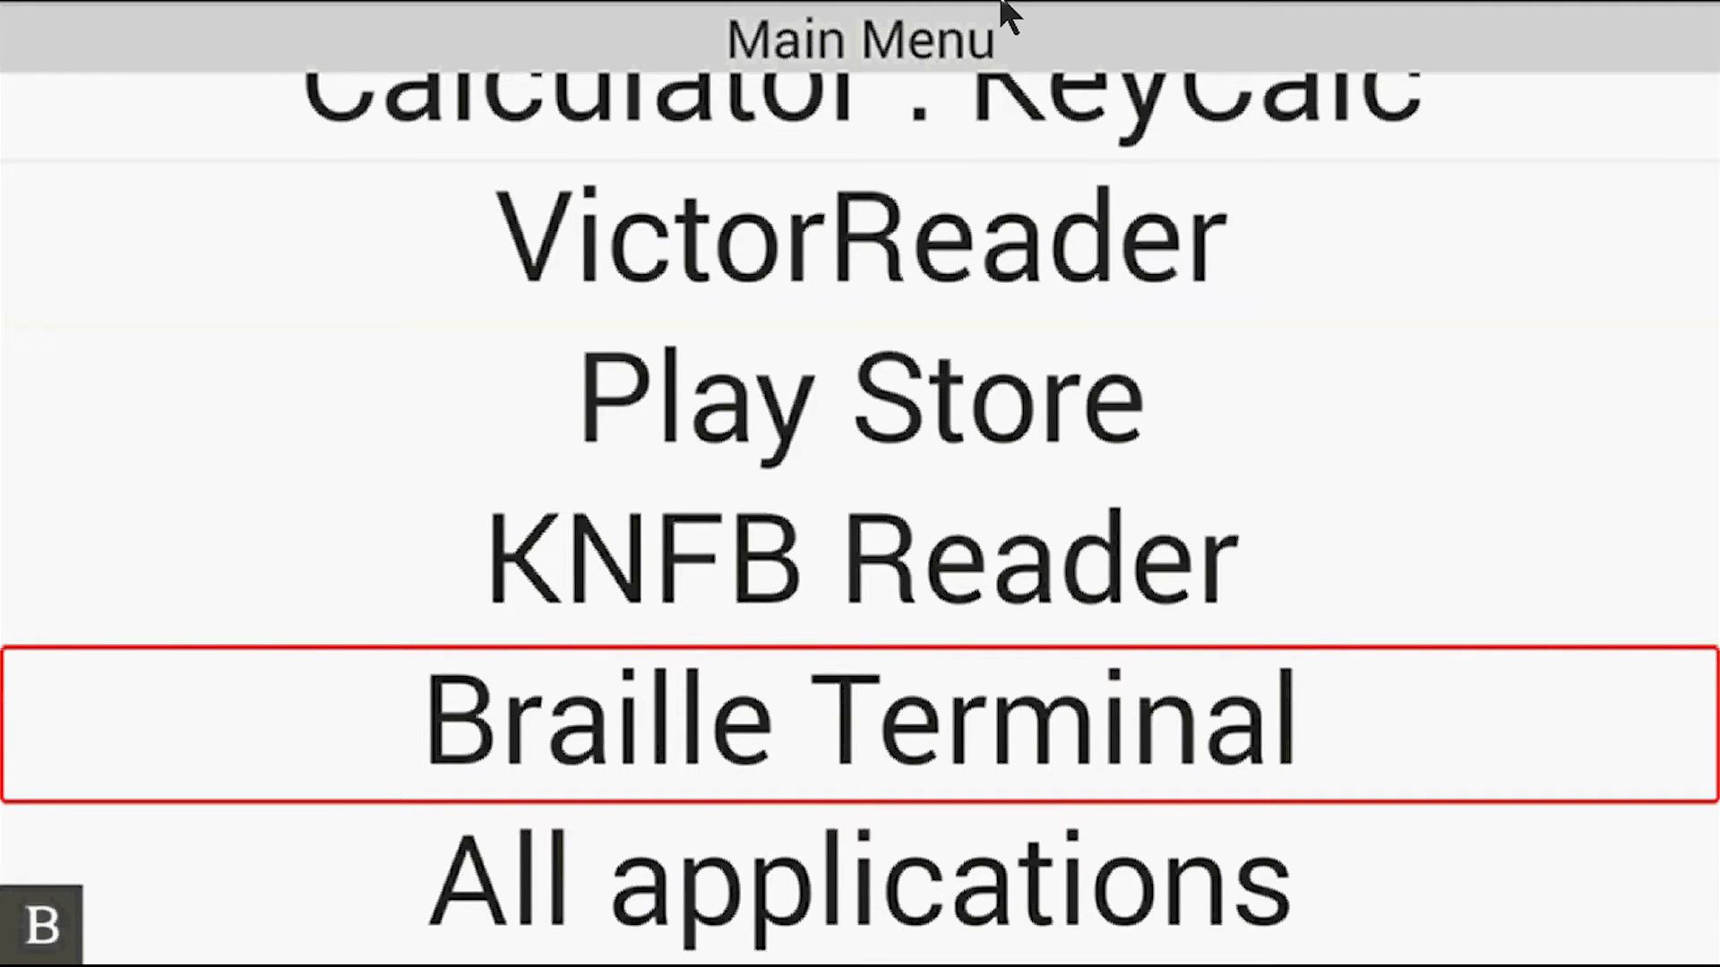
- Launch KeySoft's Braille Terminal and connect it to the iPhone over Bluetooth
click(860, 719)
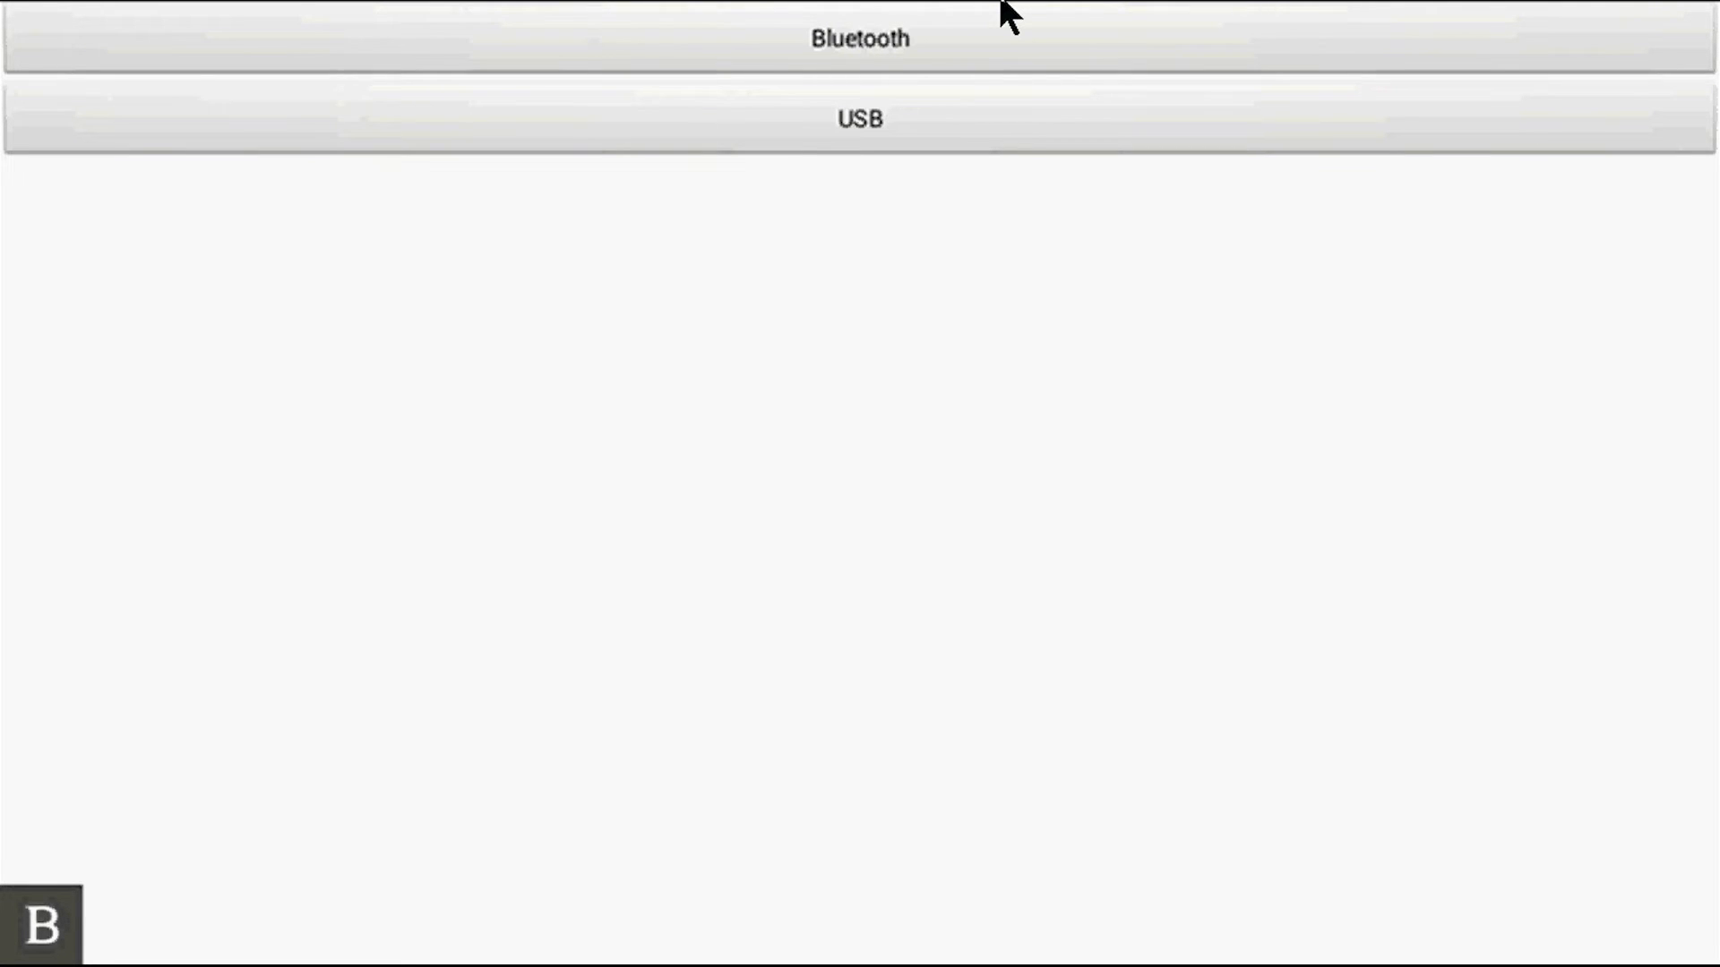
click(860, 39)
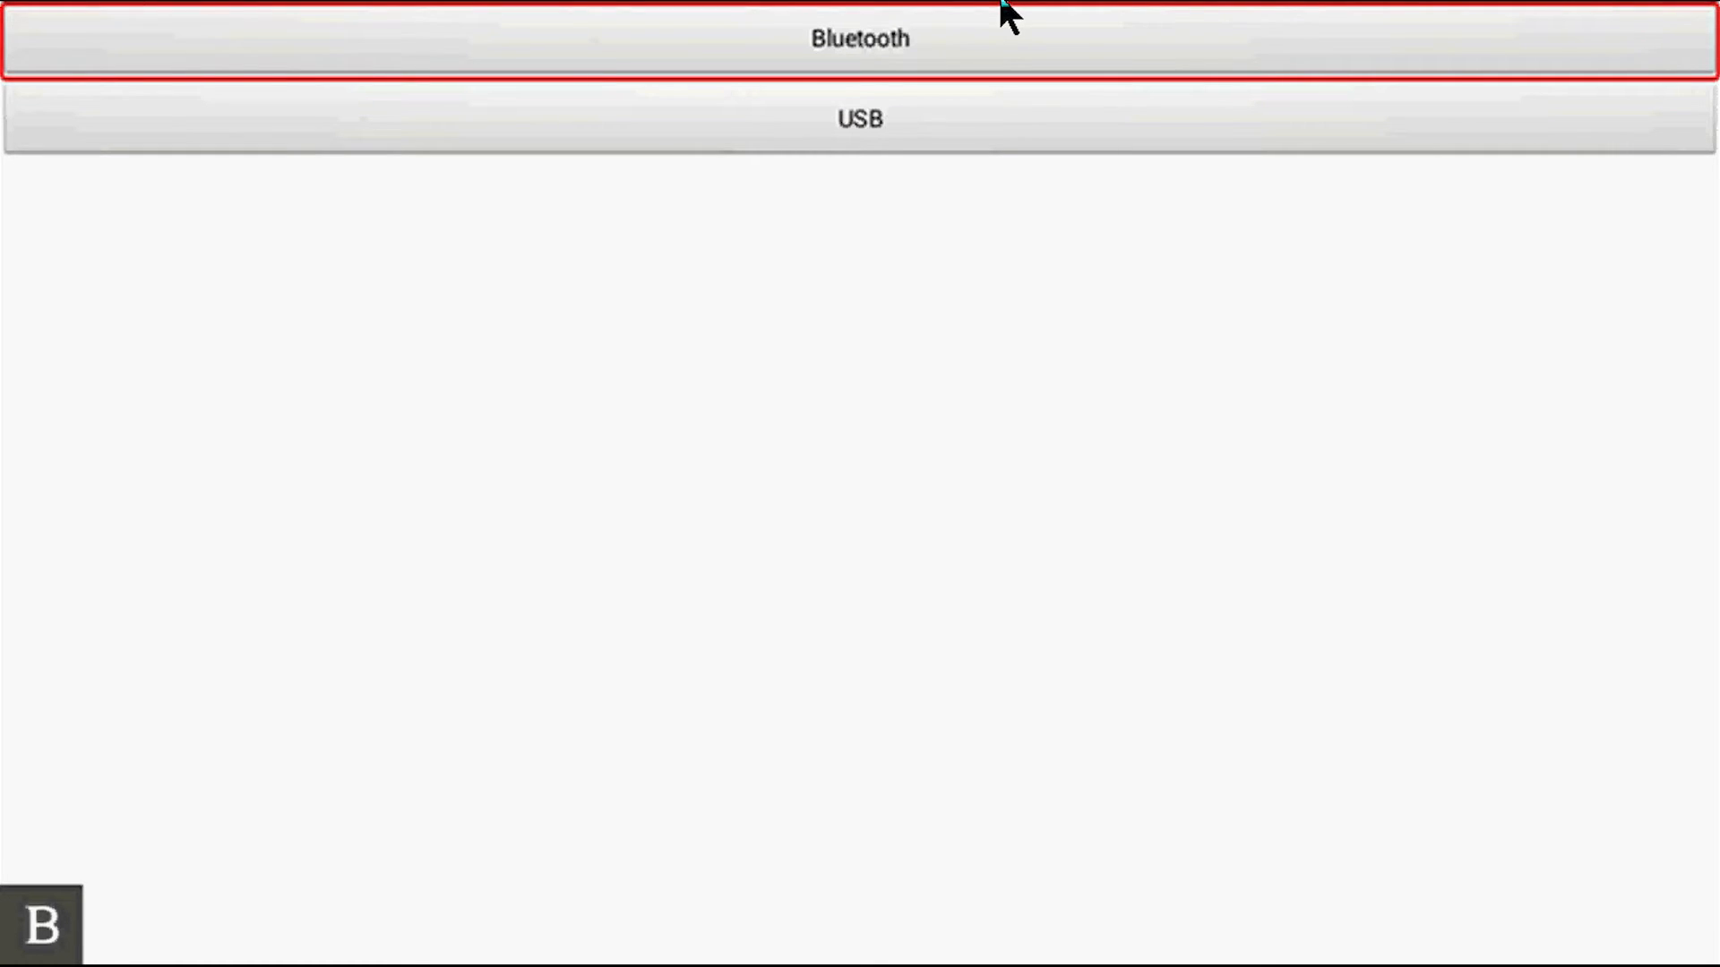
click(860, 38)
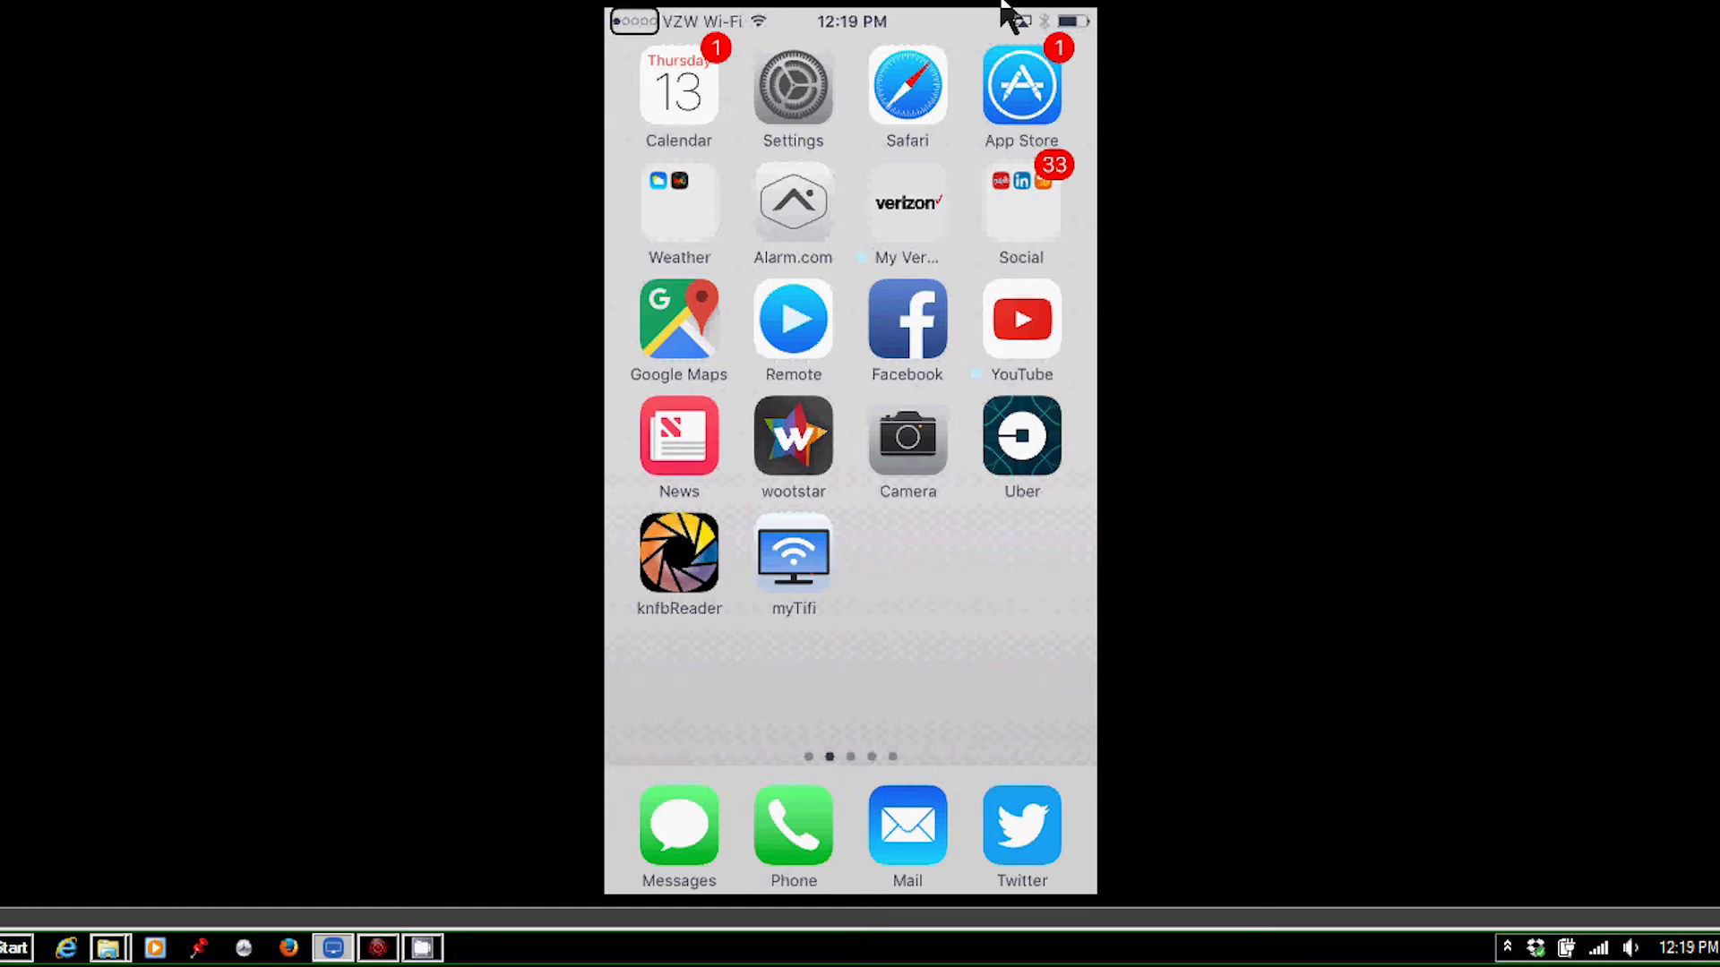
- Launch the Settings app and scroll past Do Not Disturb into General
click(792, 90)
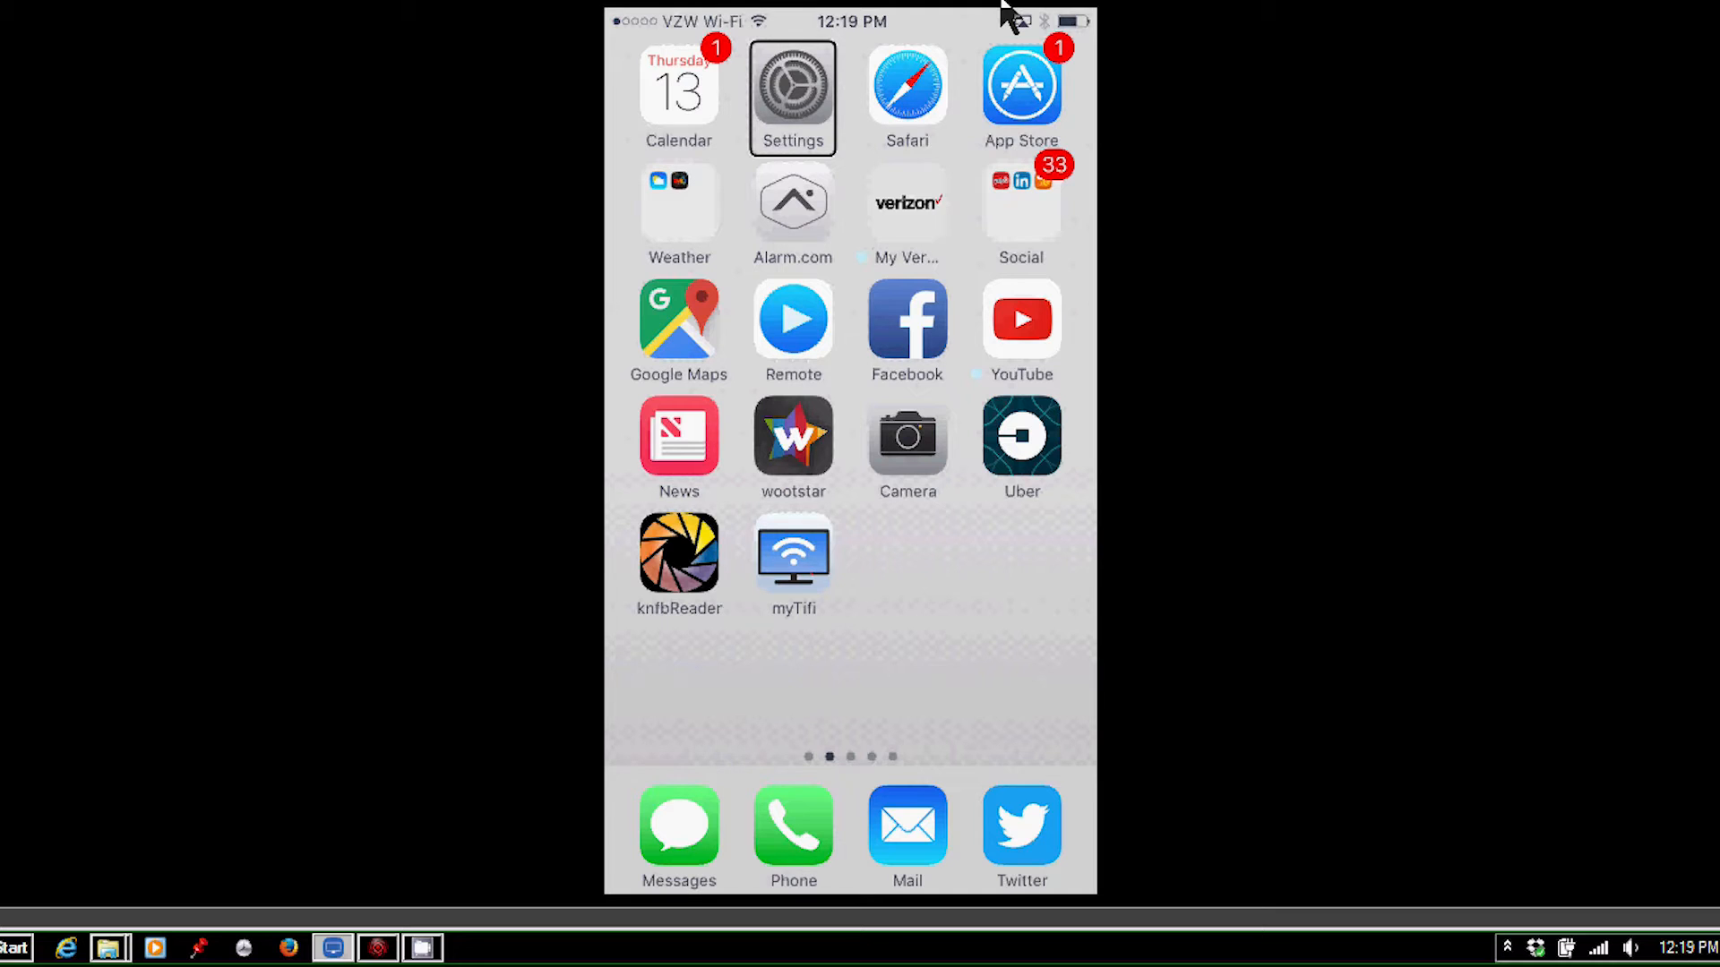
click(792, 97)
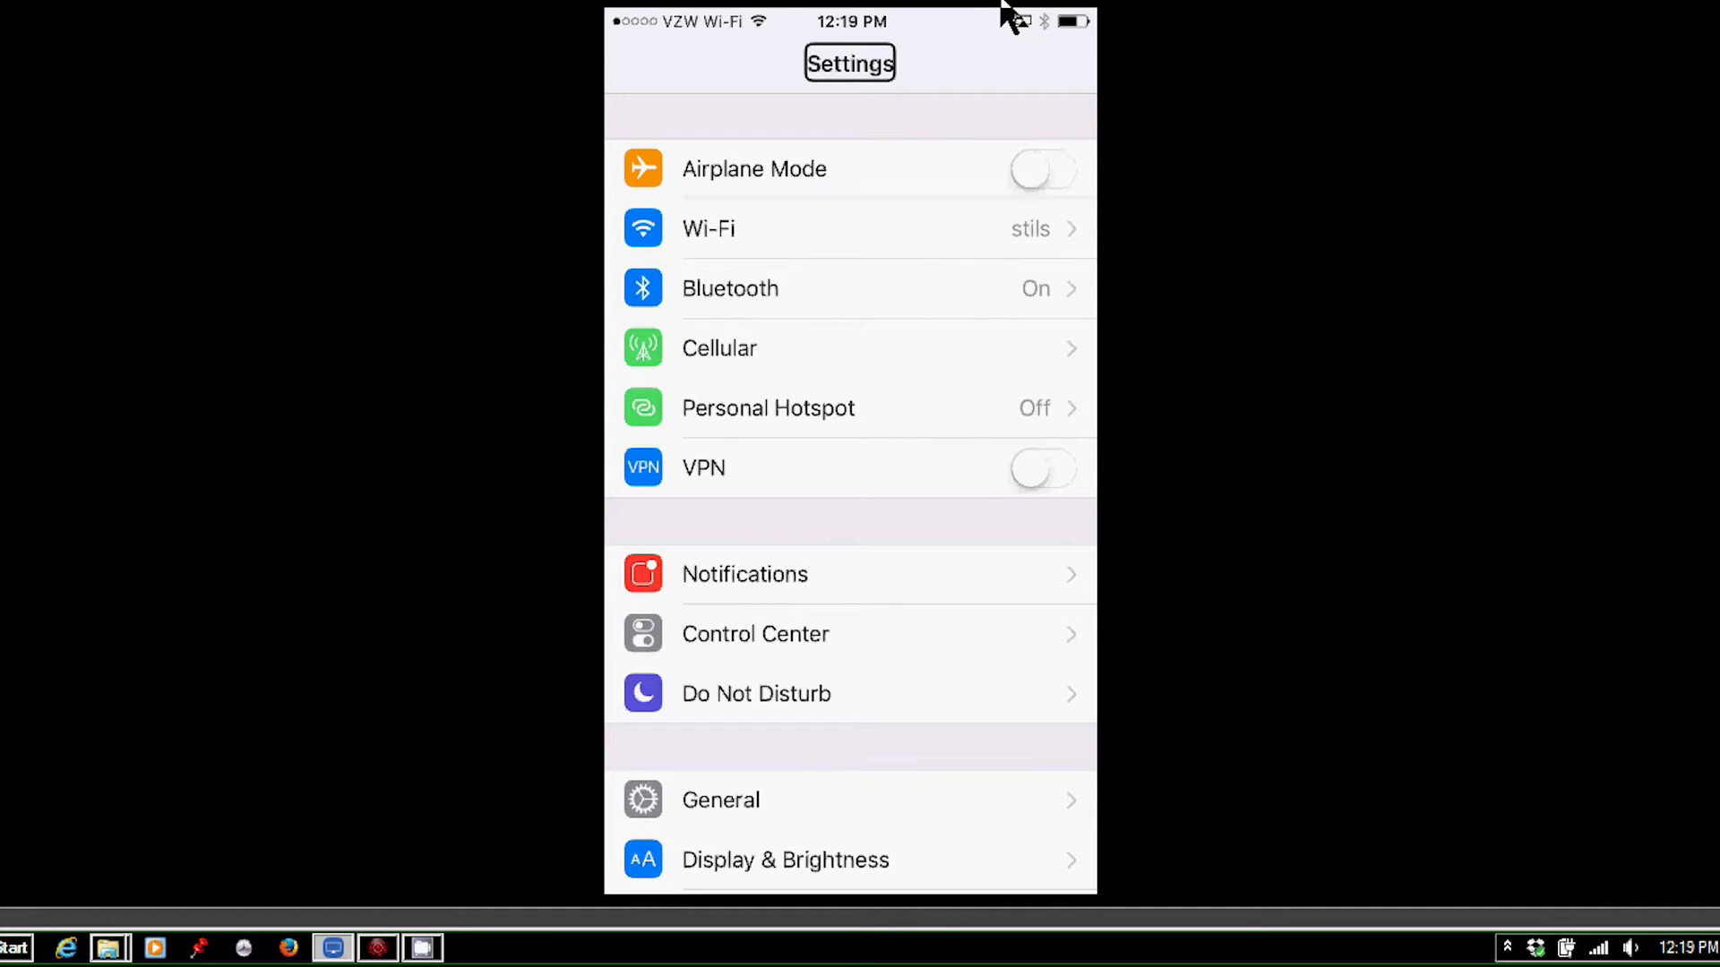
click(850, 287)
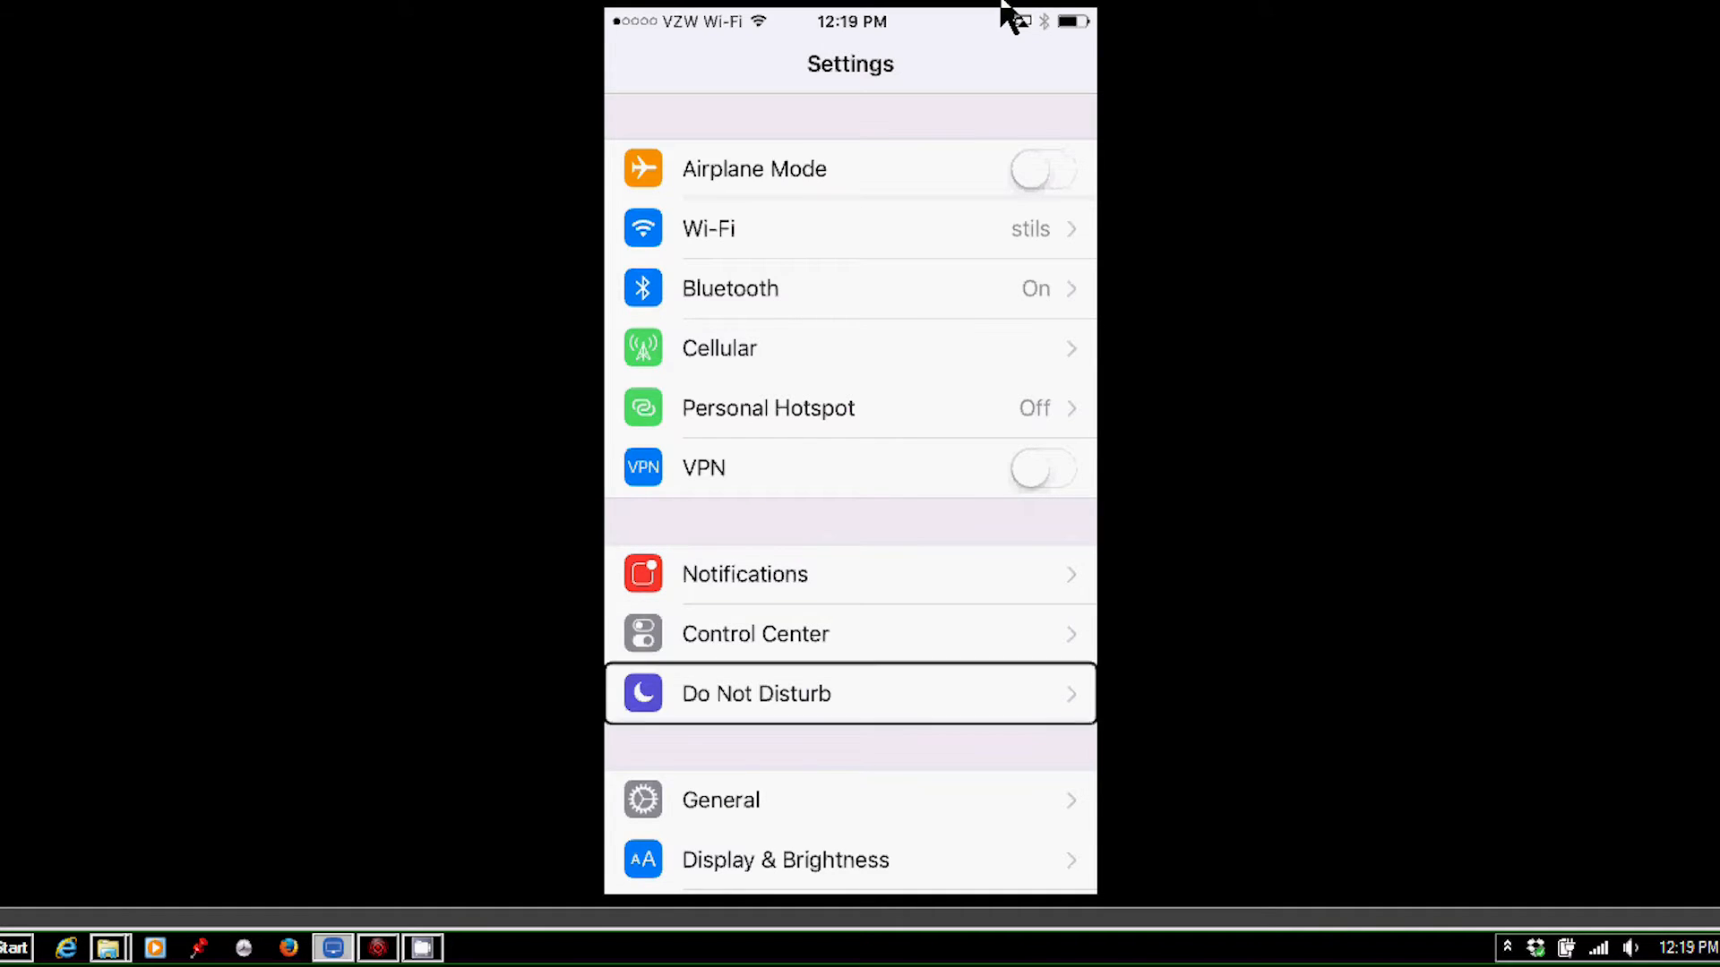
mouse_move(850, 800)
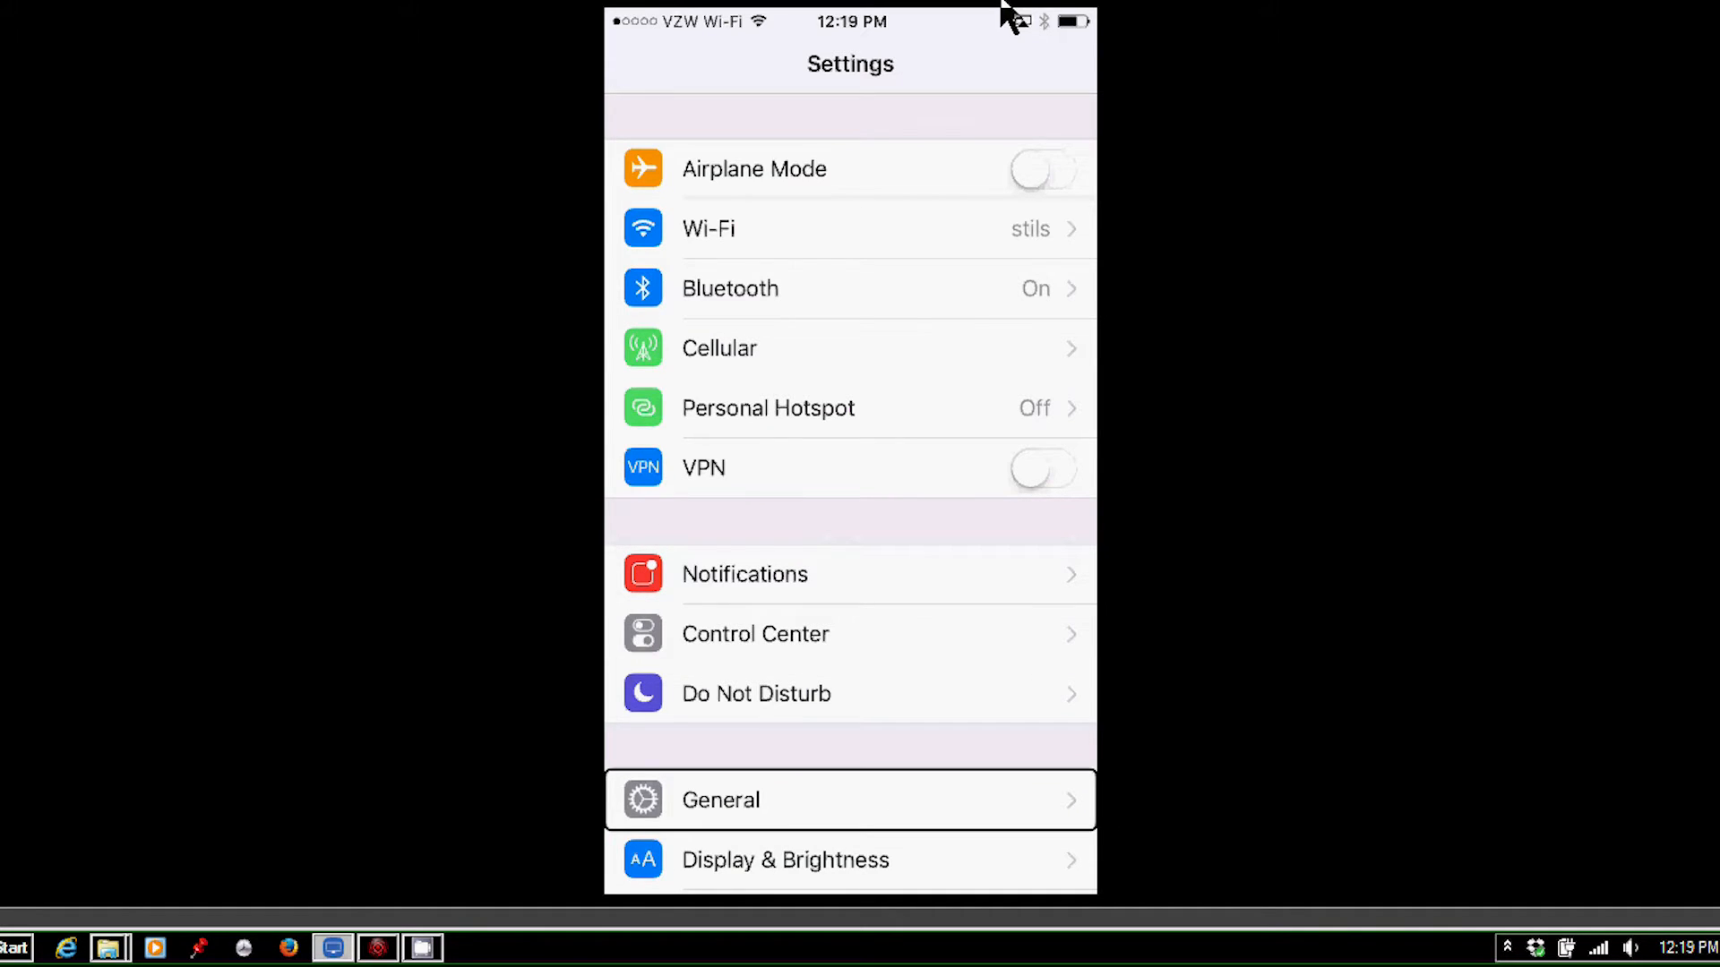
click(720, 800)
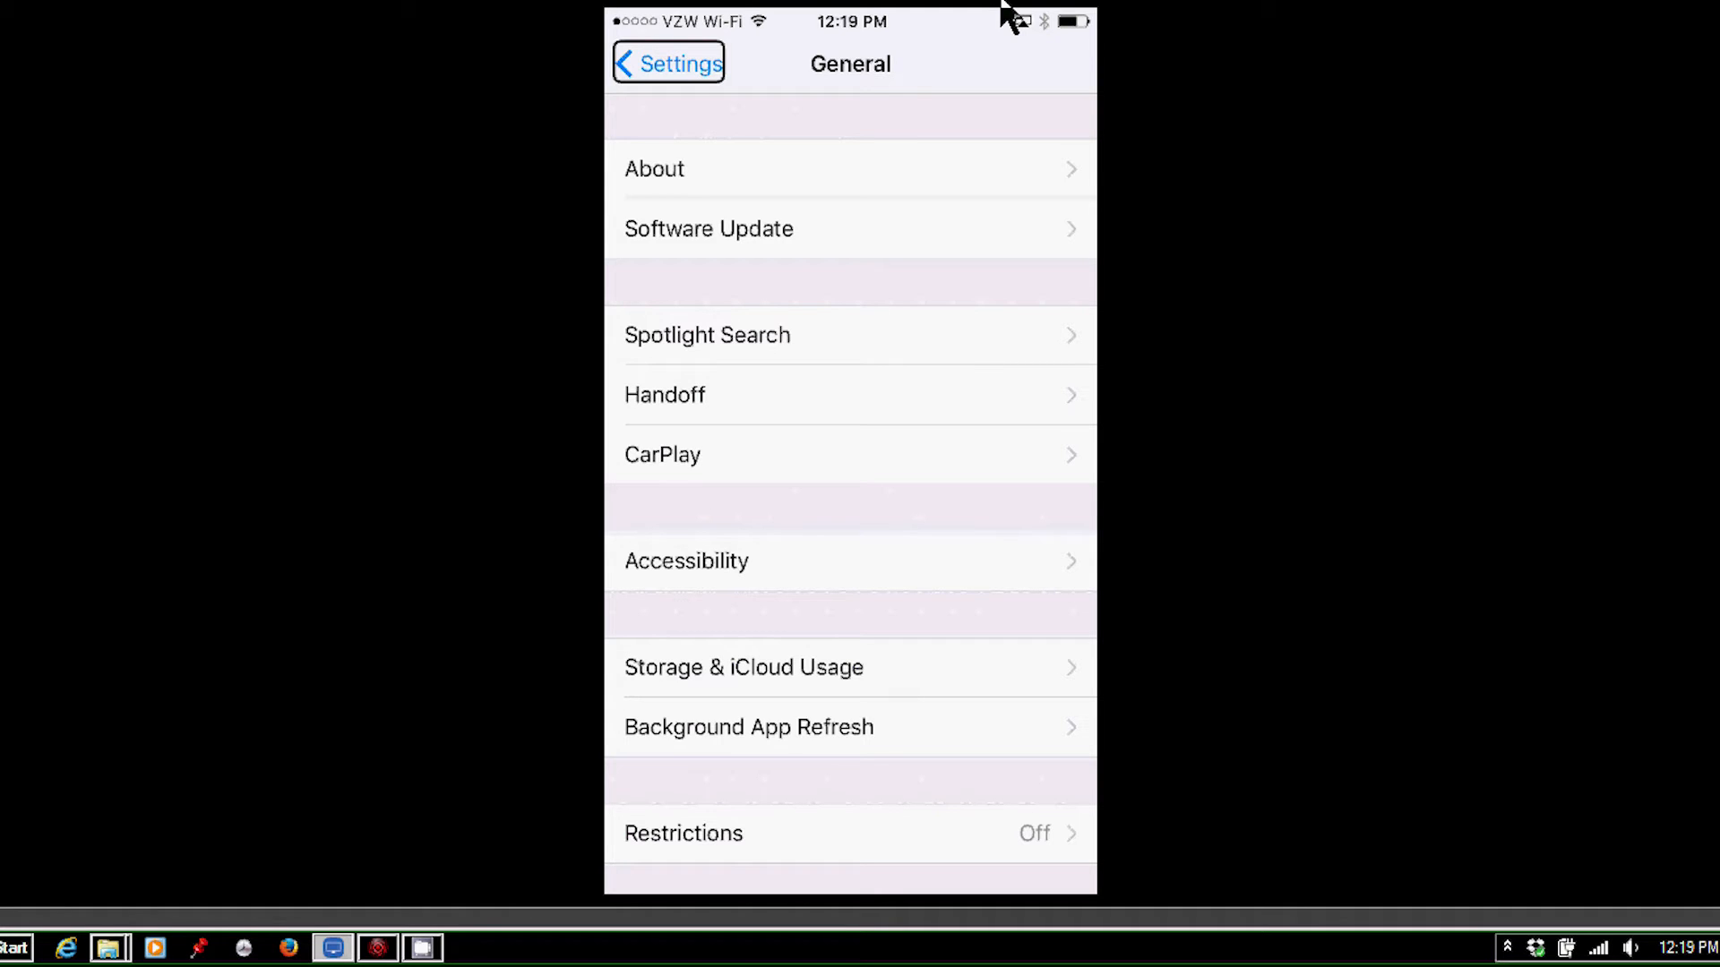
- Enter Accessibility, then move through VoiceOver options to the Braille page
click(850, 395)
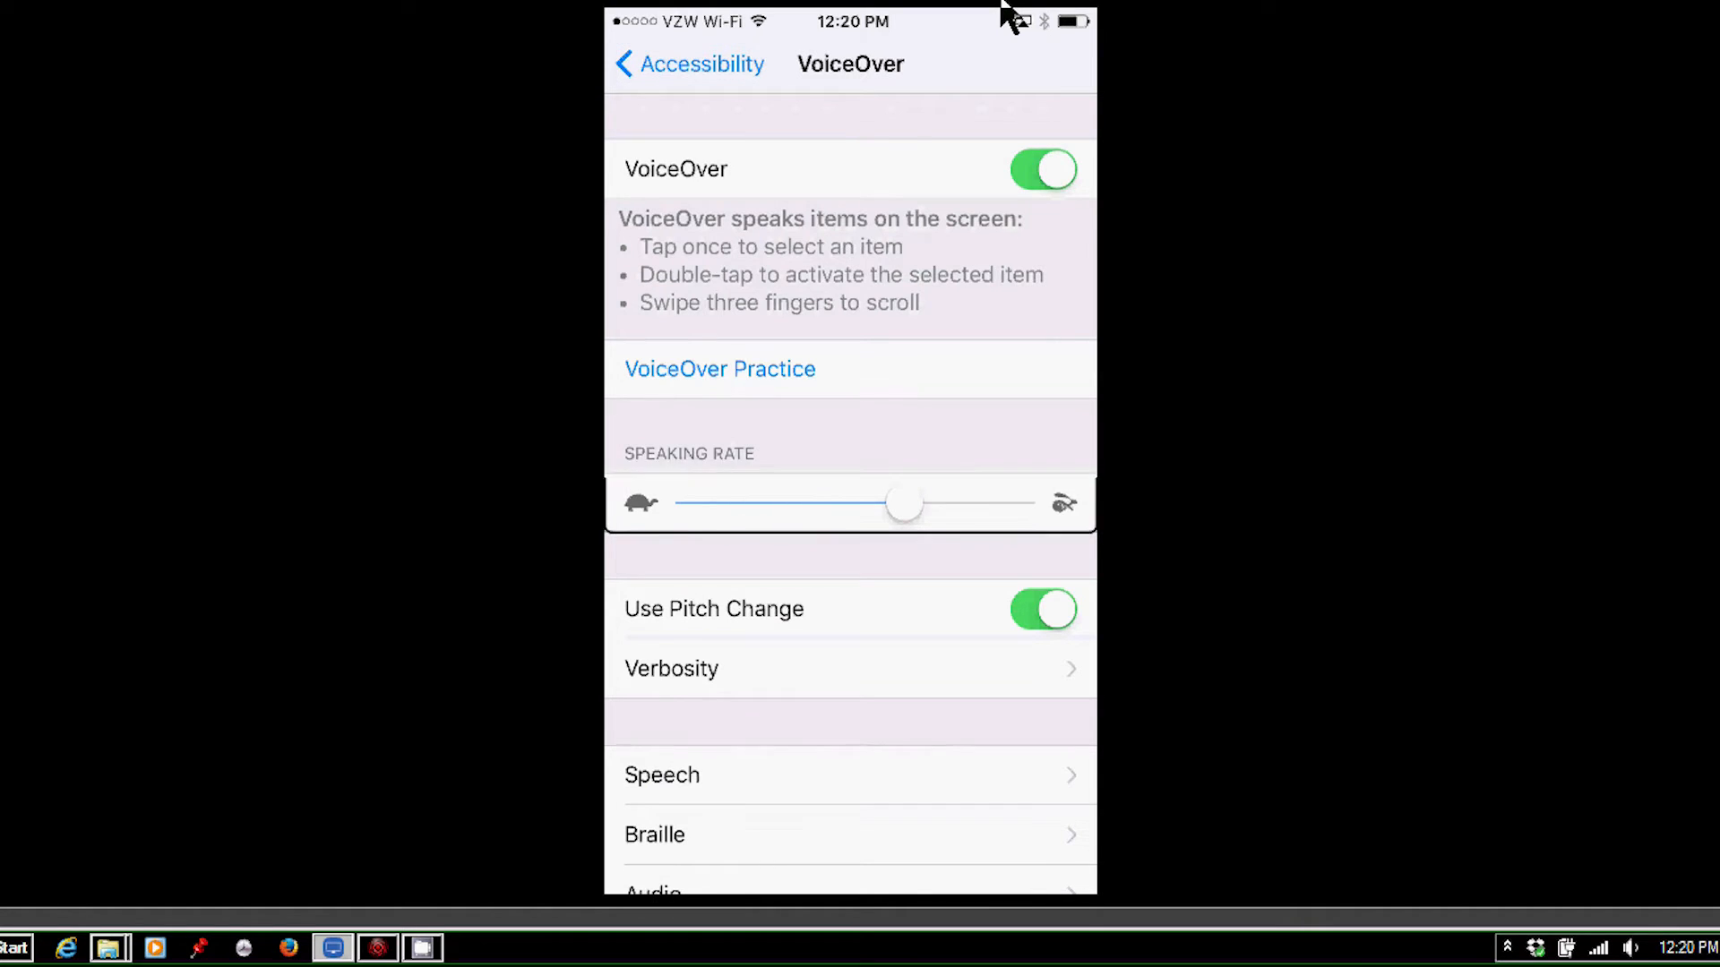
click(670, 668)
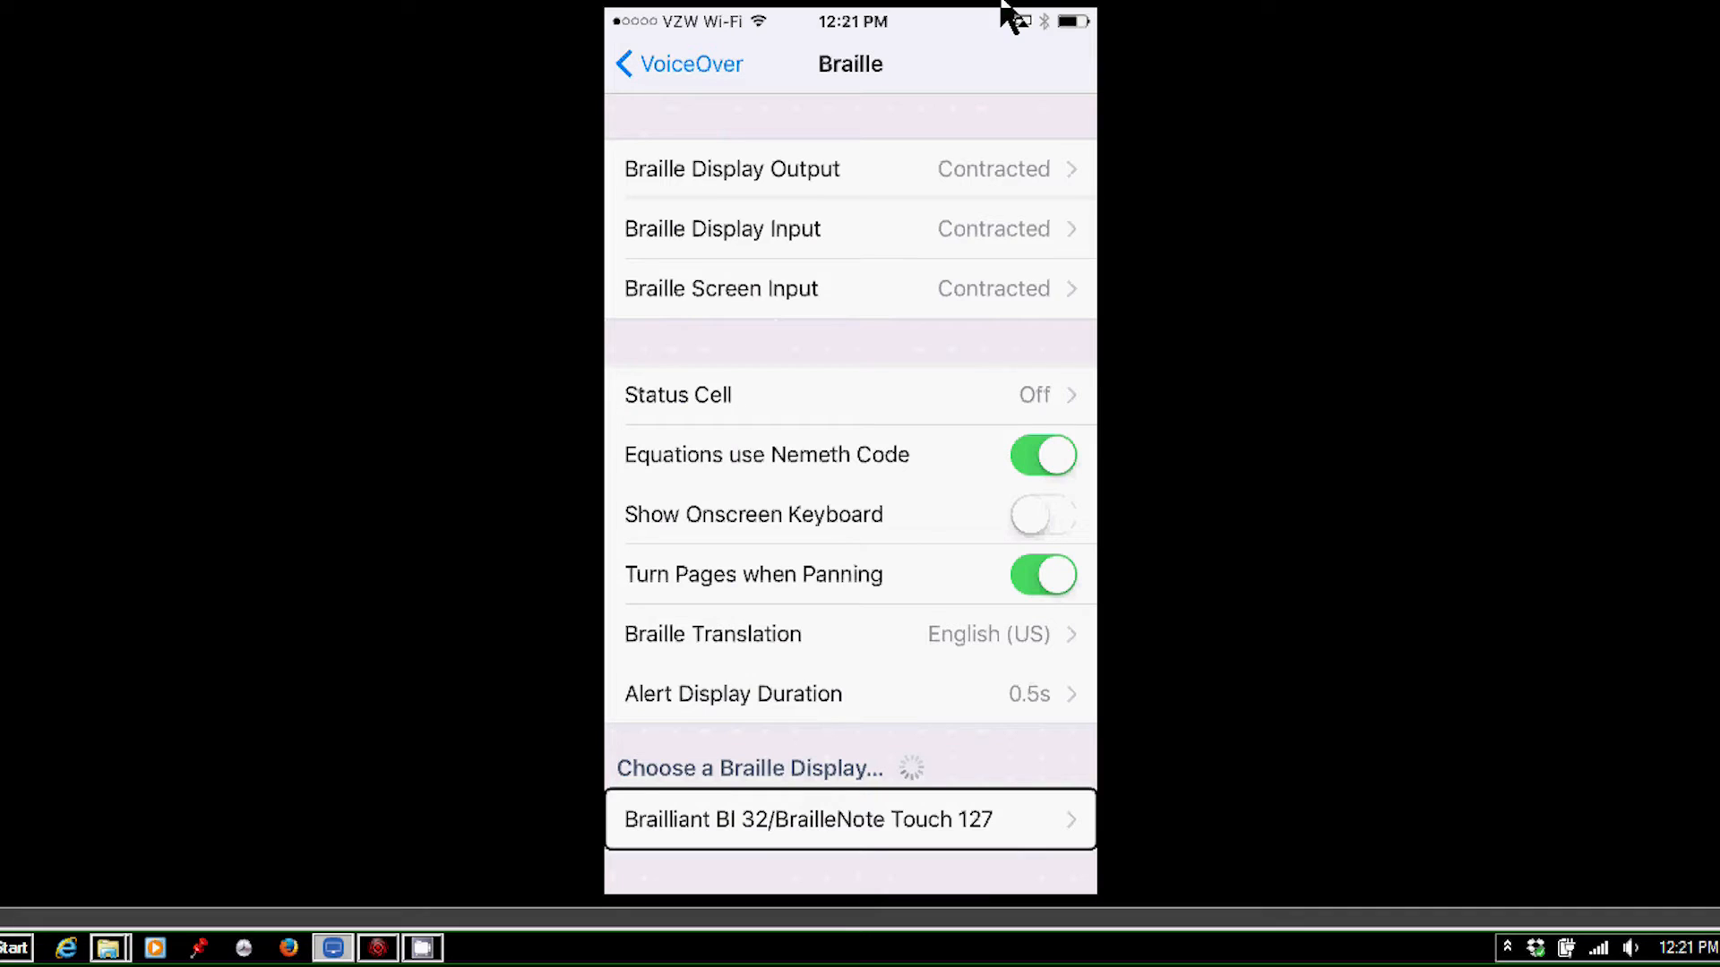
- Select the Brailliant BI 32/BrailleNote Touch 127 display, then return to the Home Screen
click(850, 819)
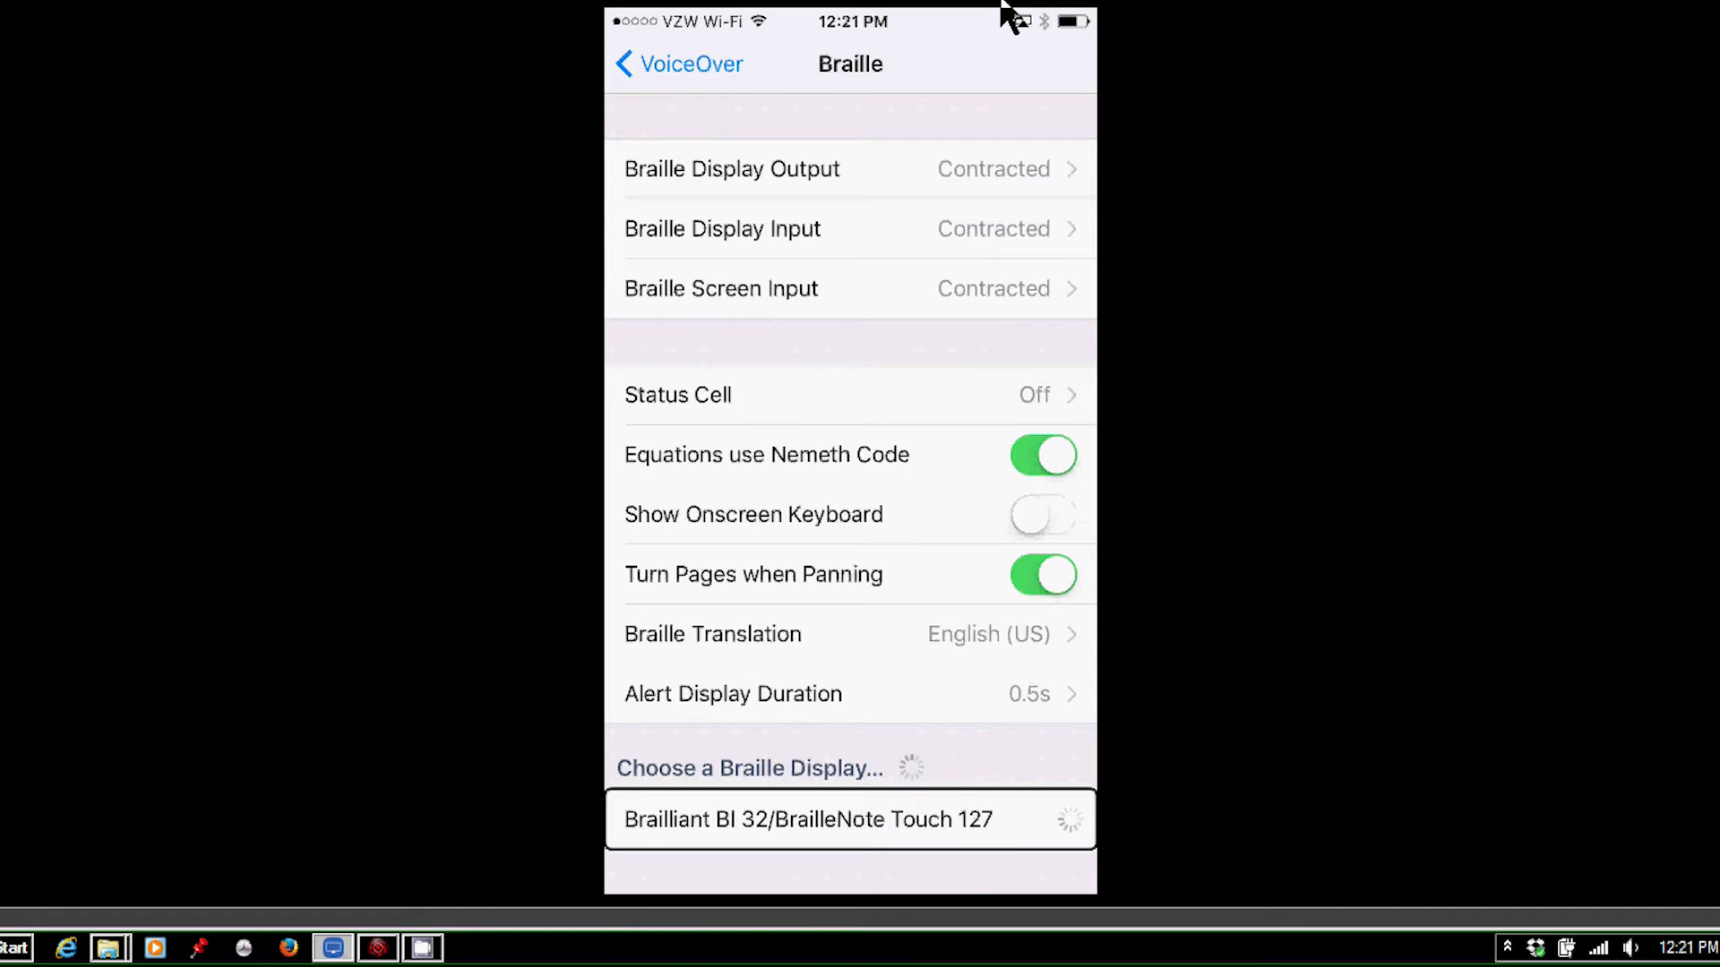
click(808, 820)
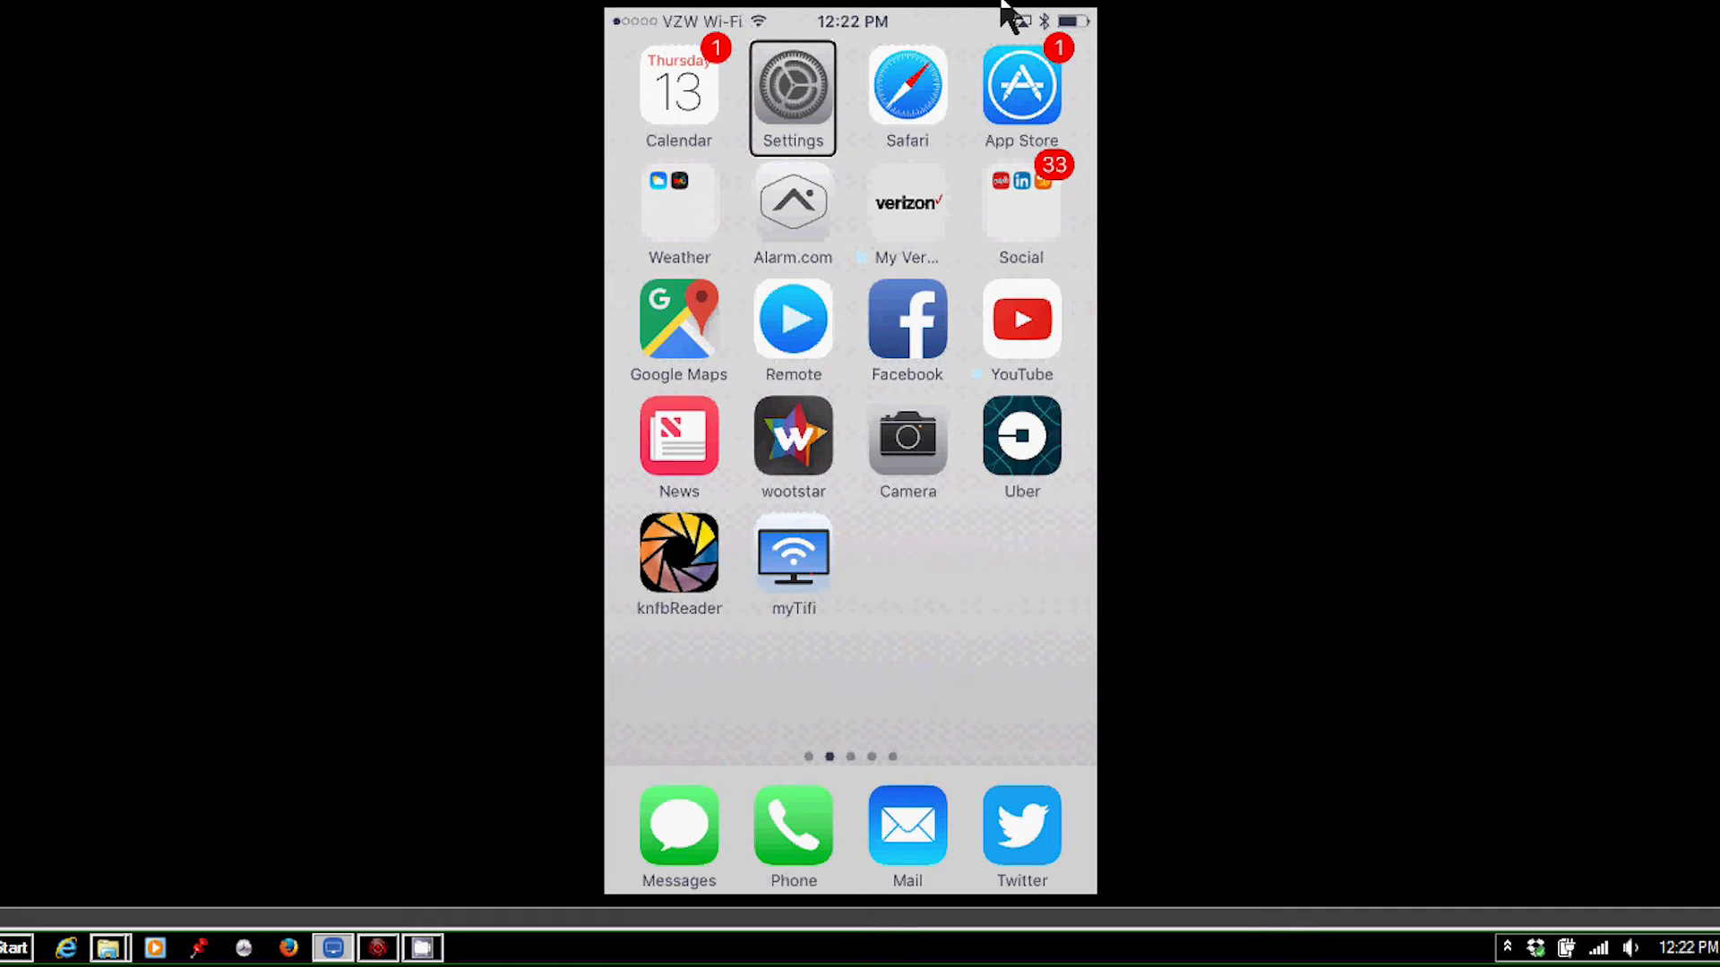
- Swipe past Safari, Calendar, Twitter and Phone to reach and launch Messages
click(907, 86)
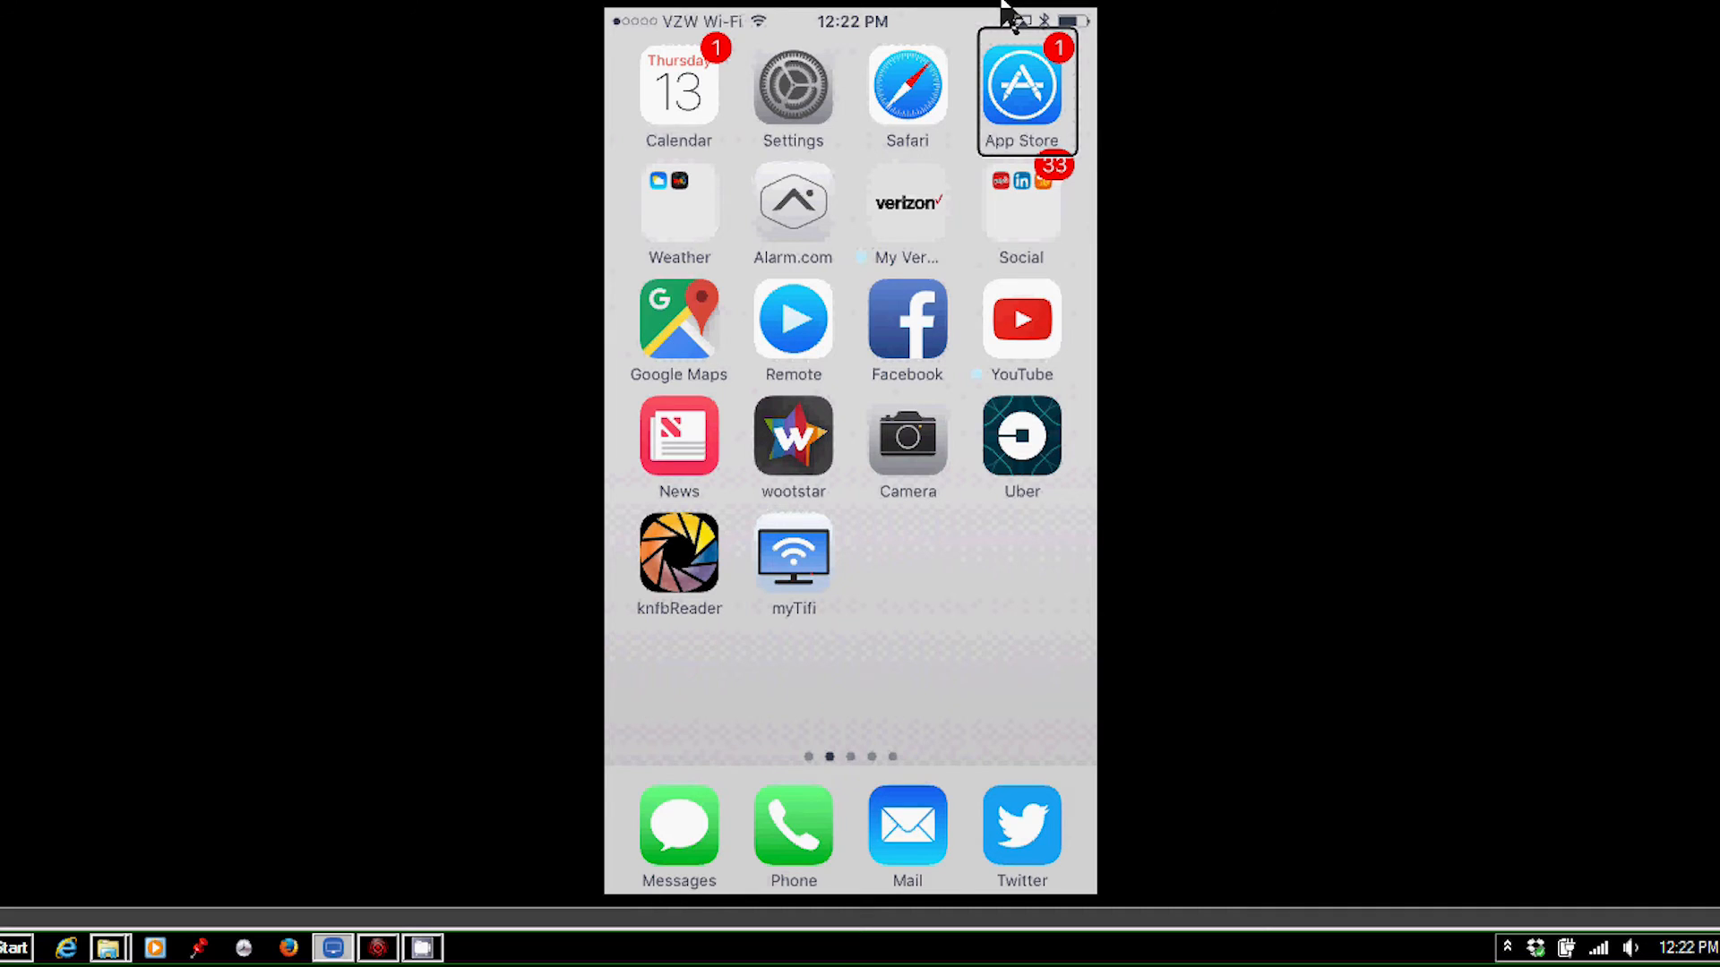
click(907, 86)
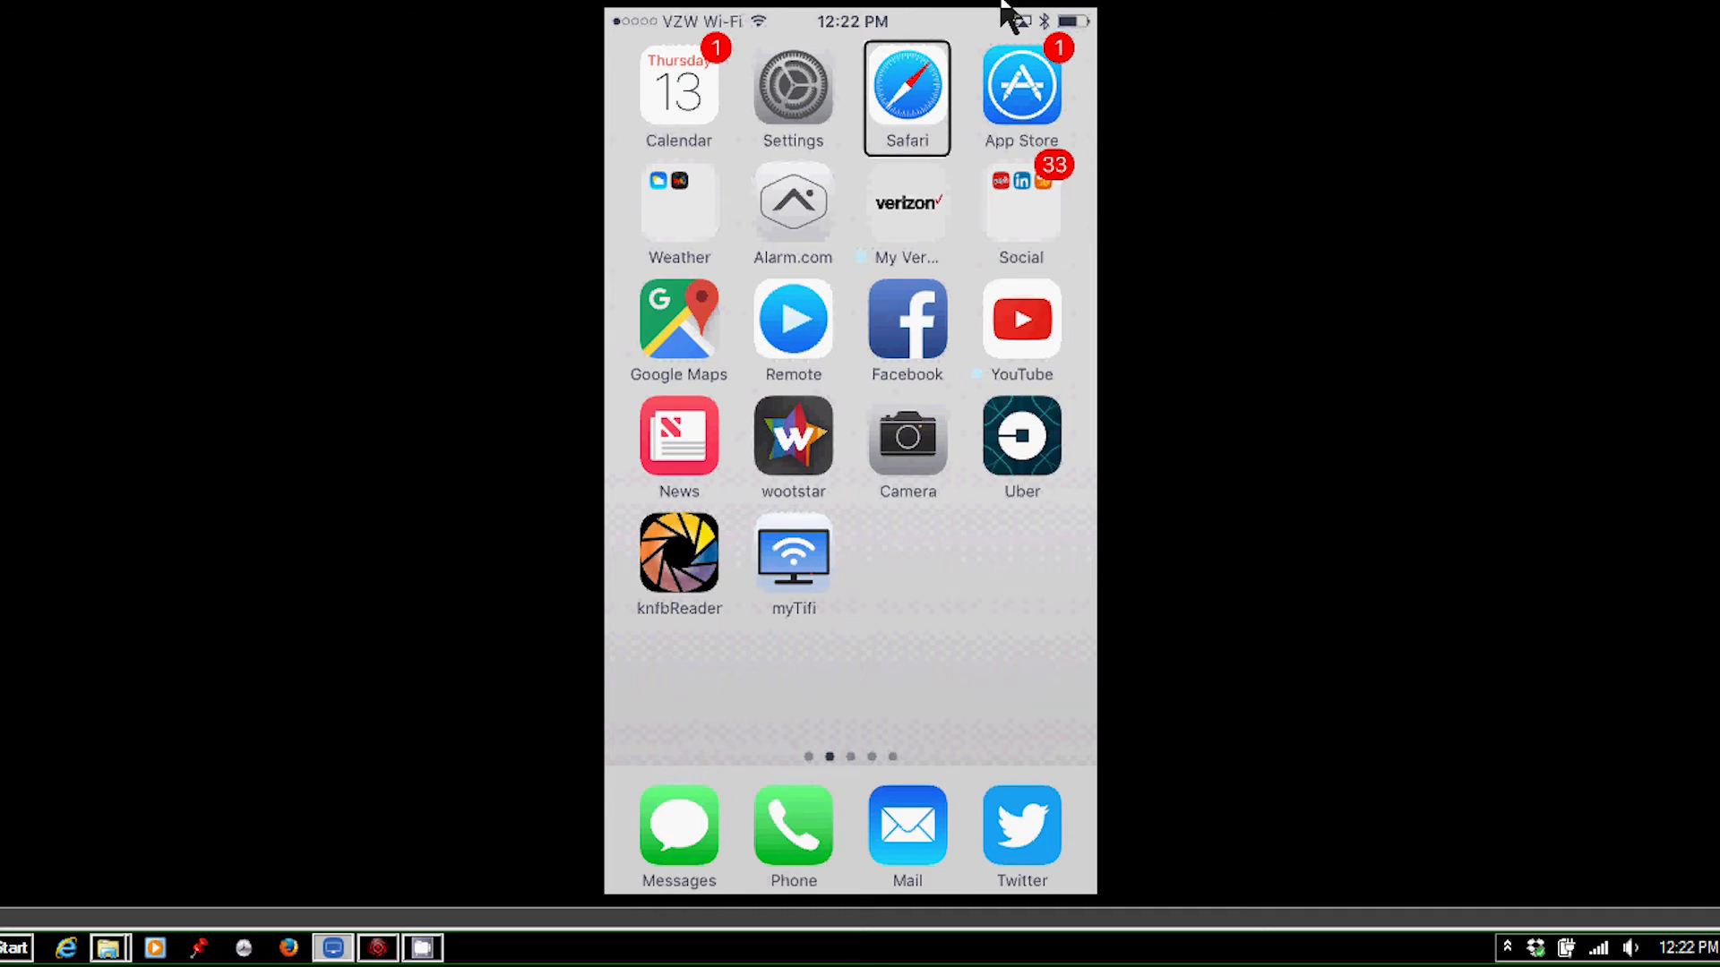
click(679, 93)
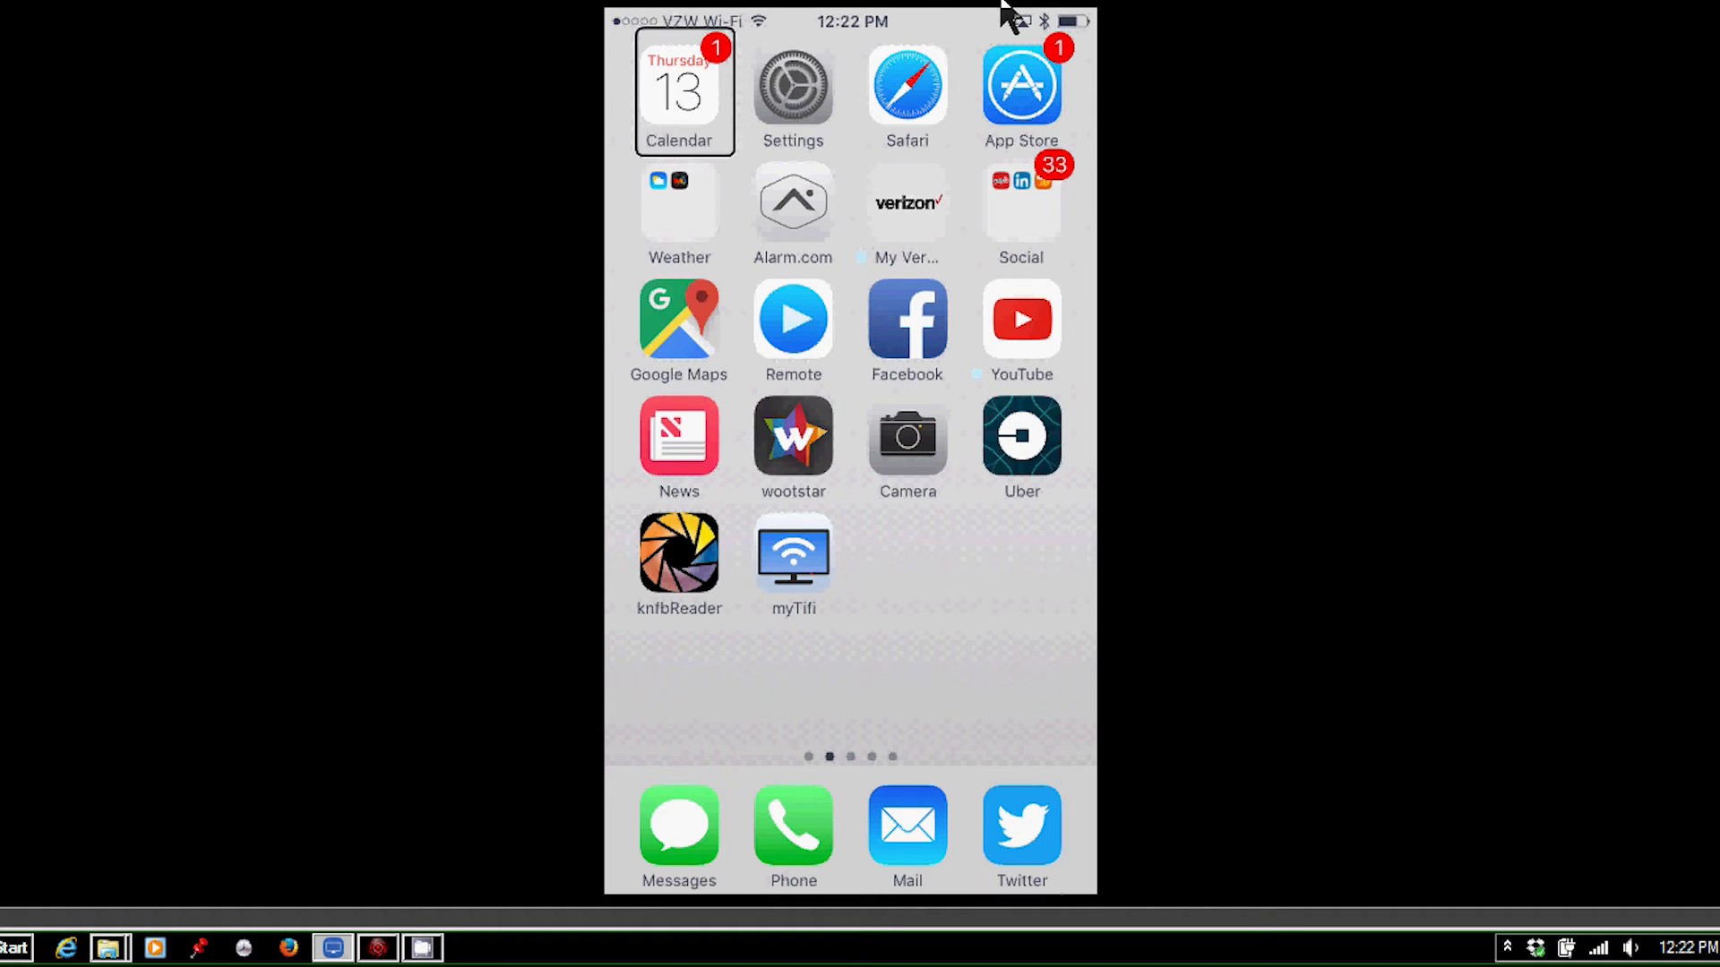
click(1020, 828)
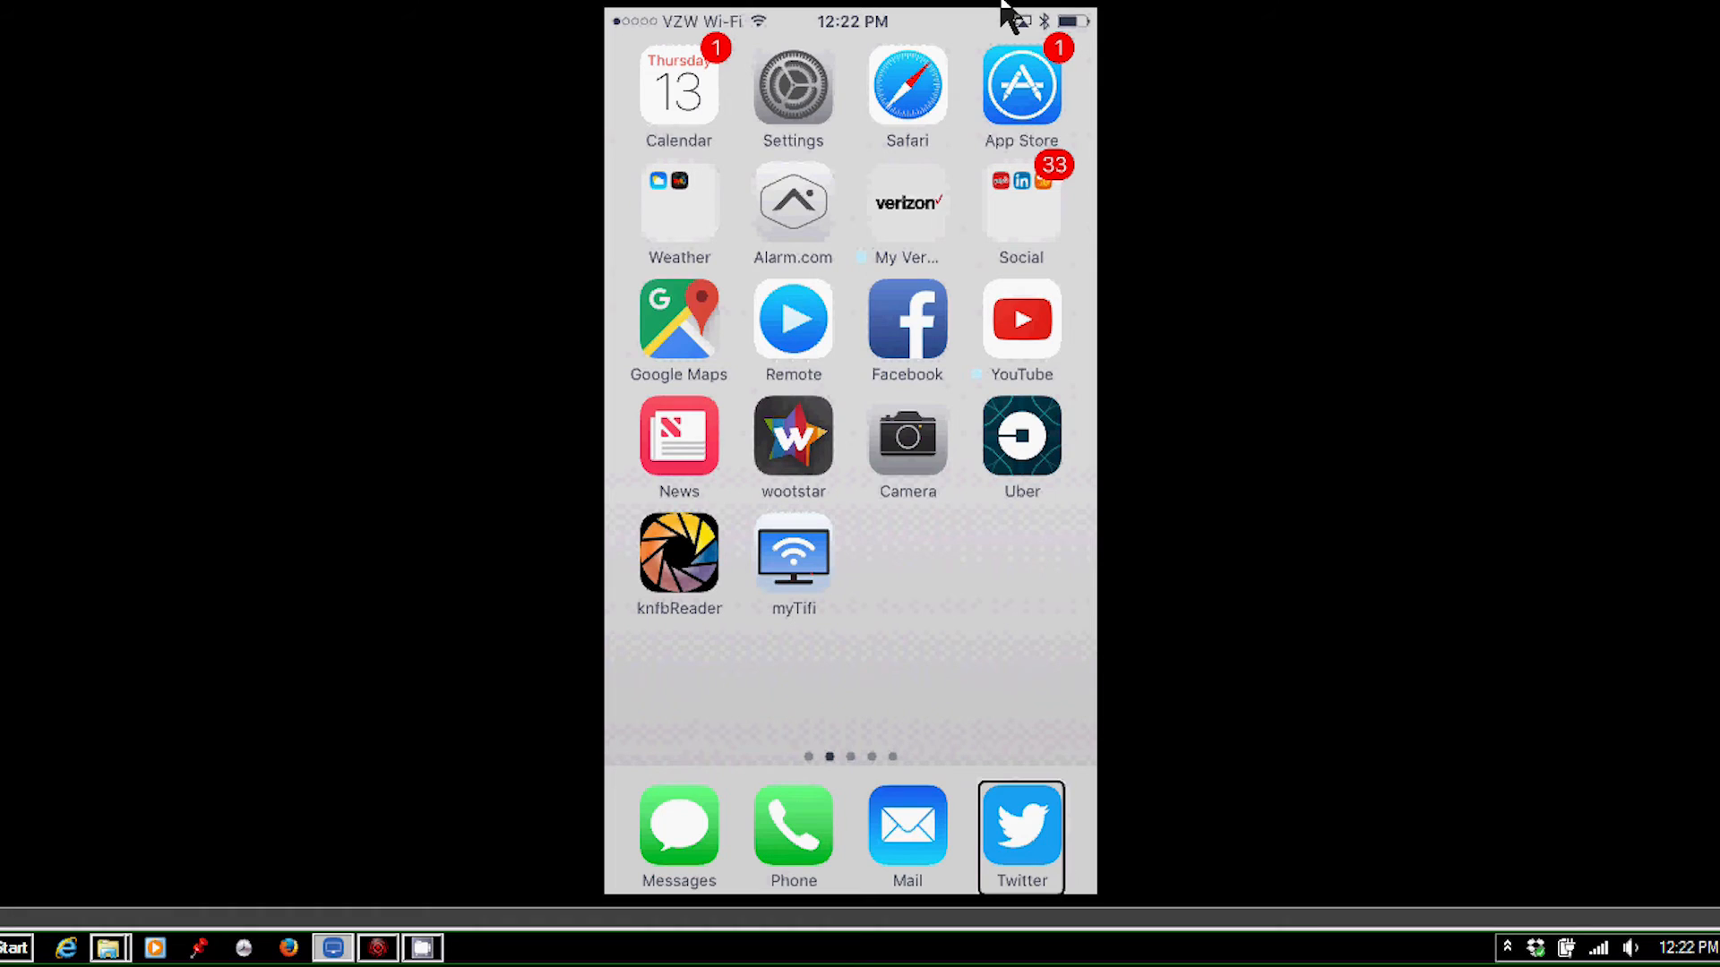
click(793, 828)
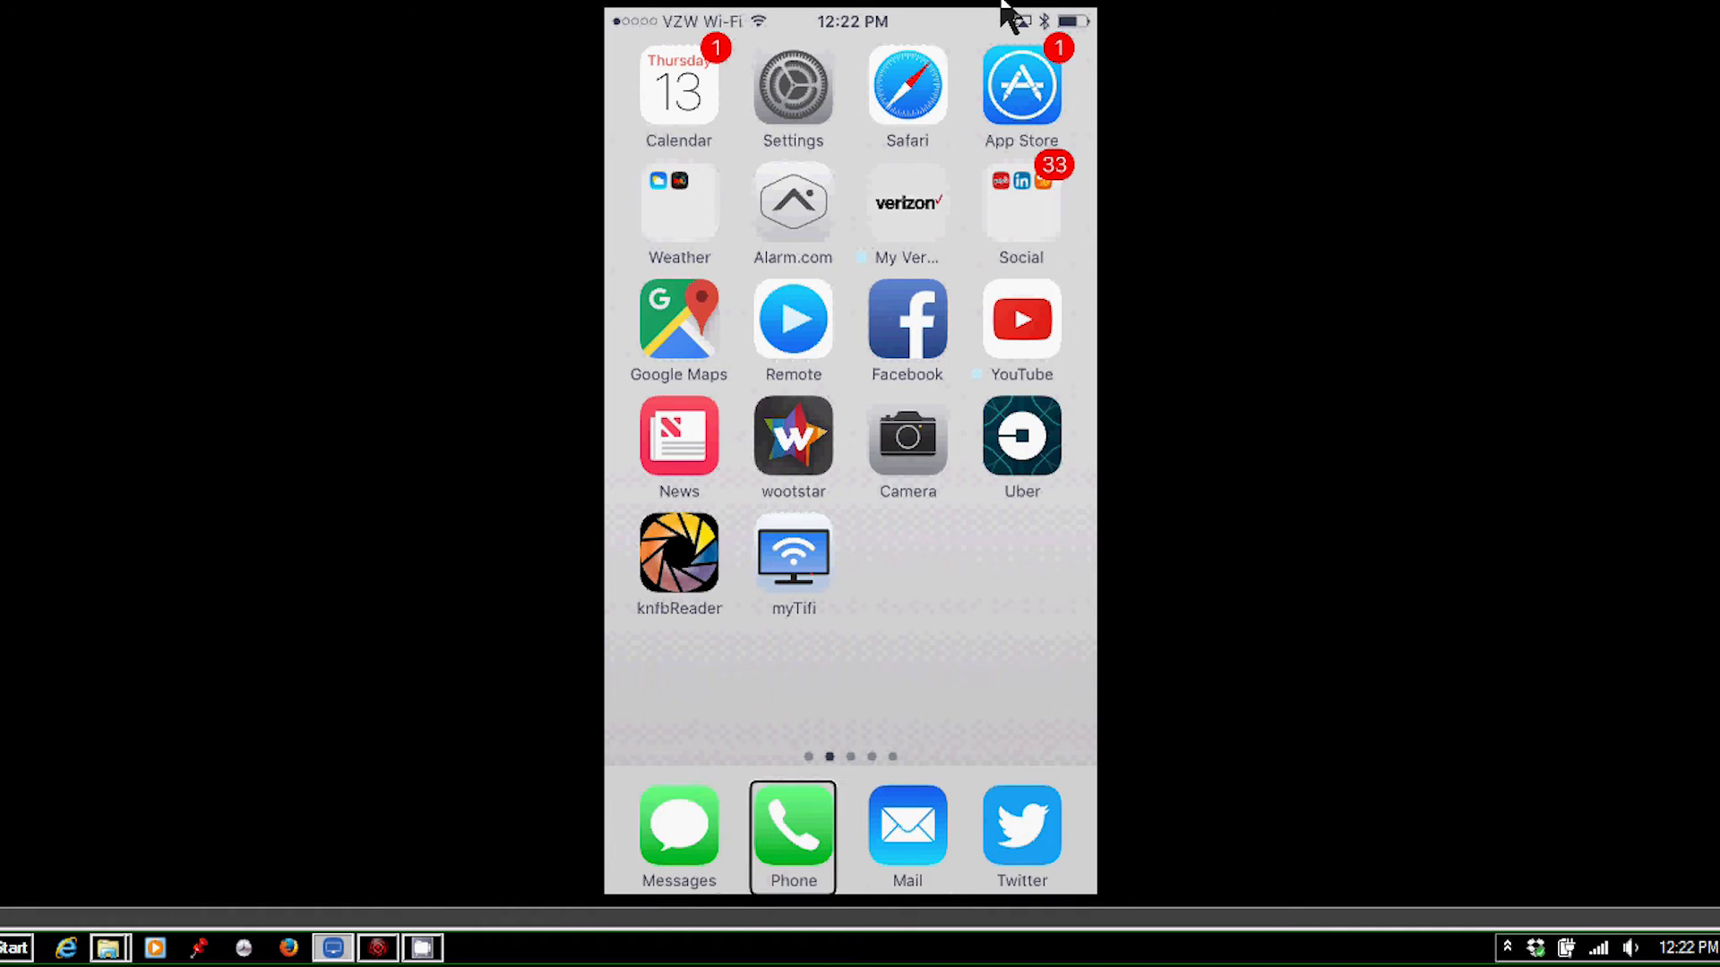
click(678, 828)
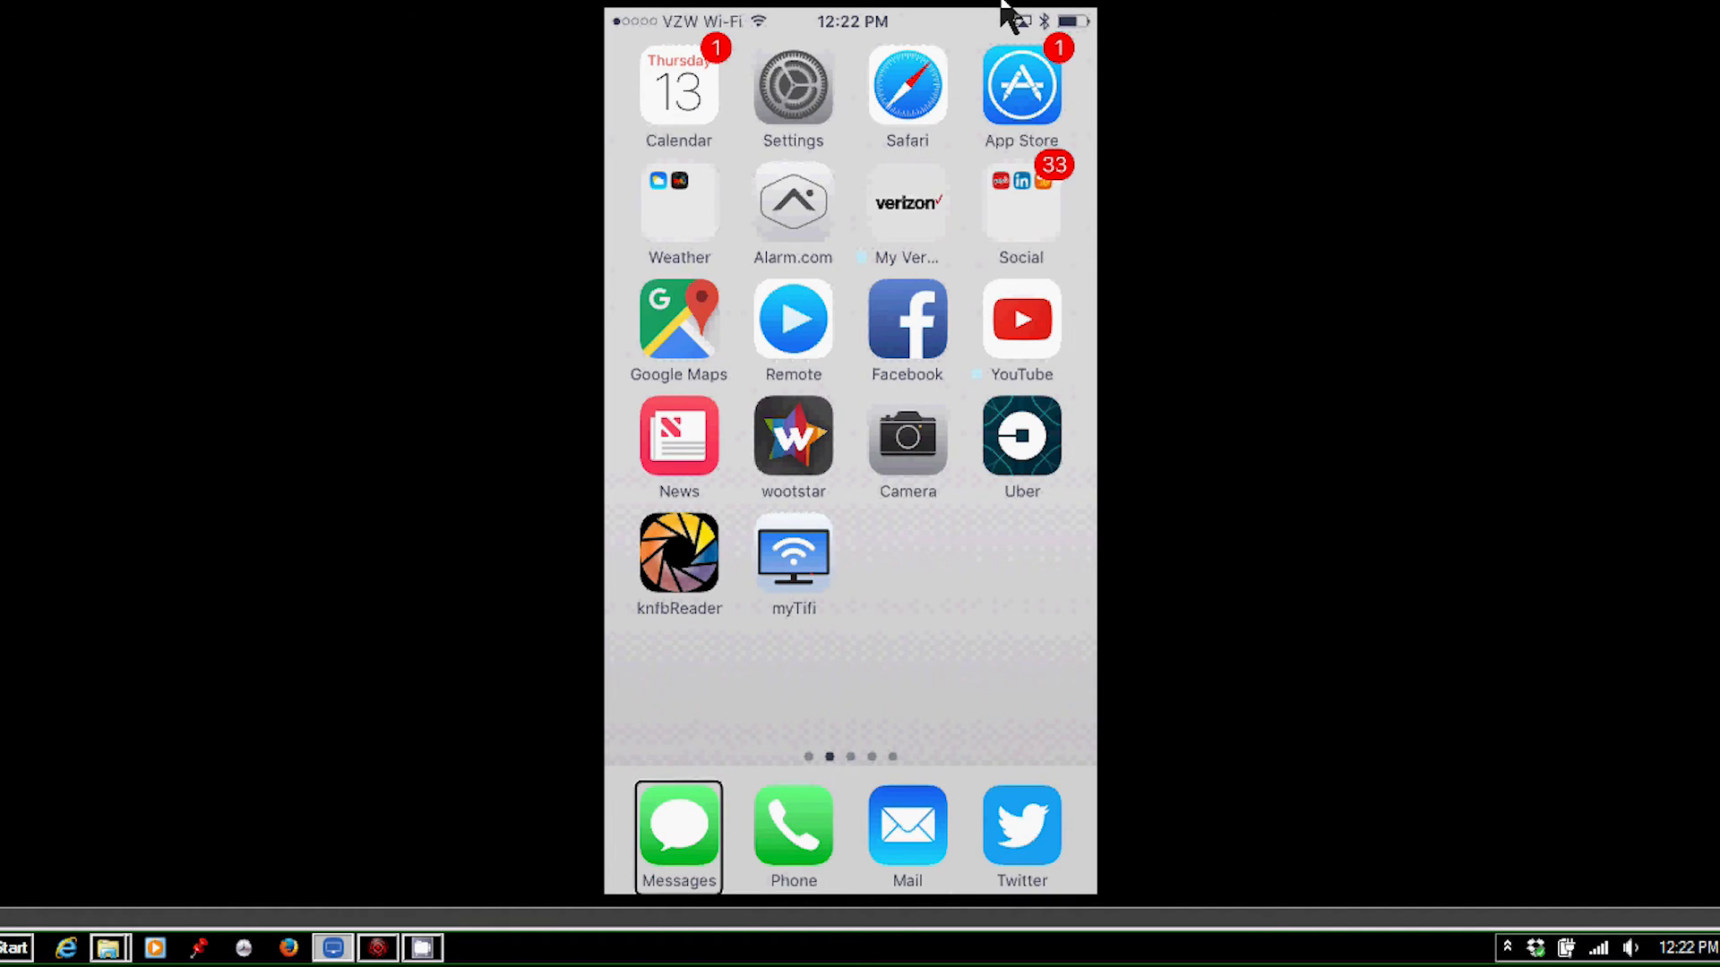
click(679, 836)
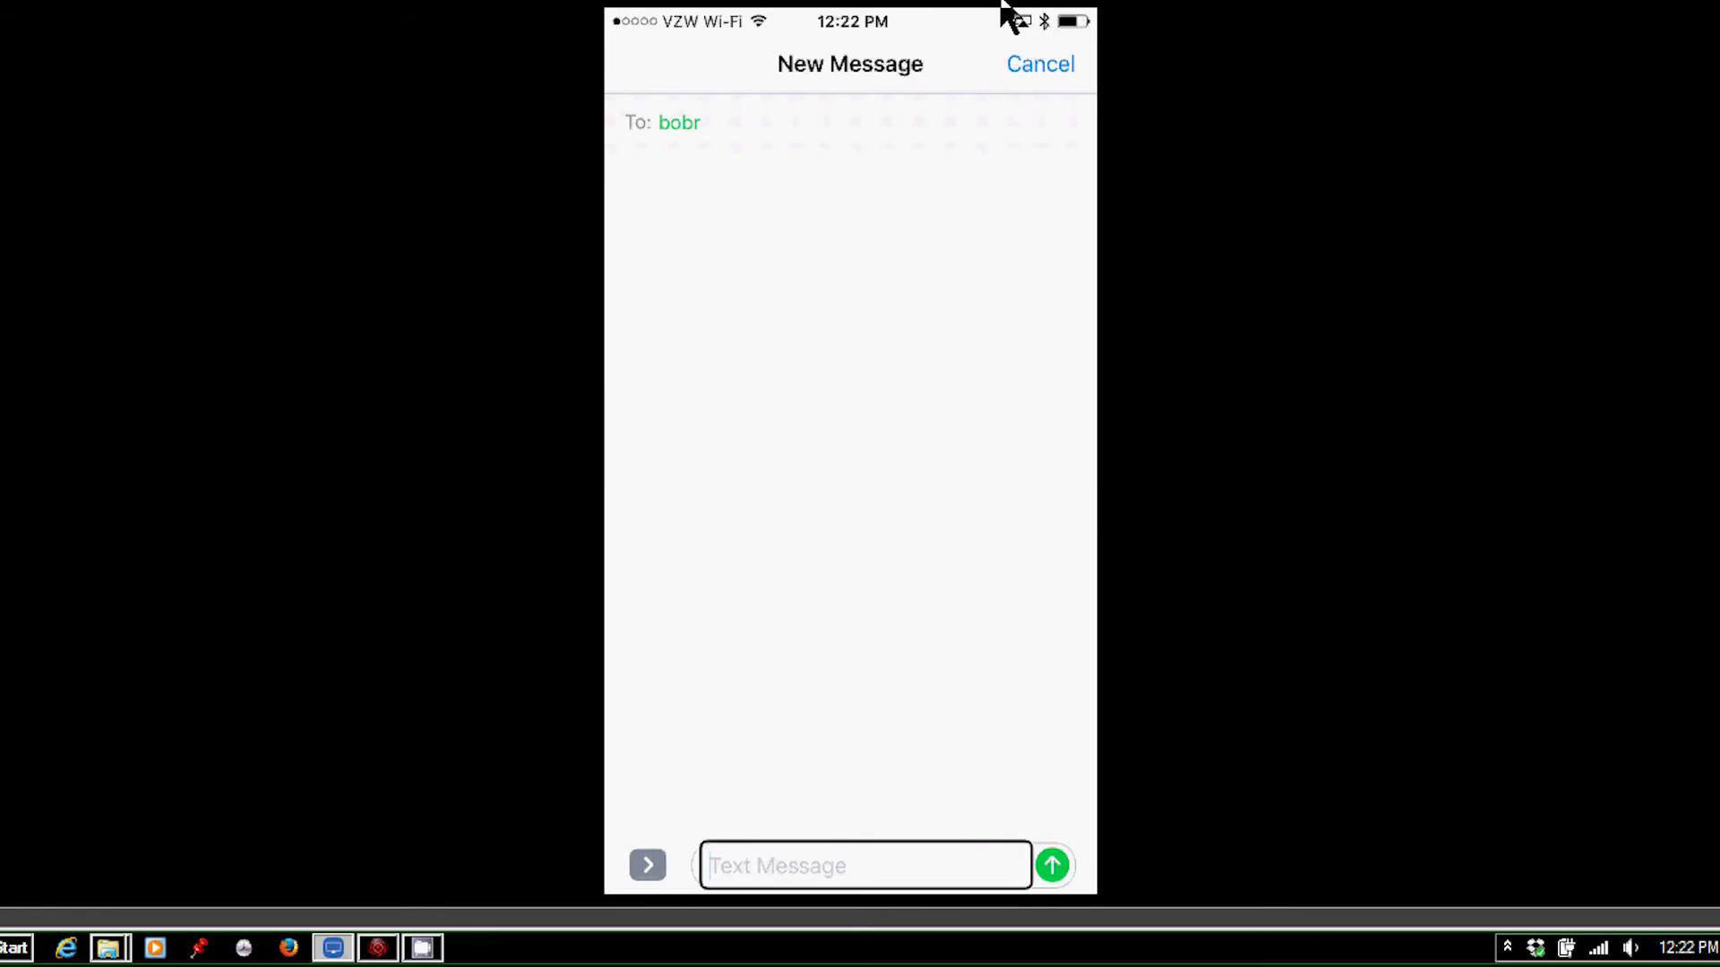
- Type 'Hello bob how are you doing' in the text field with braille keys and send it
click(865, 865)
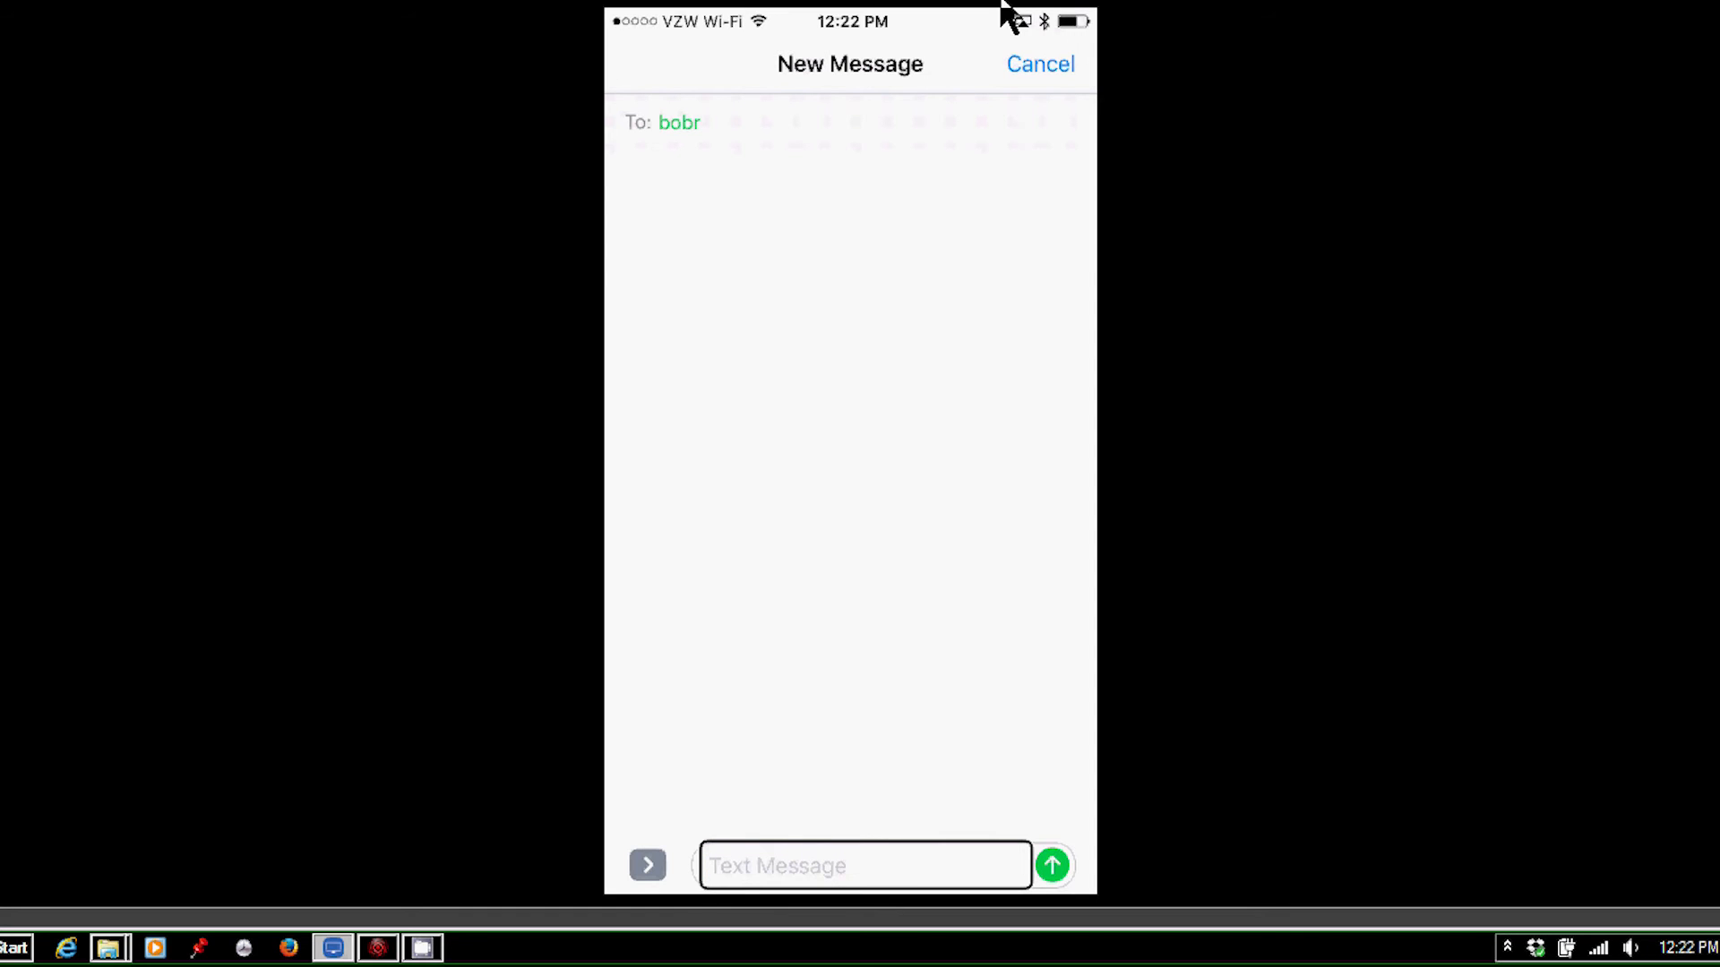
click(864, 866)
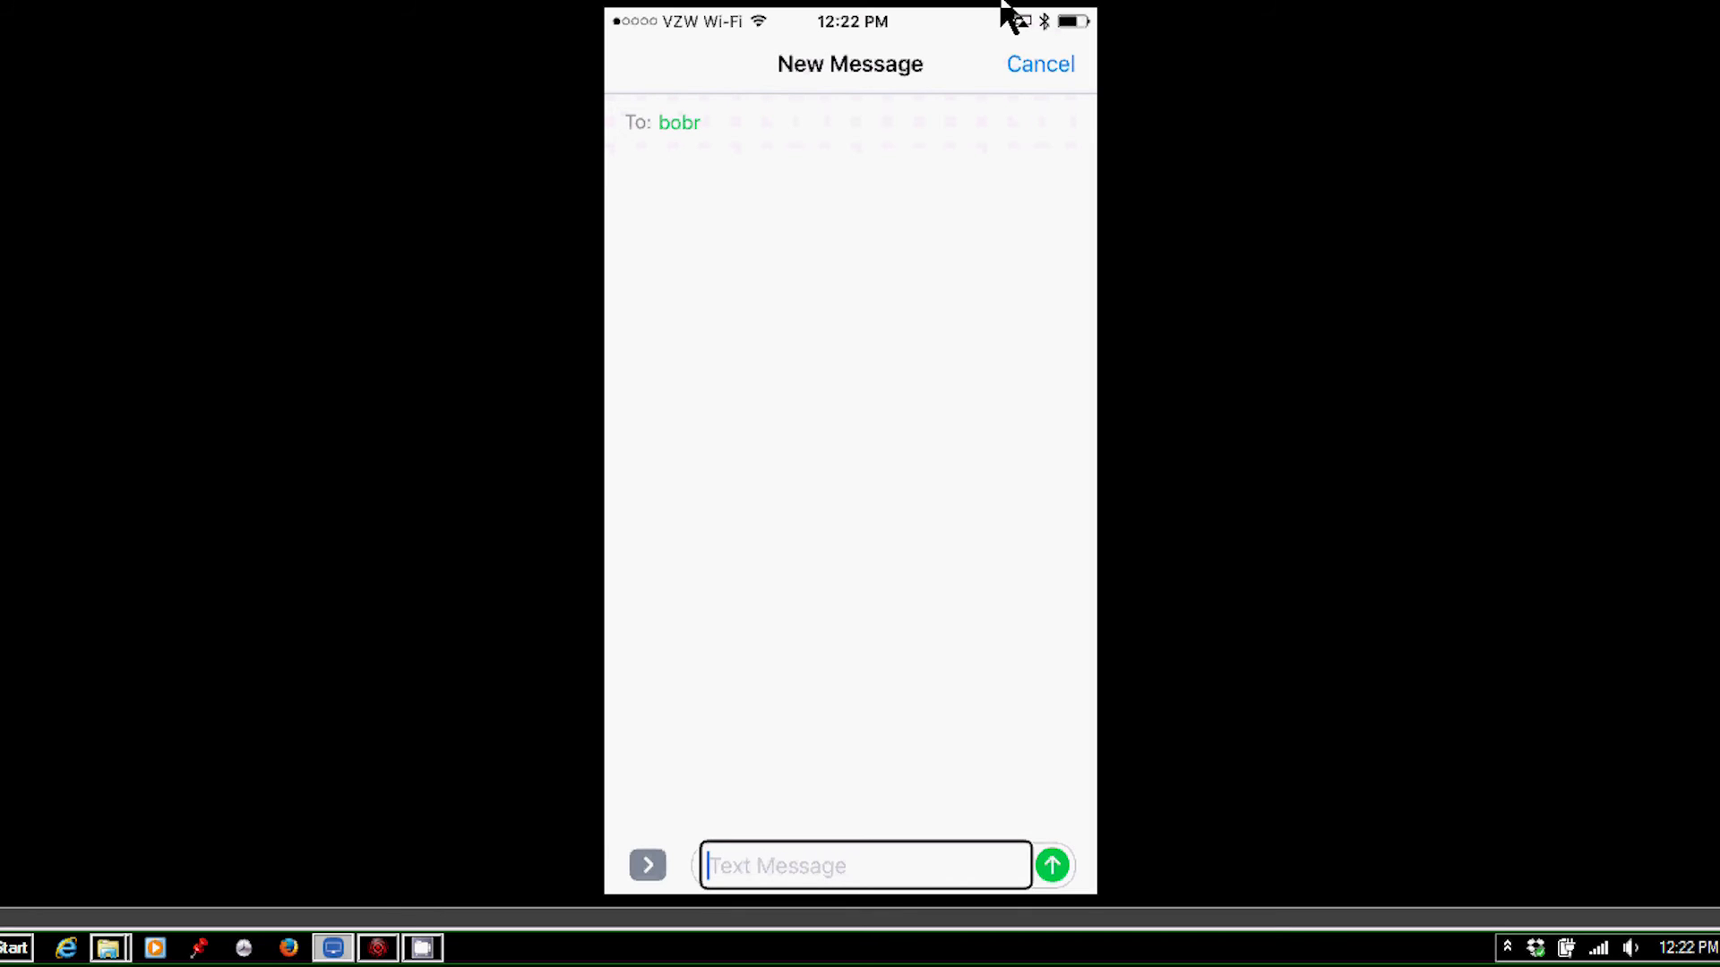
text(Hello bob how are you)
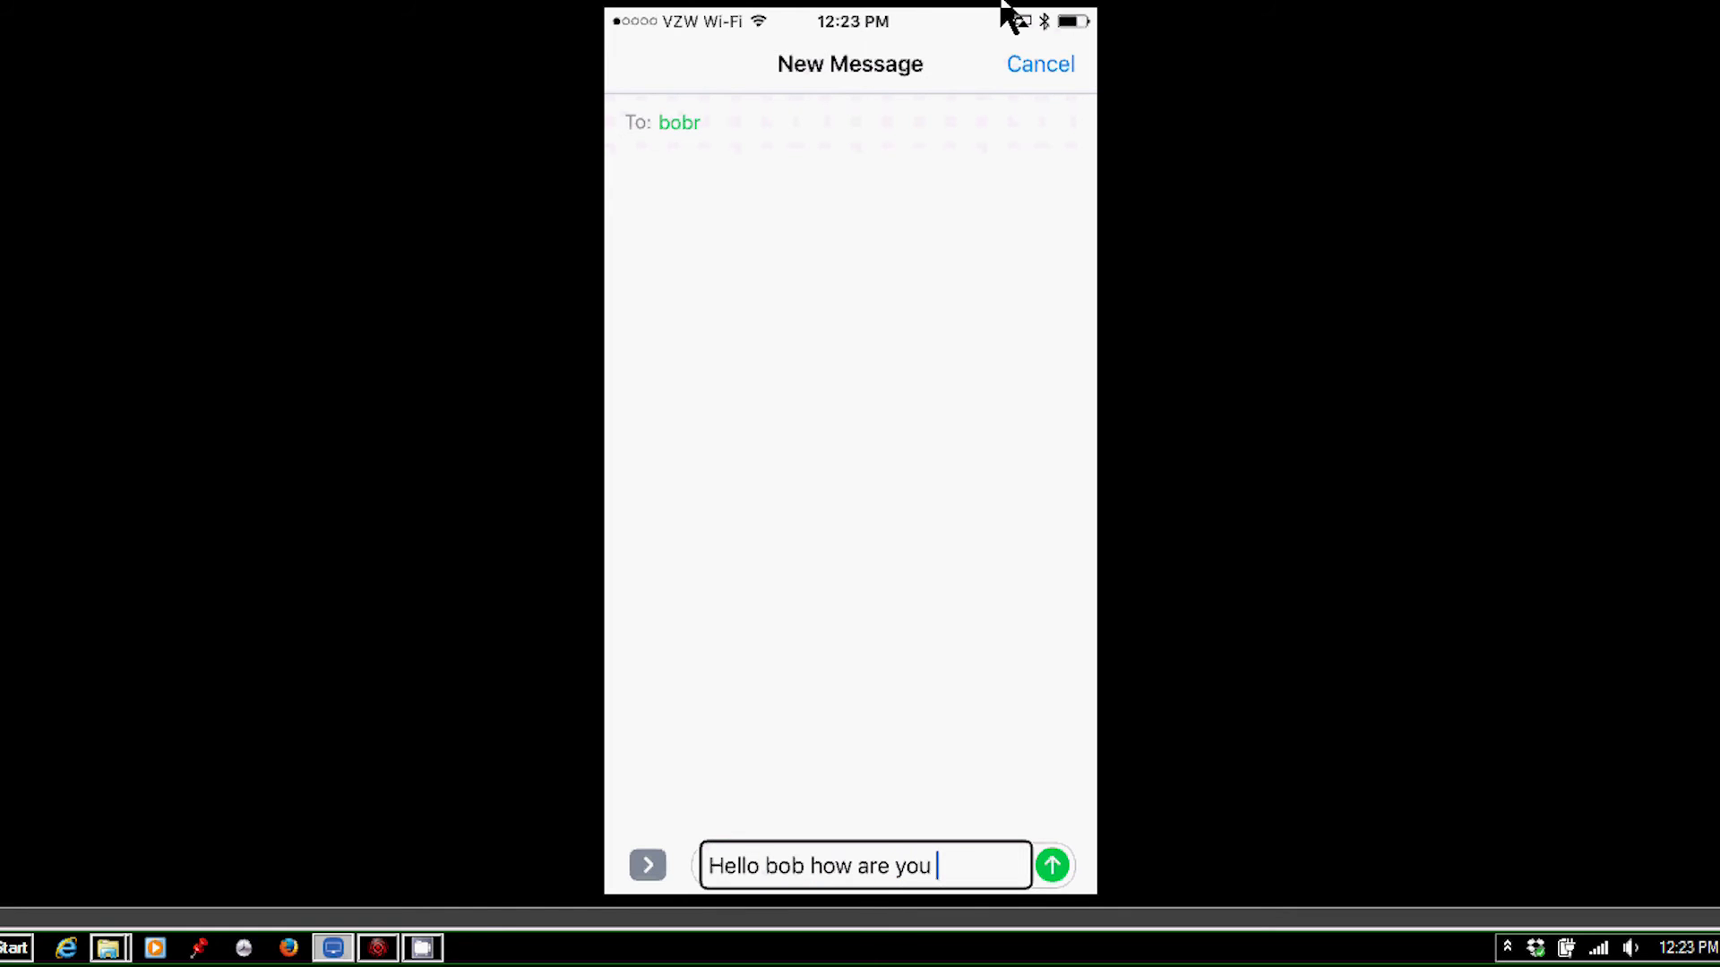
text(doing)
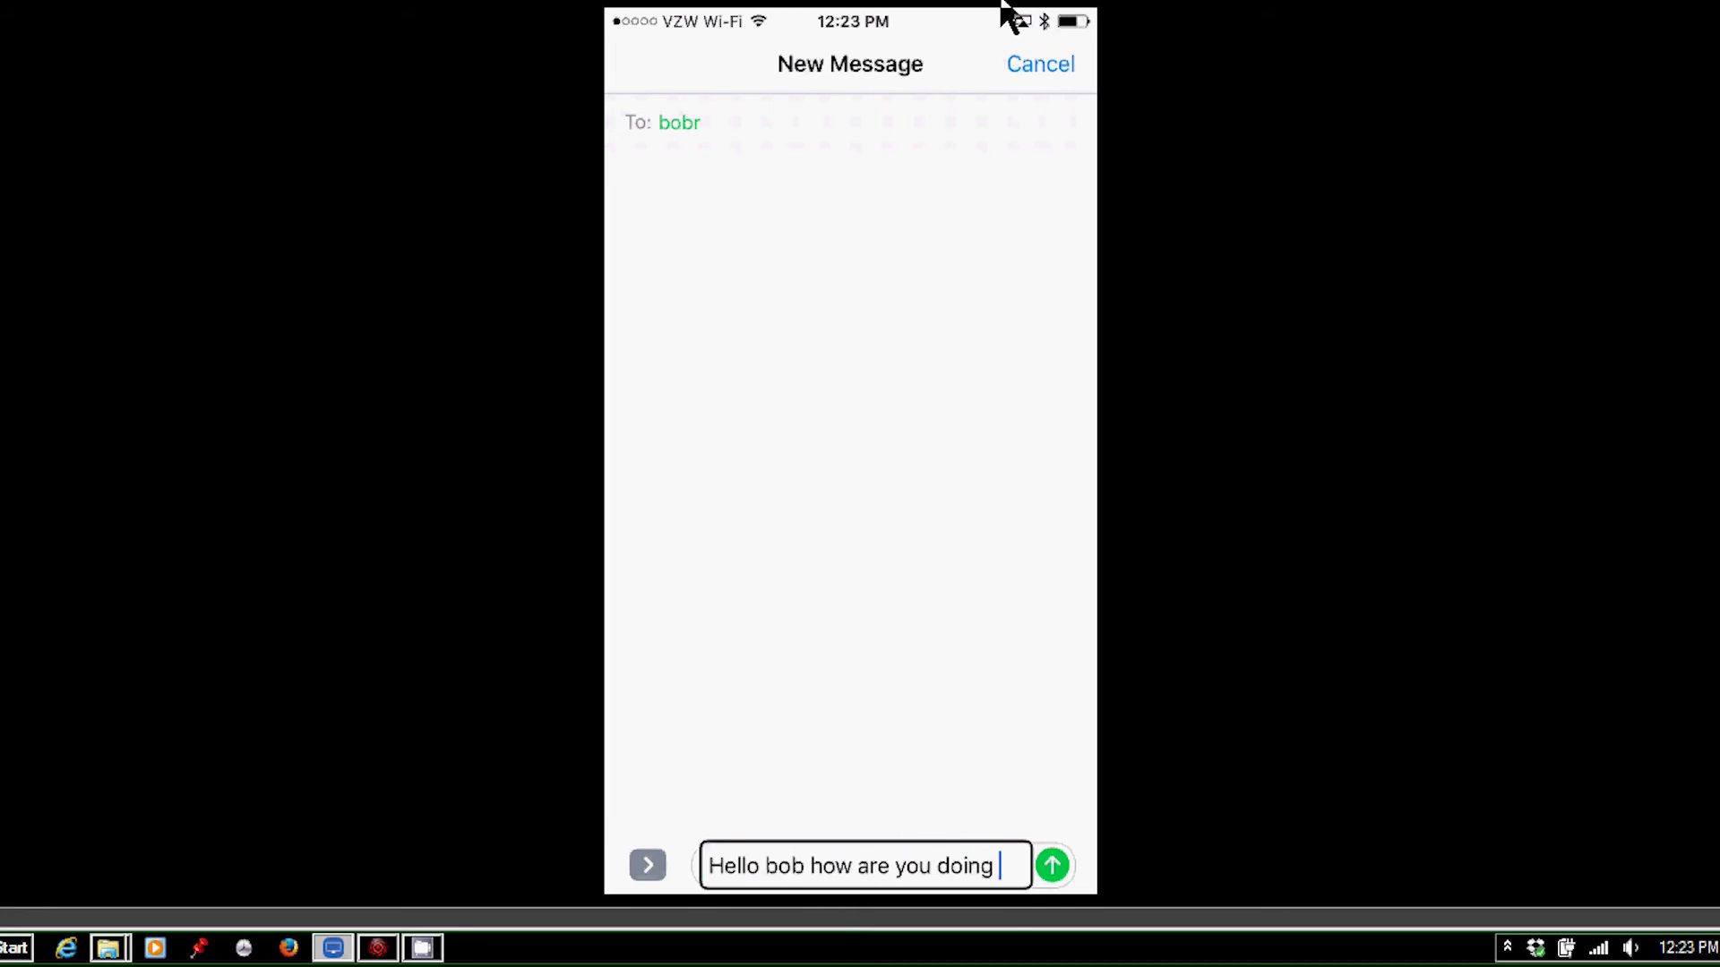
click(1050, 865)
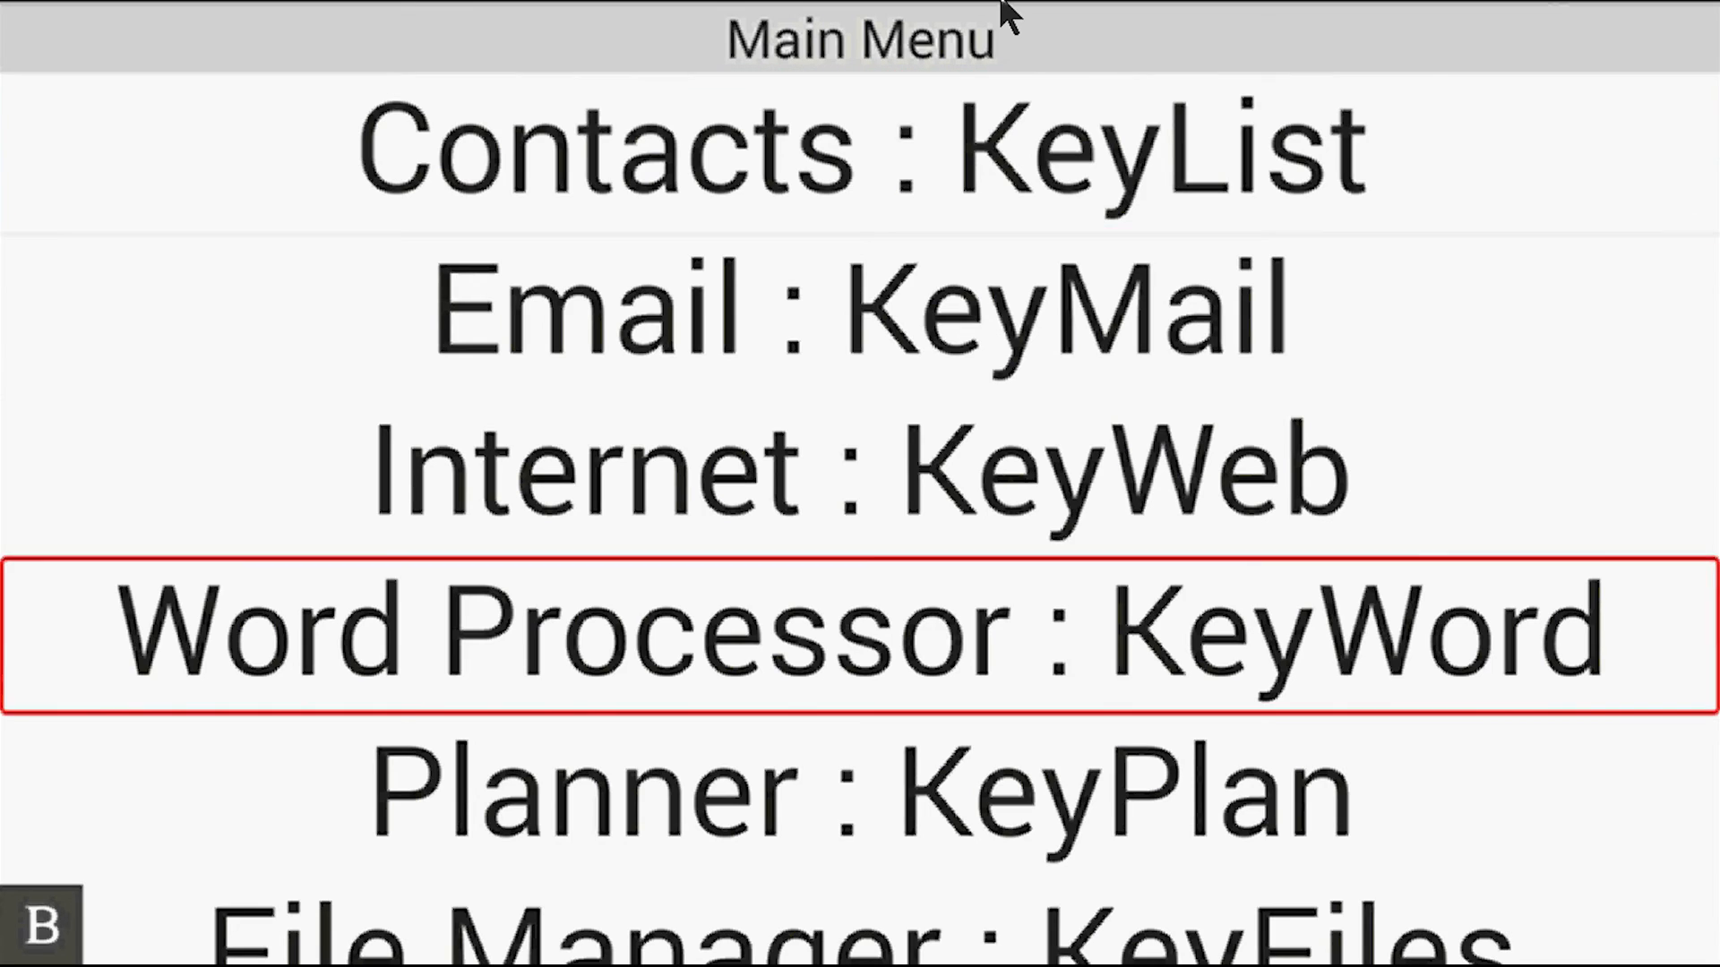
- Choose Word Processor: KeyWord from the KeySoft Main Menu
click(859, 631)
text(This is a test of)
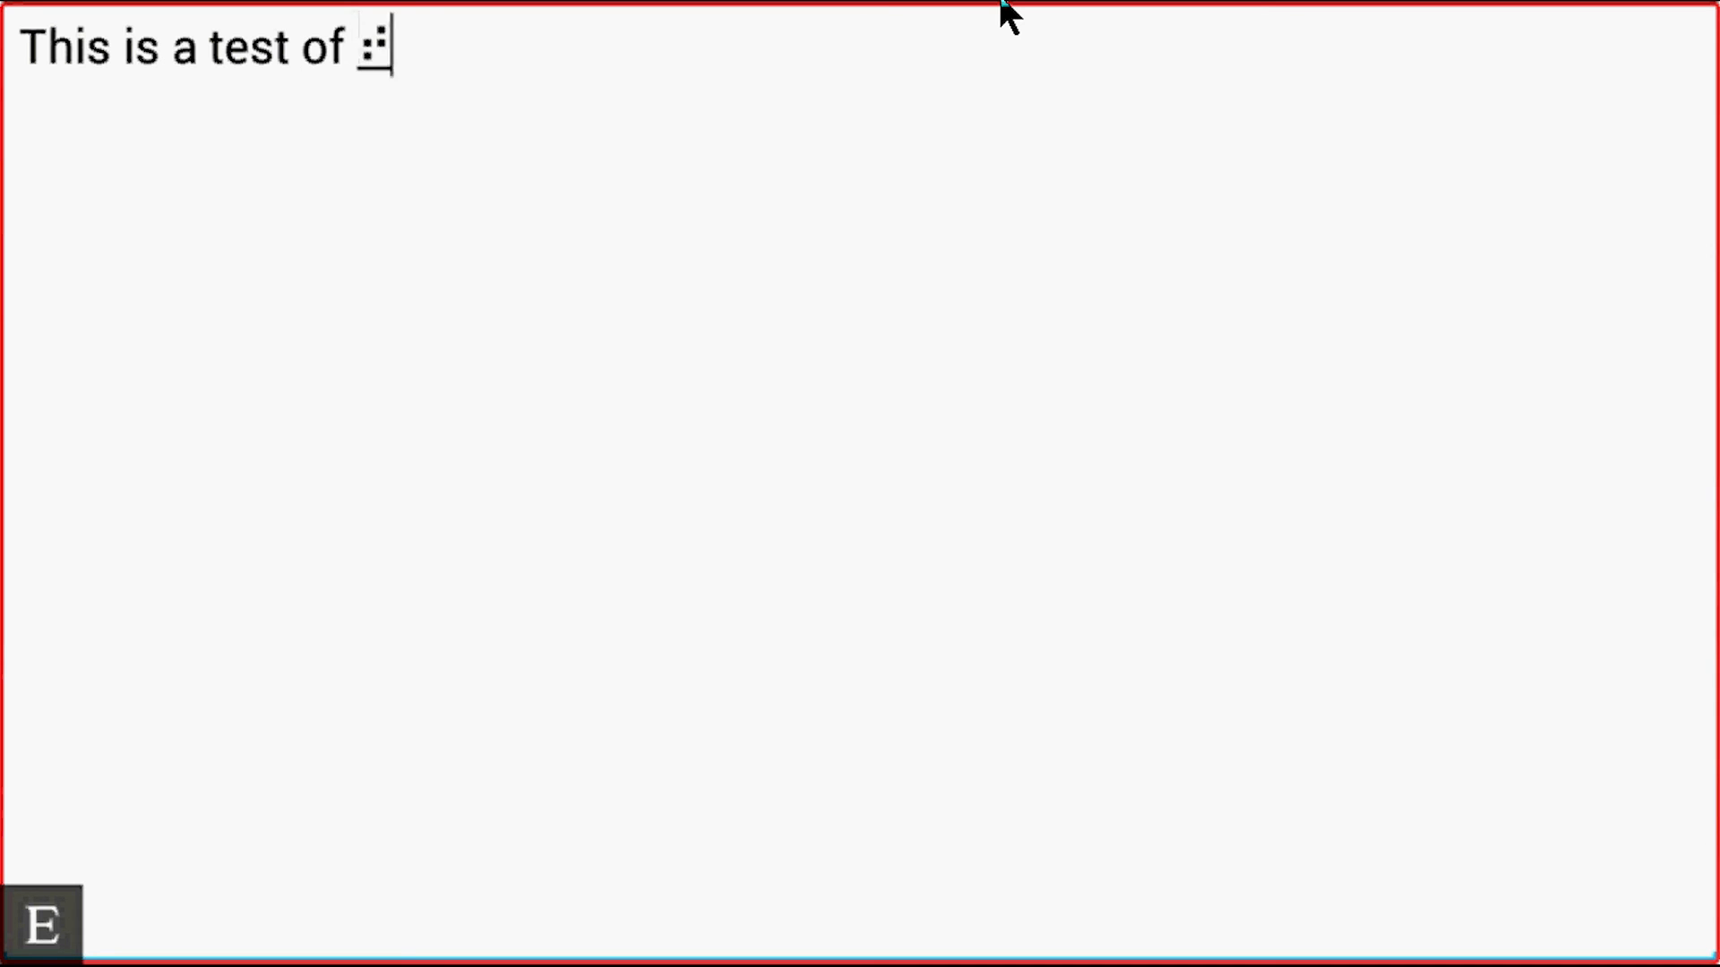
- Type 'typing in grade 2 braille on the touch screen', backspacing over mistyped cells
text(typing)
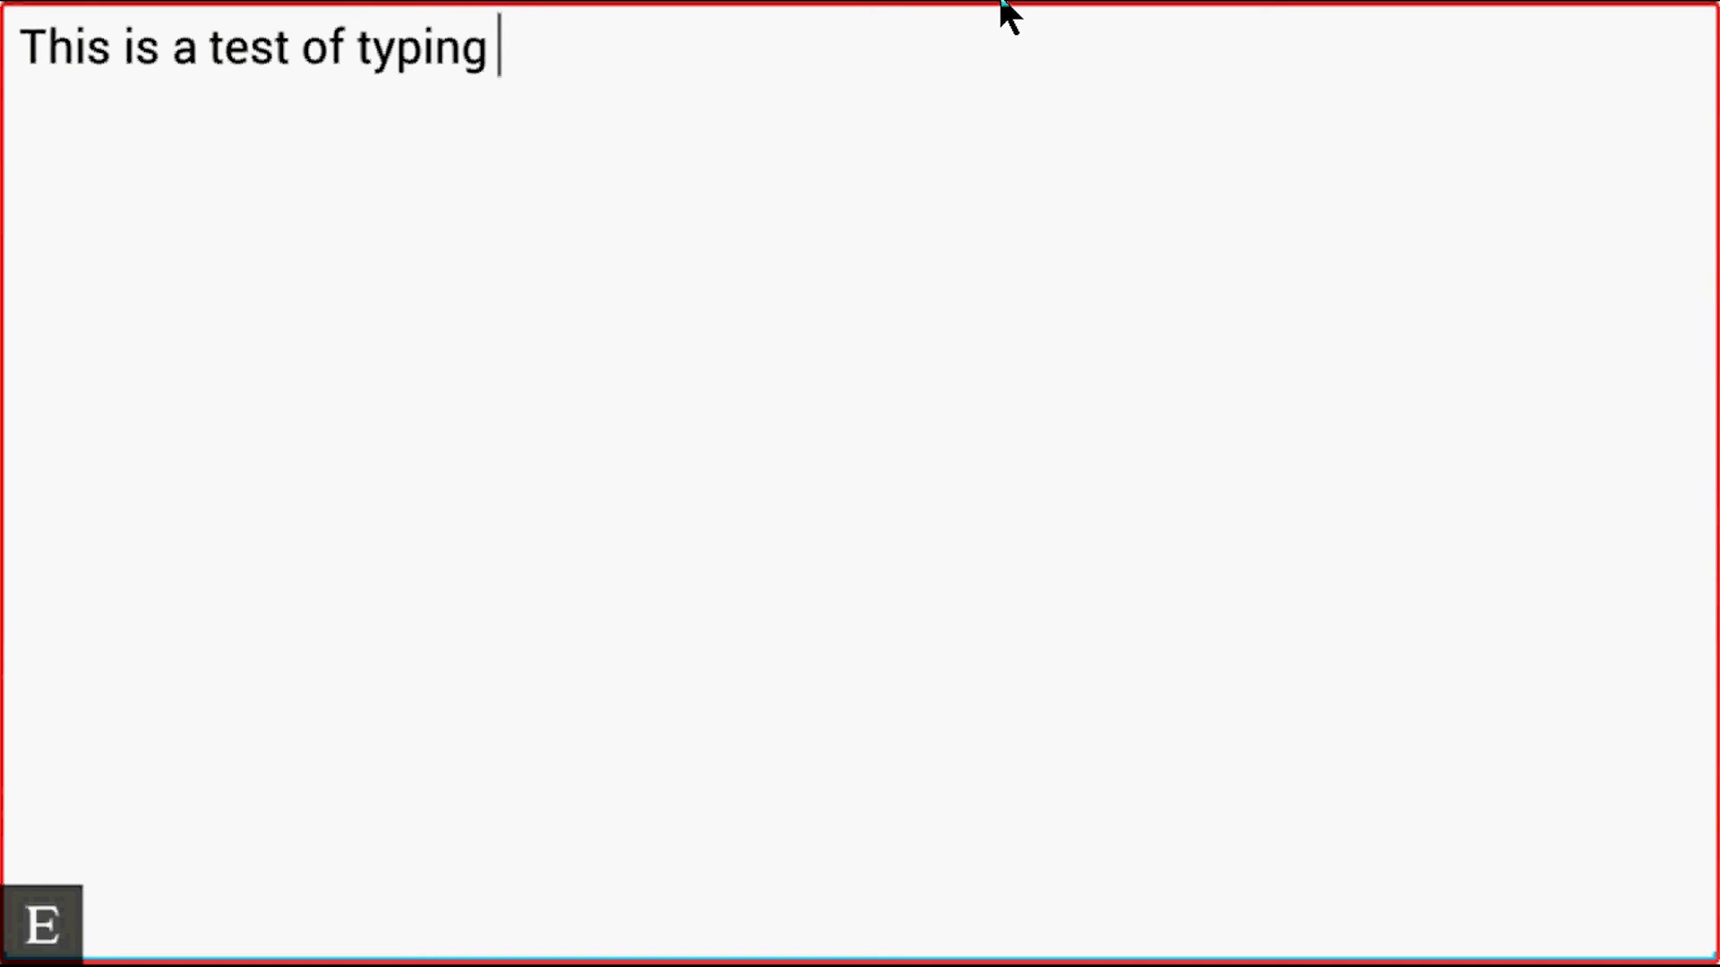
text(in grade 2)
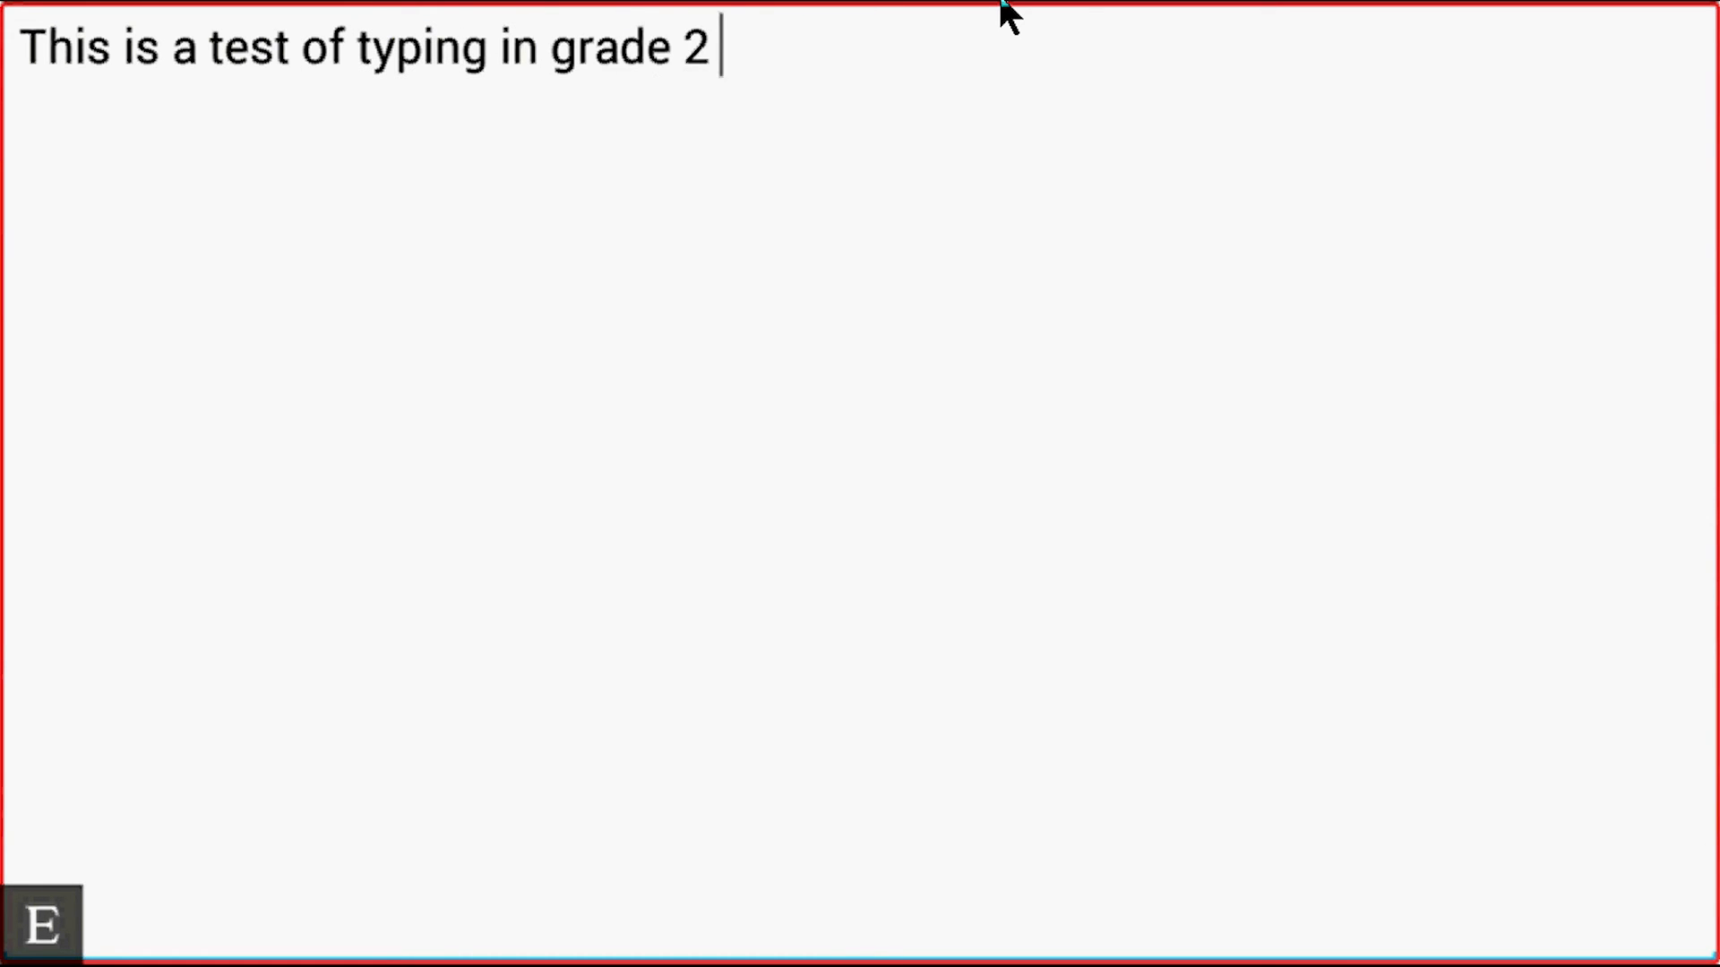
text(braille)
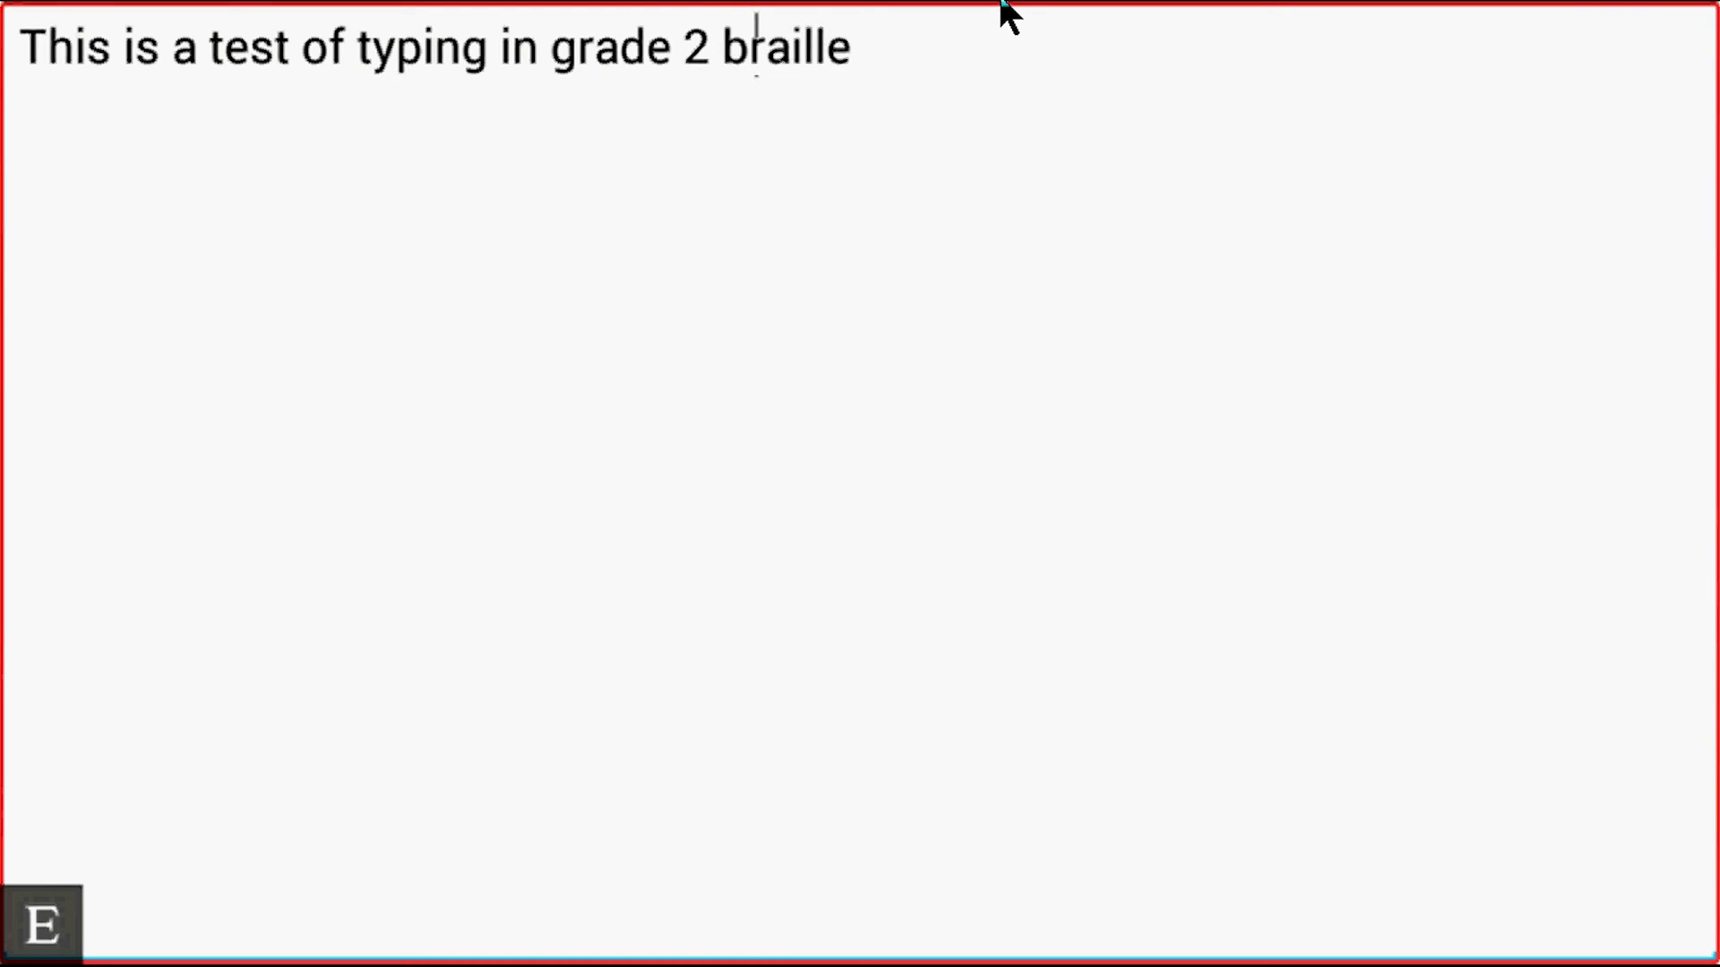
text(on the)
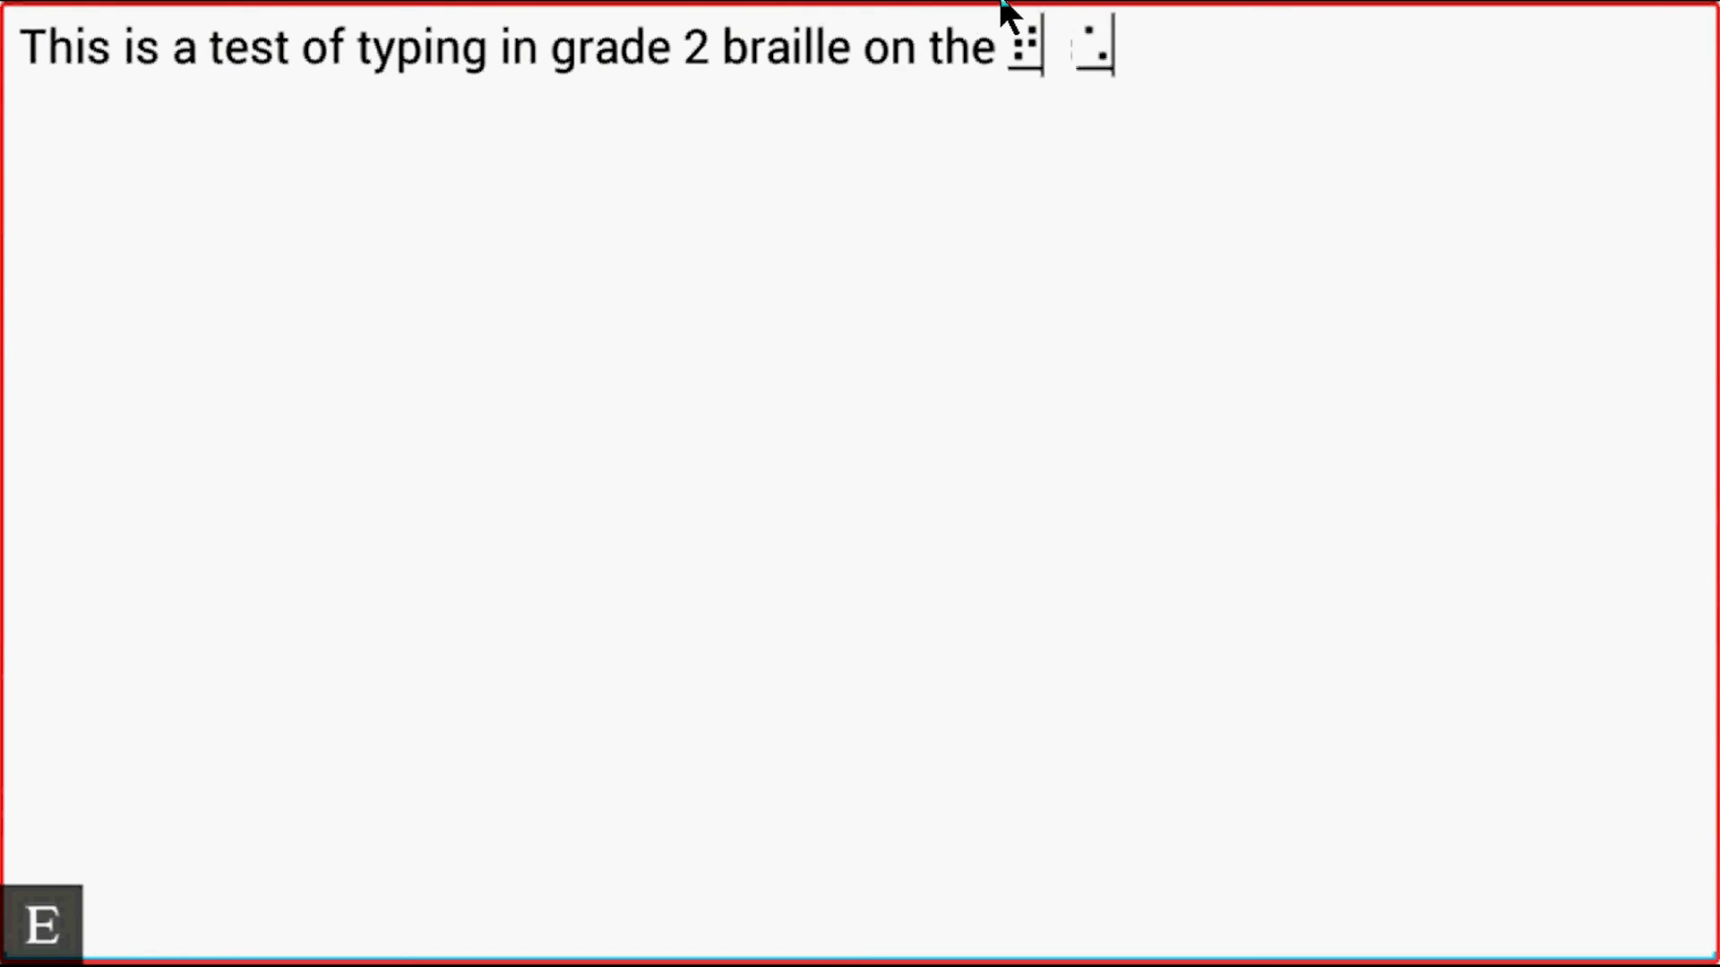
text(touch)
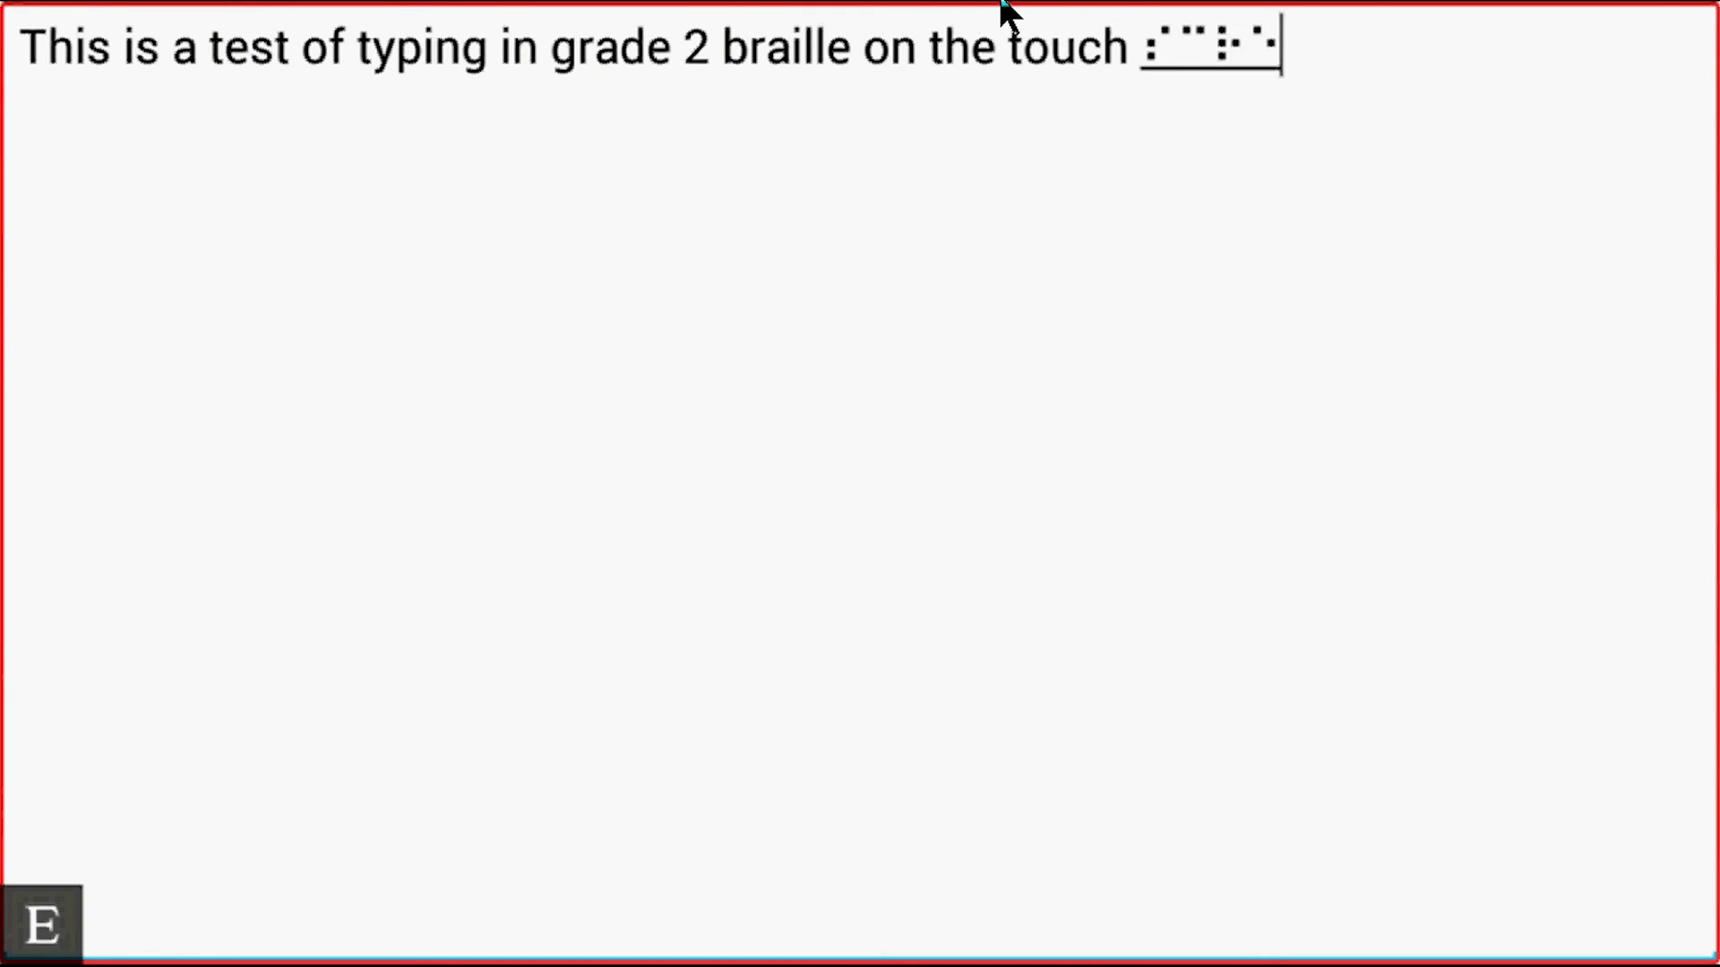
key(BackSpace)
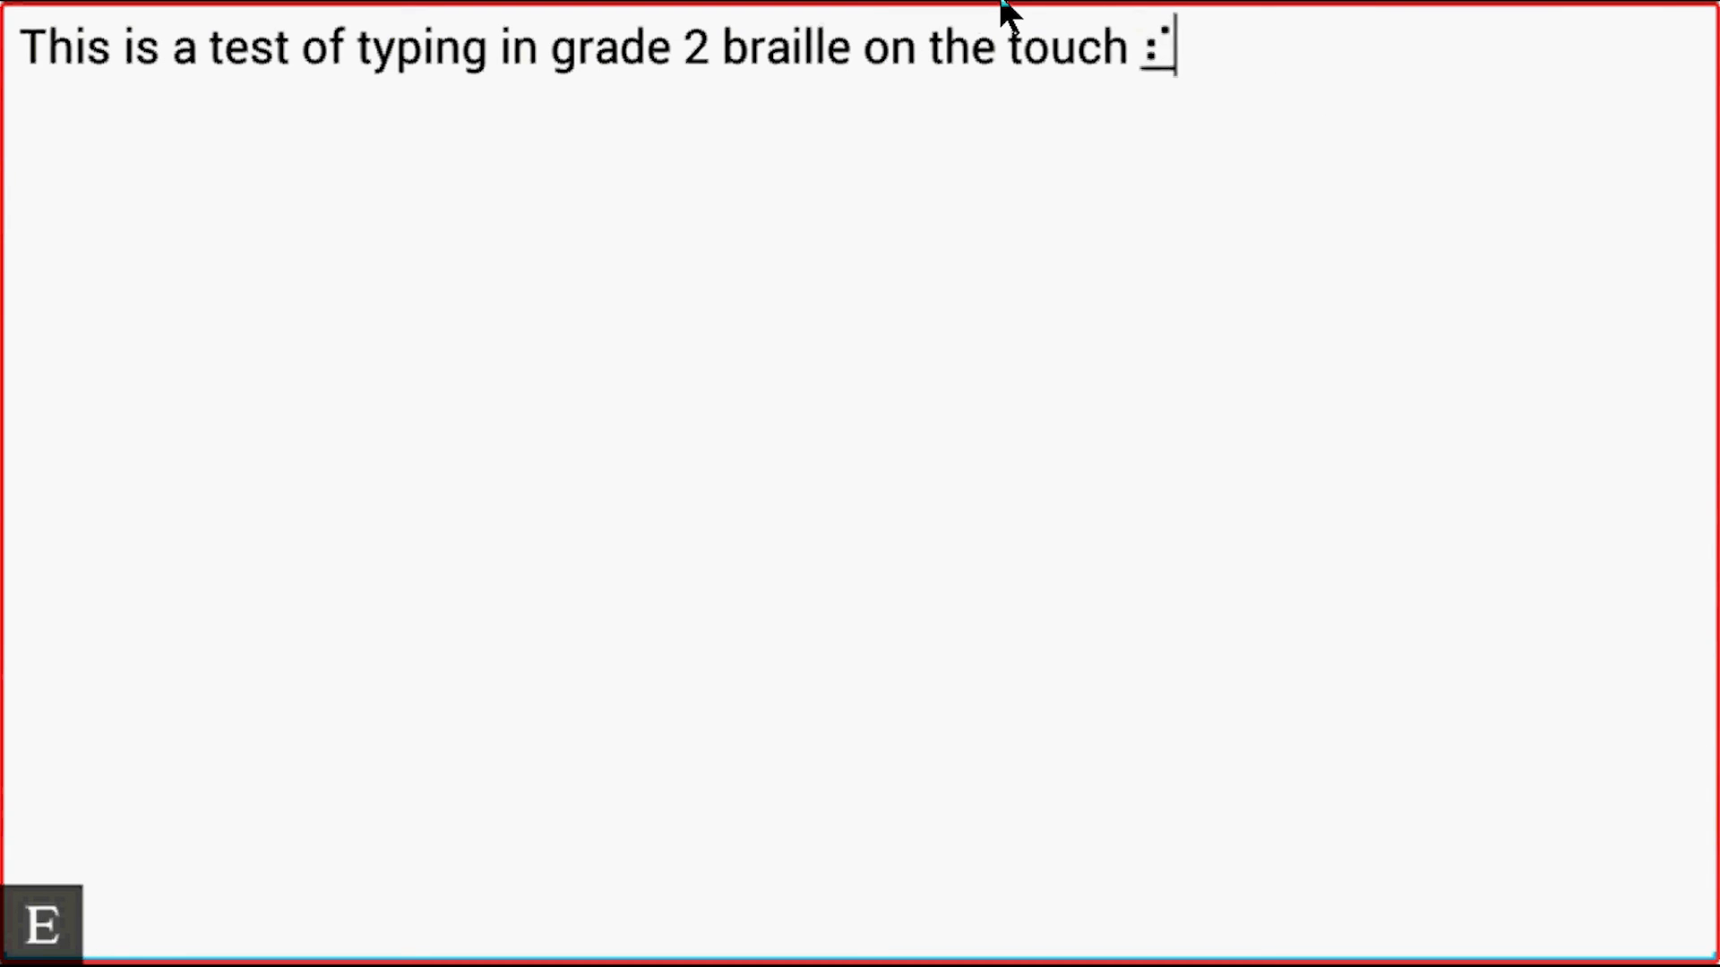
key(Backspace)
text(⠉)
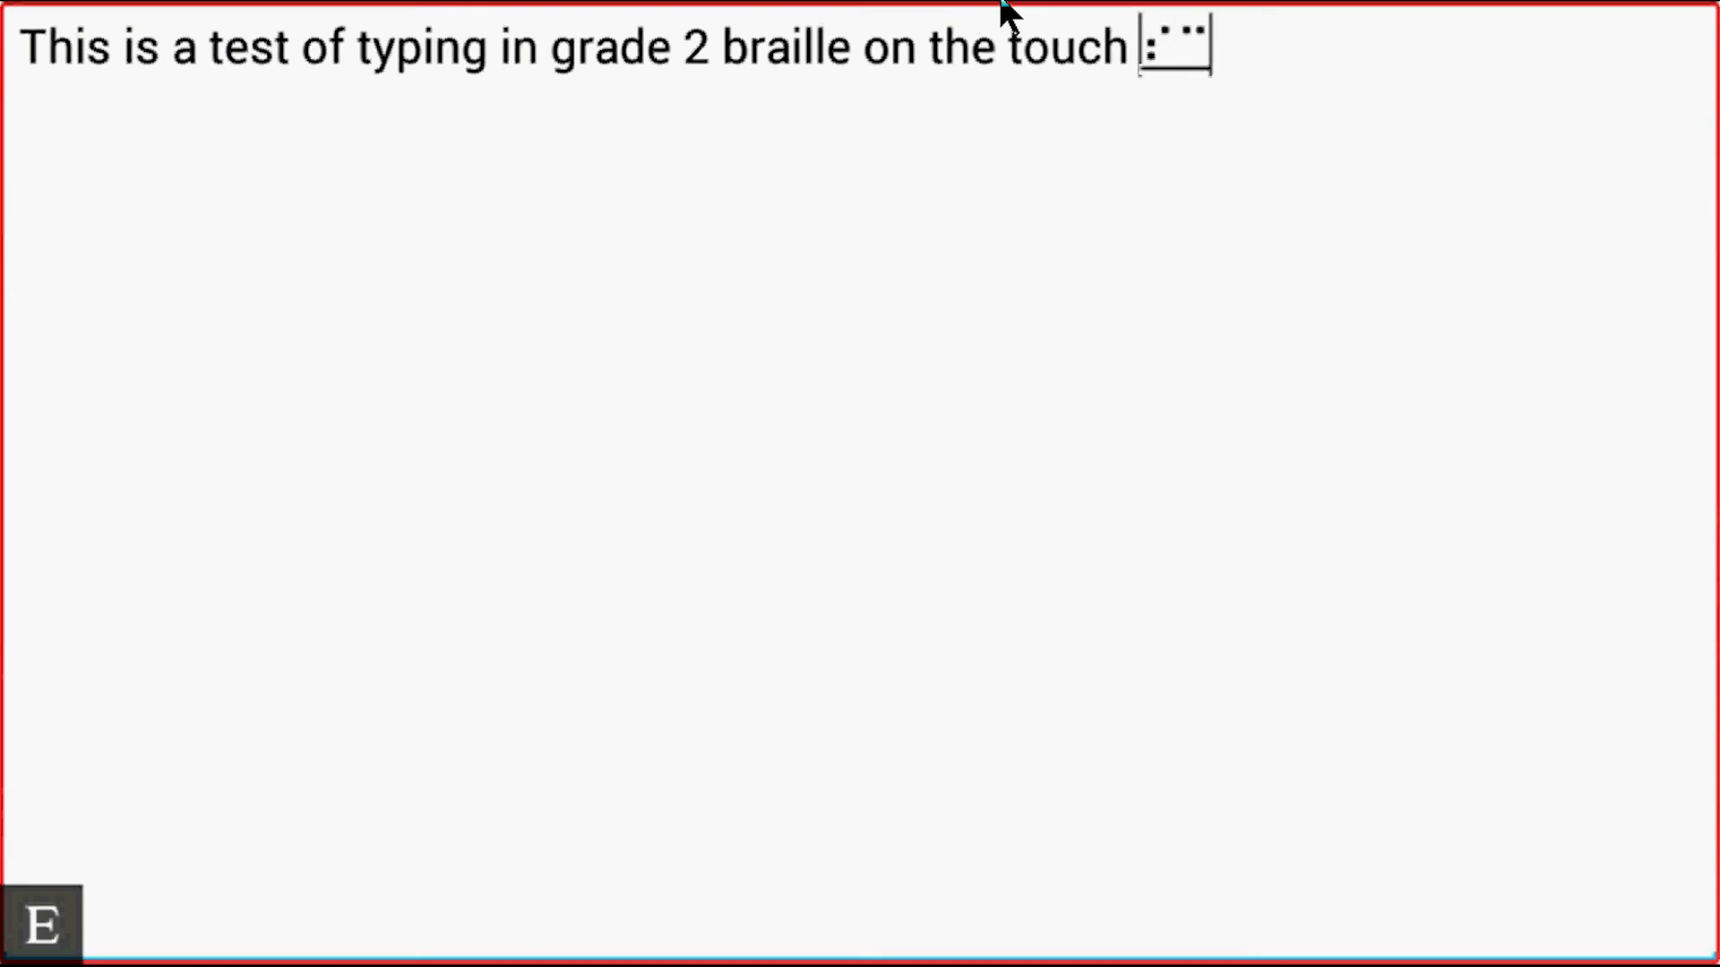
text(screen)
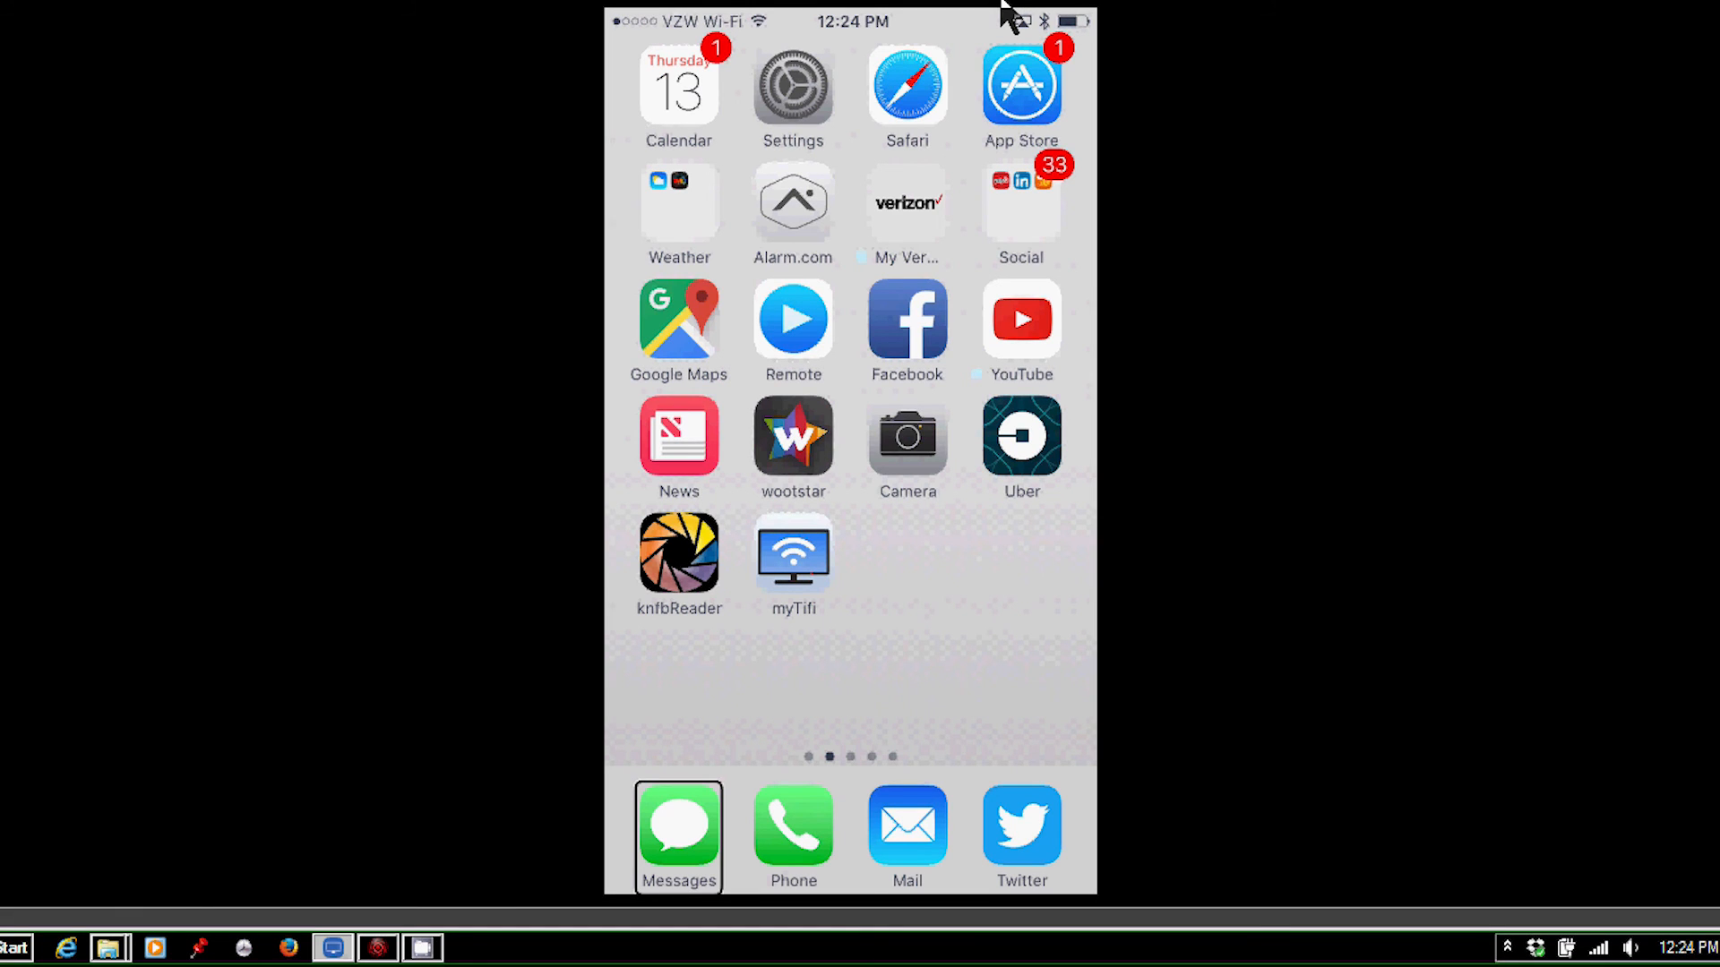
- Reopen Messages from the dock to the bobr conversation and reach its message field
click(791, 834)
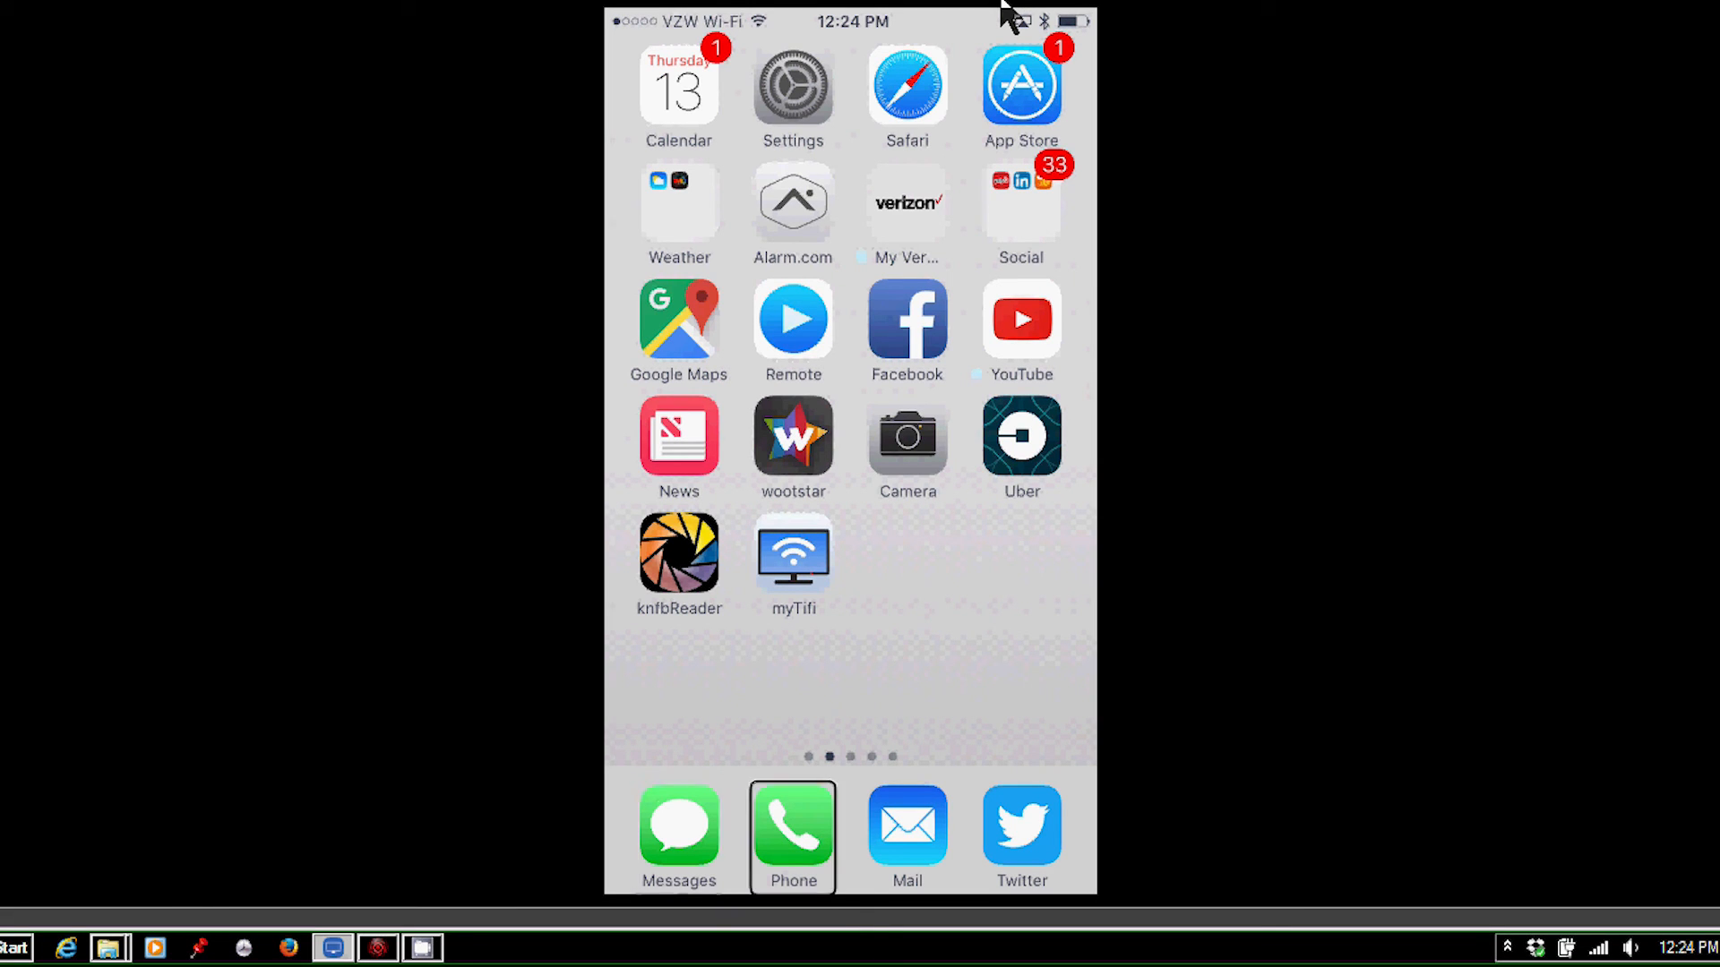
click(679, 834)
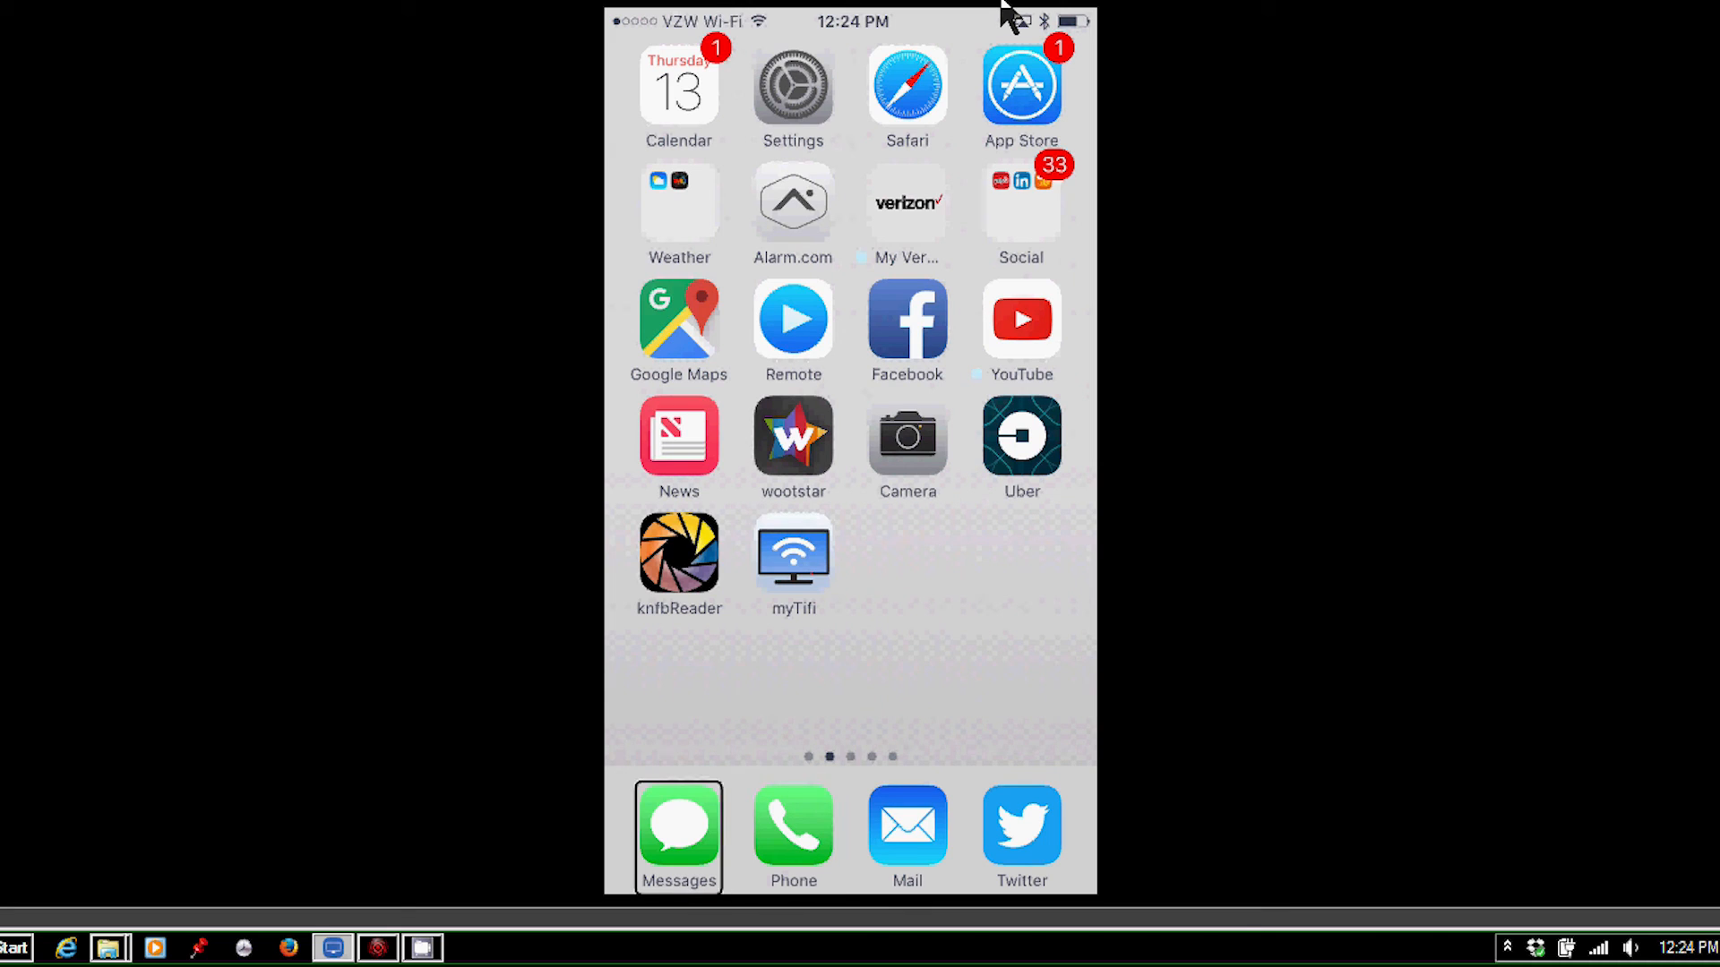
click(678, 836)
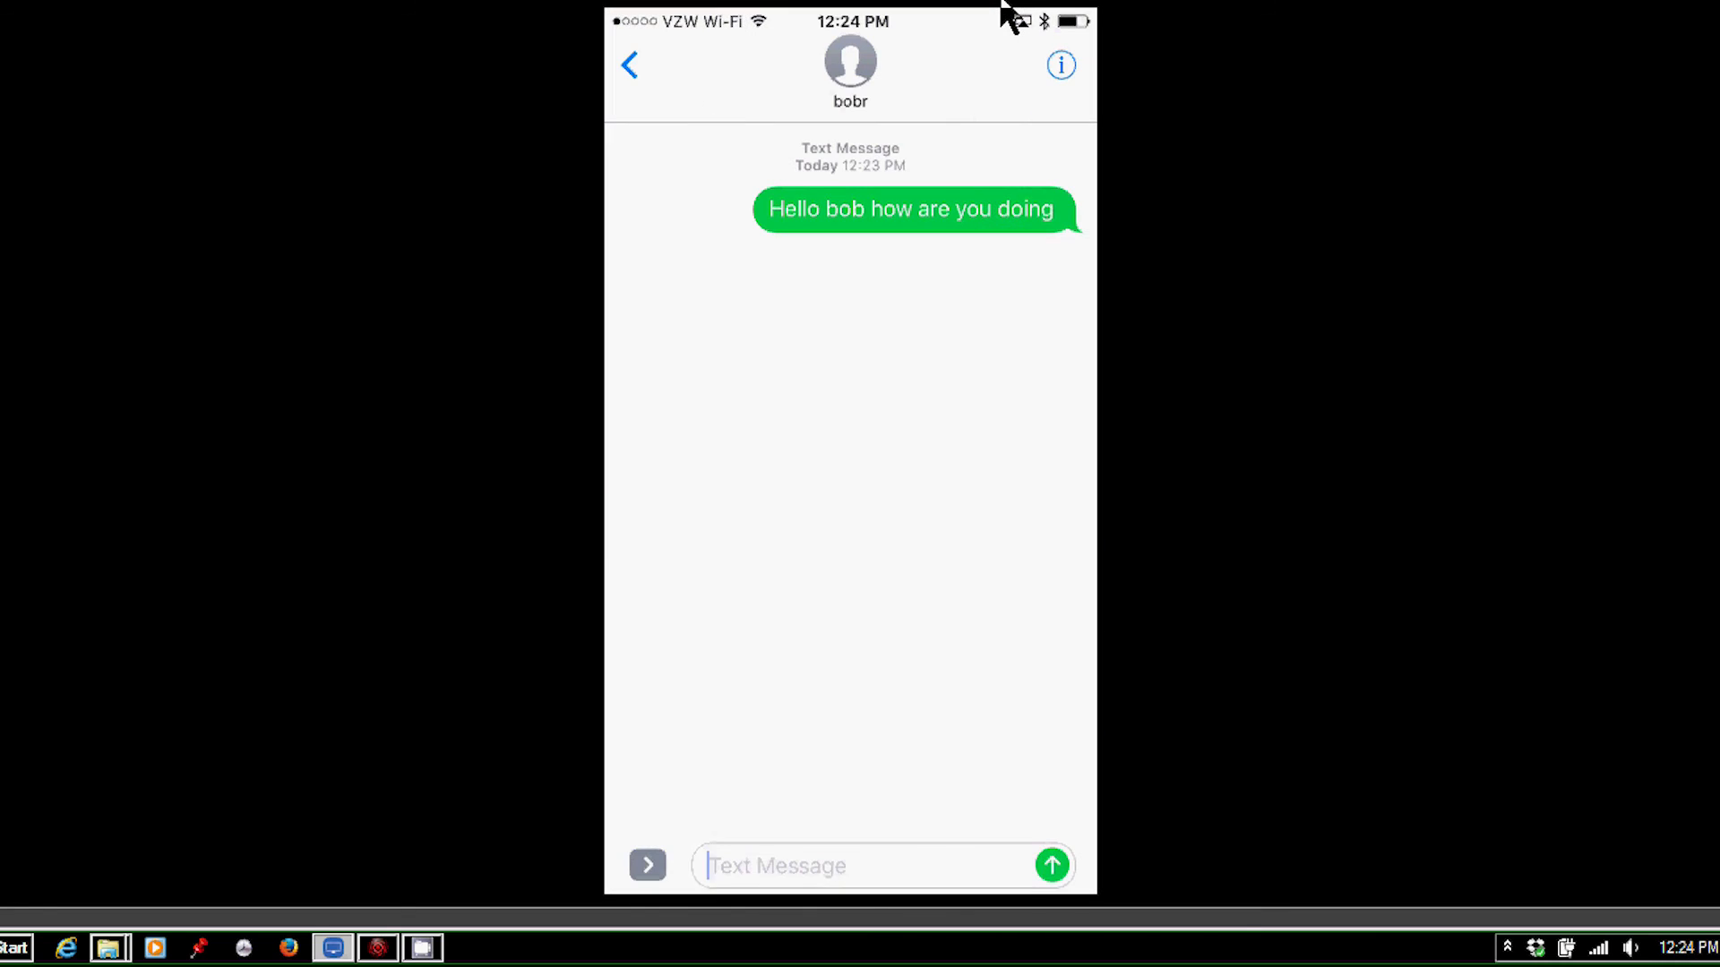
click(865, 865)
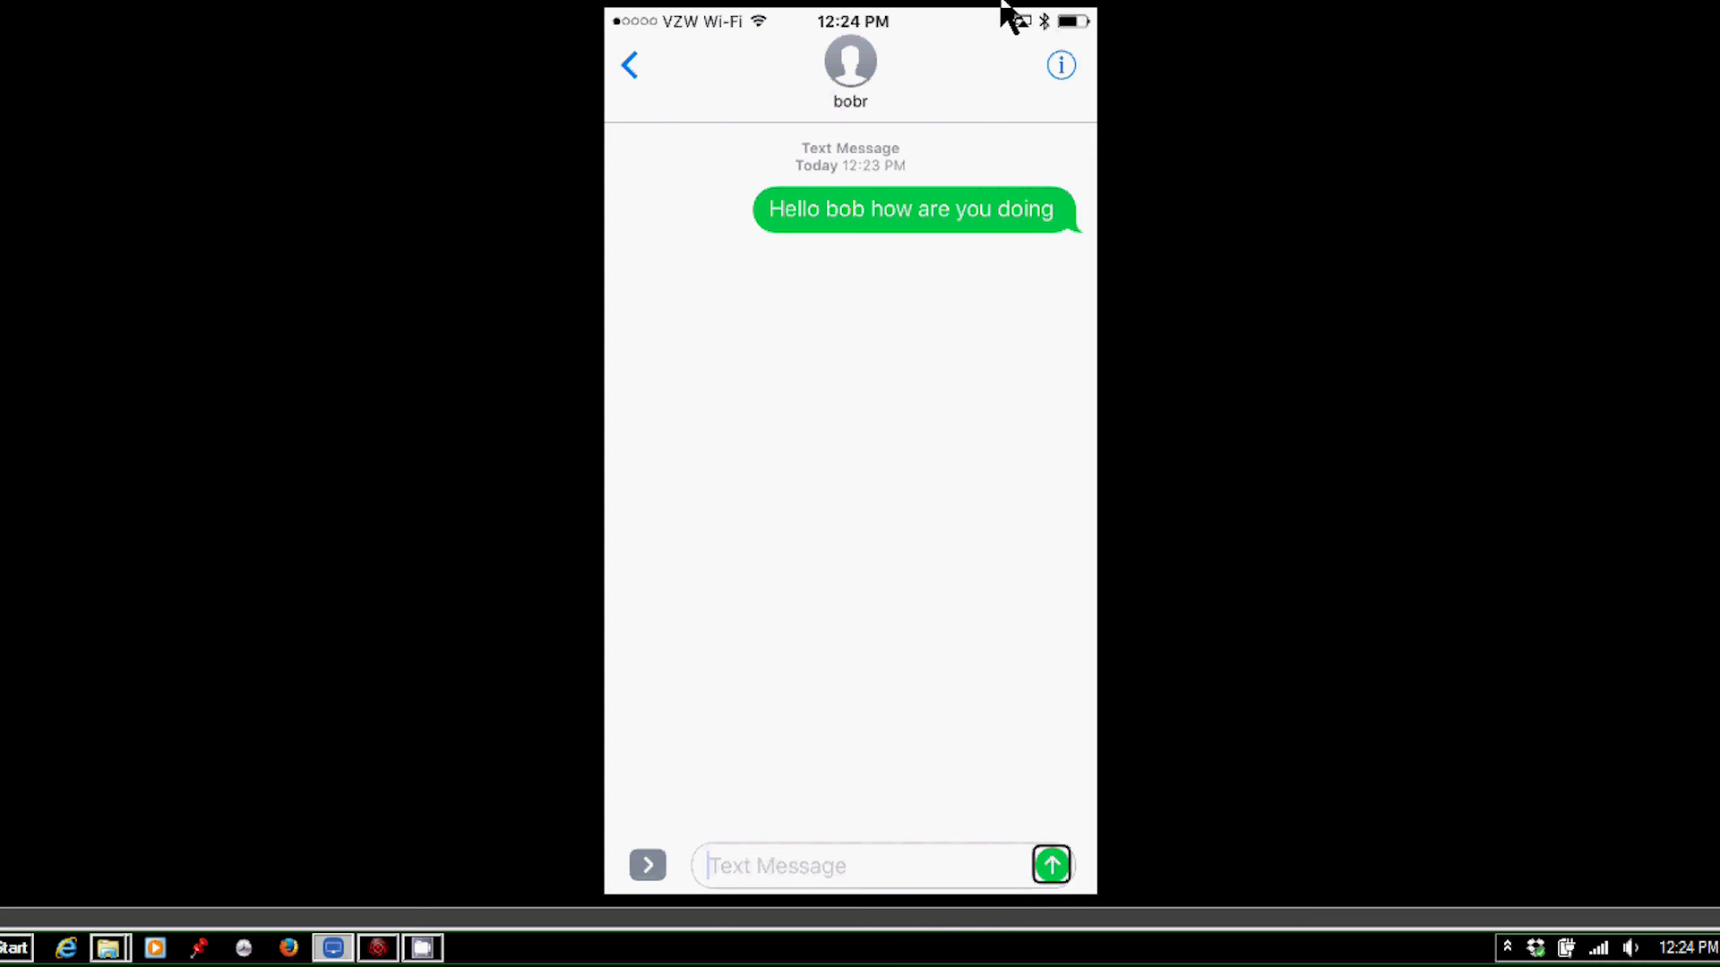
click(864, 865)
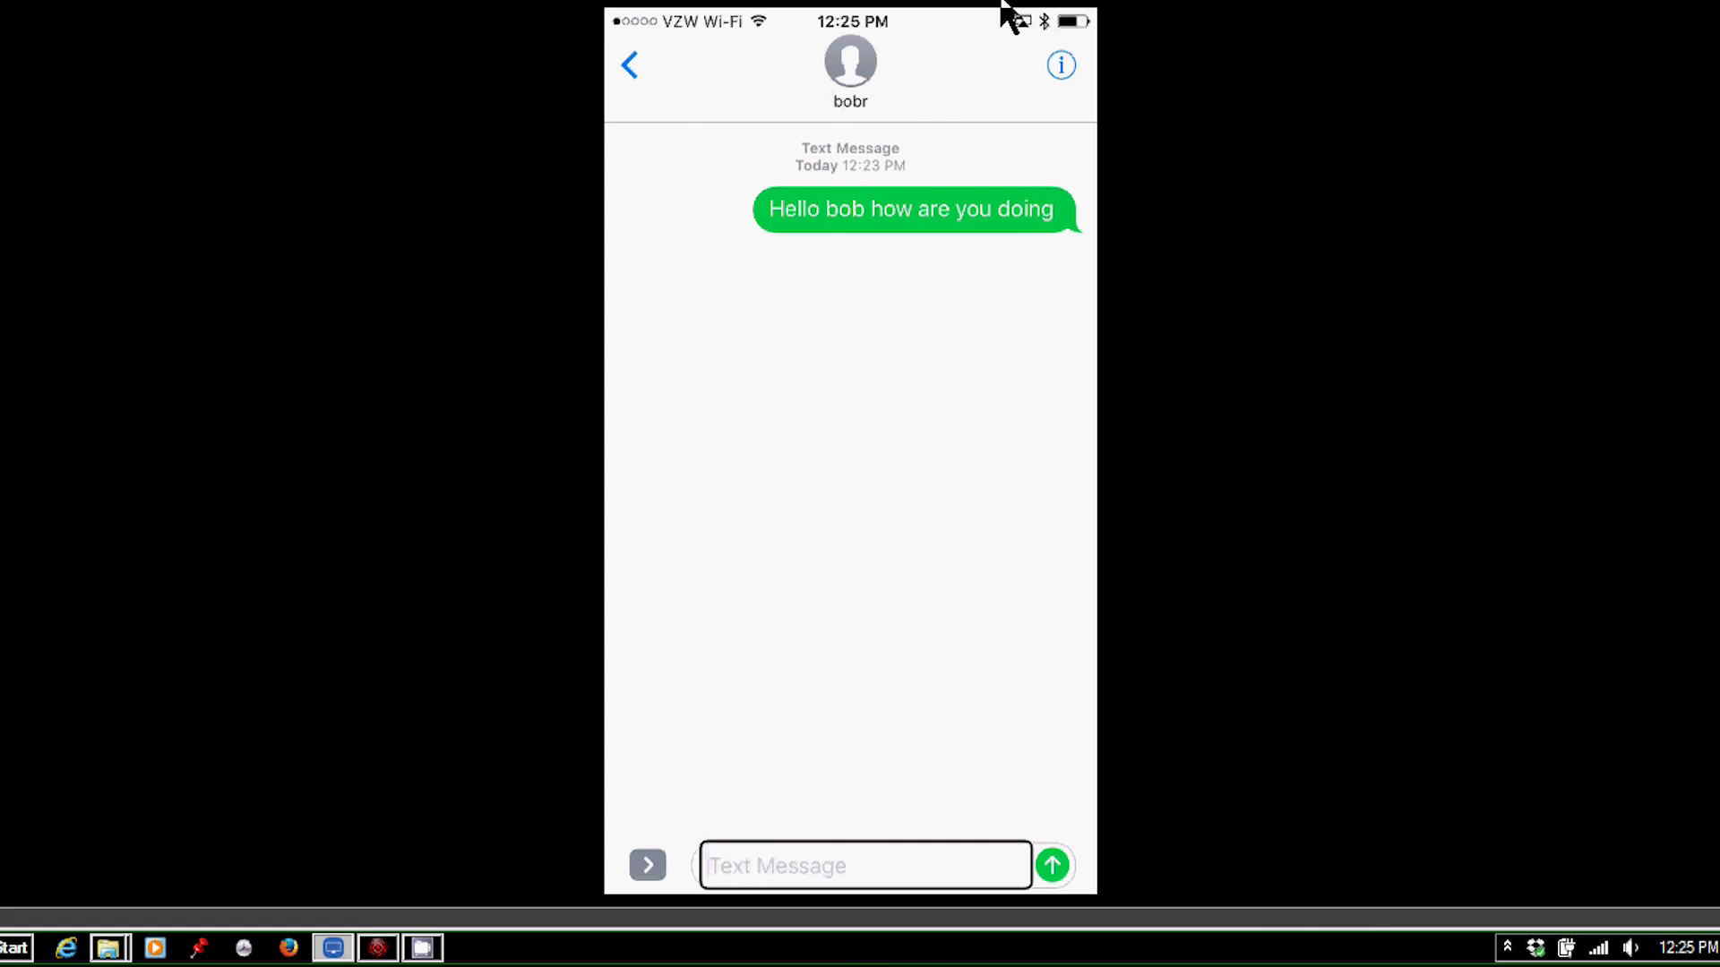
- Type 'Bob are you there?' with braille input and send it to bobr
text(Bob are you t)
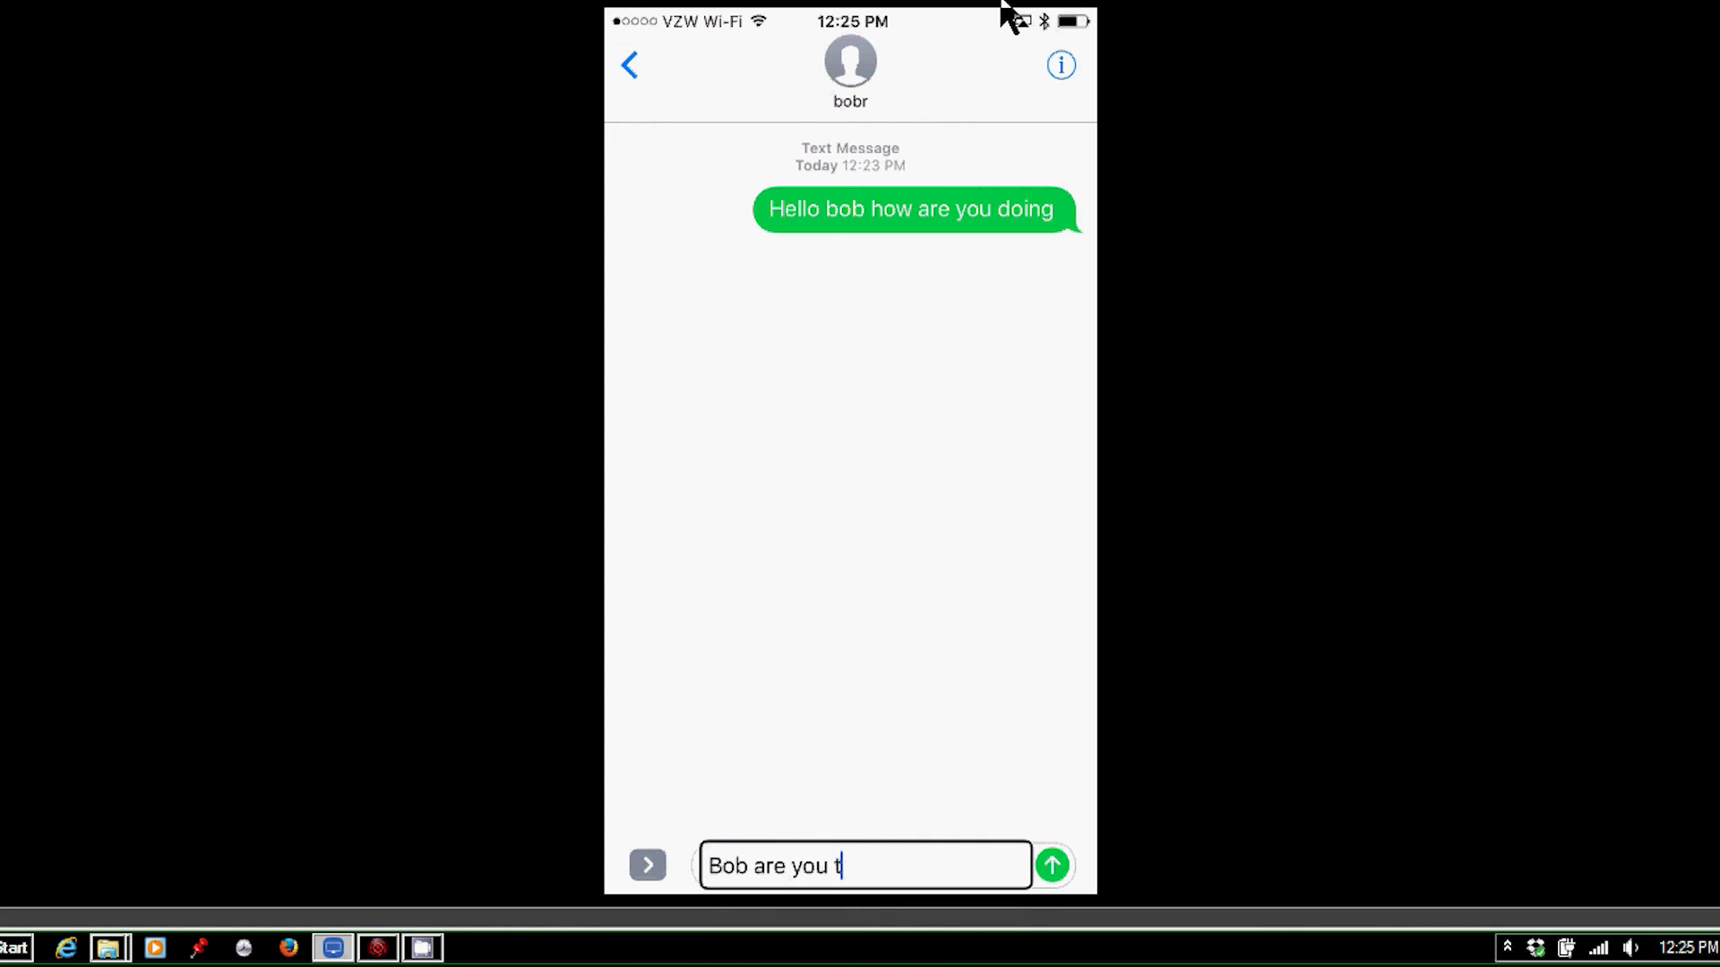
text(here?)
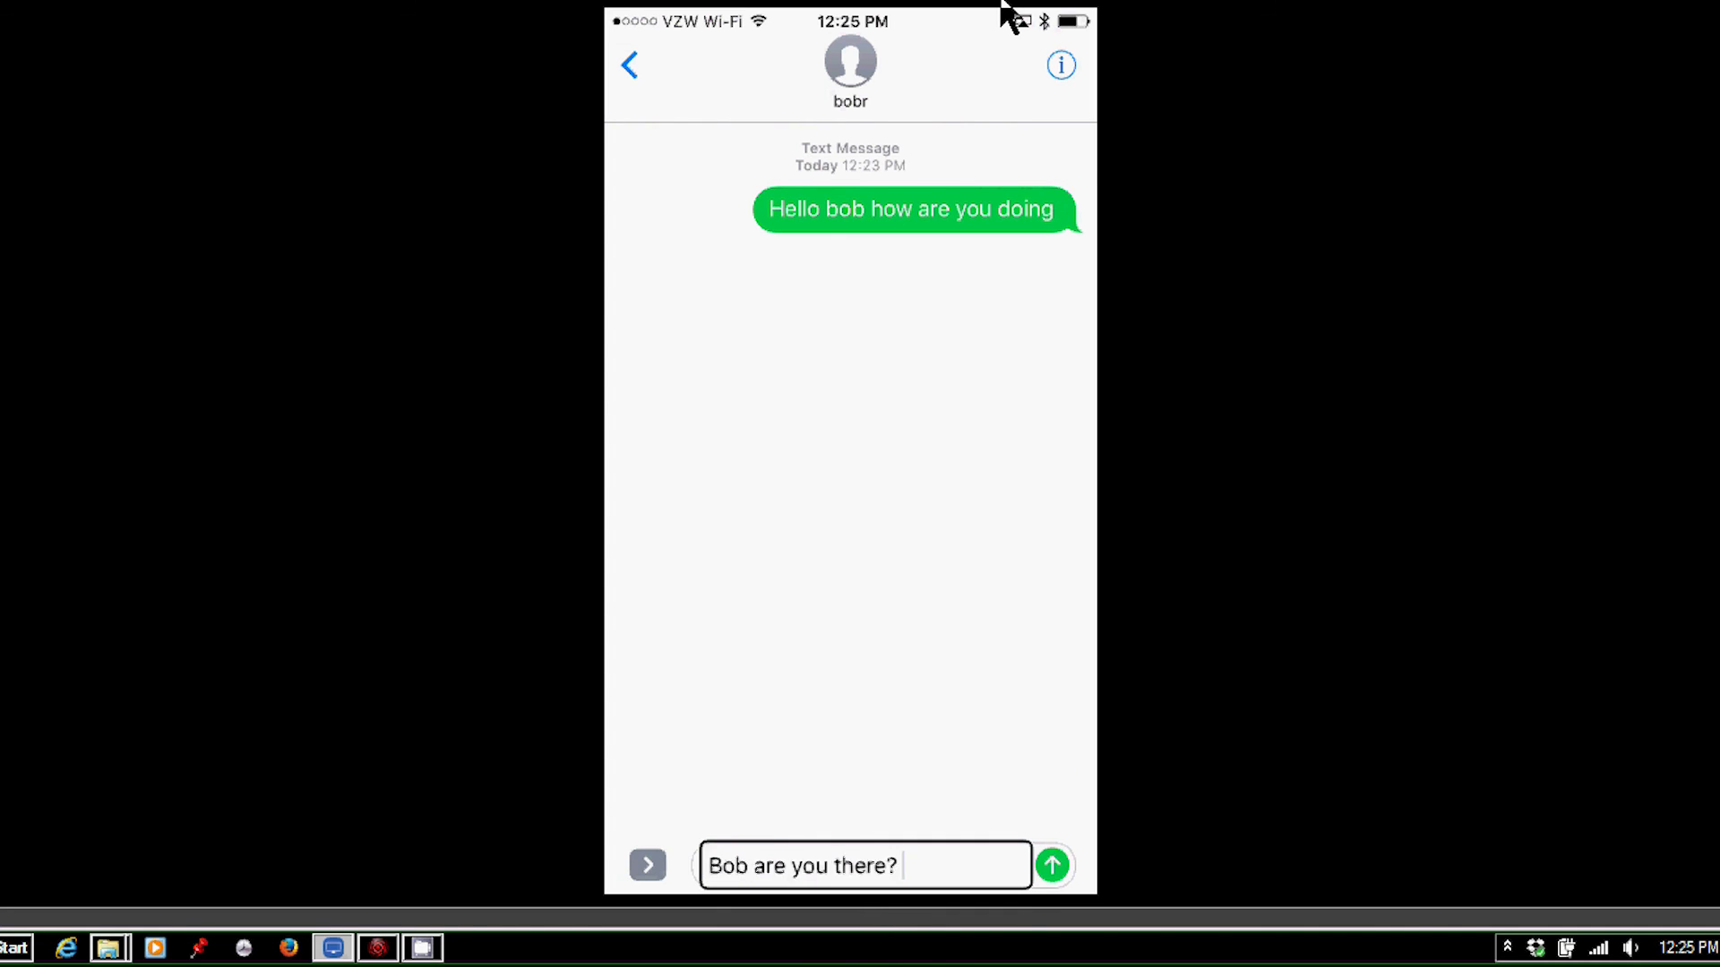
click(1050, 865)
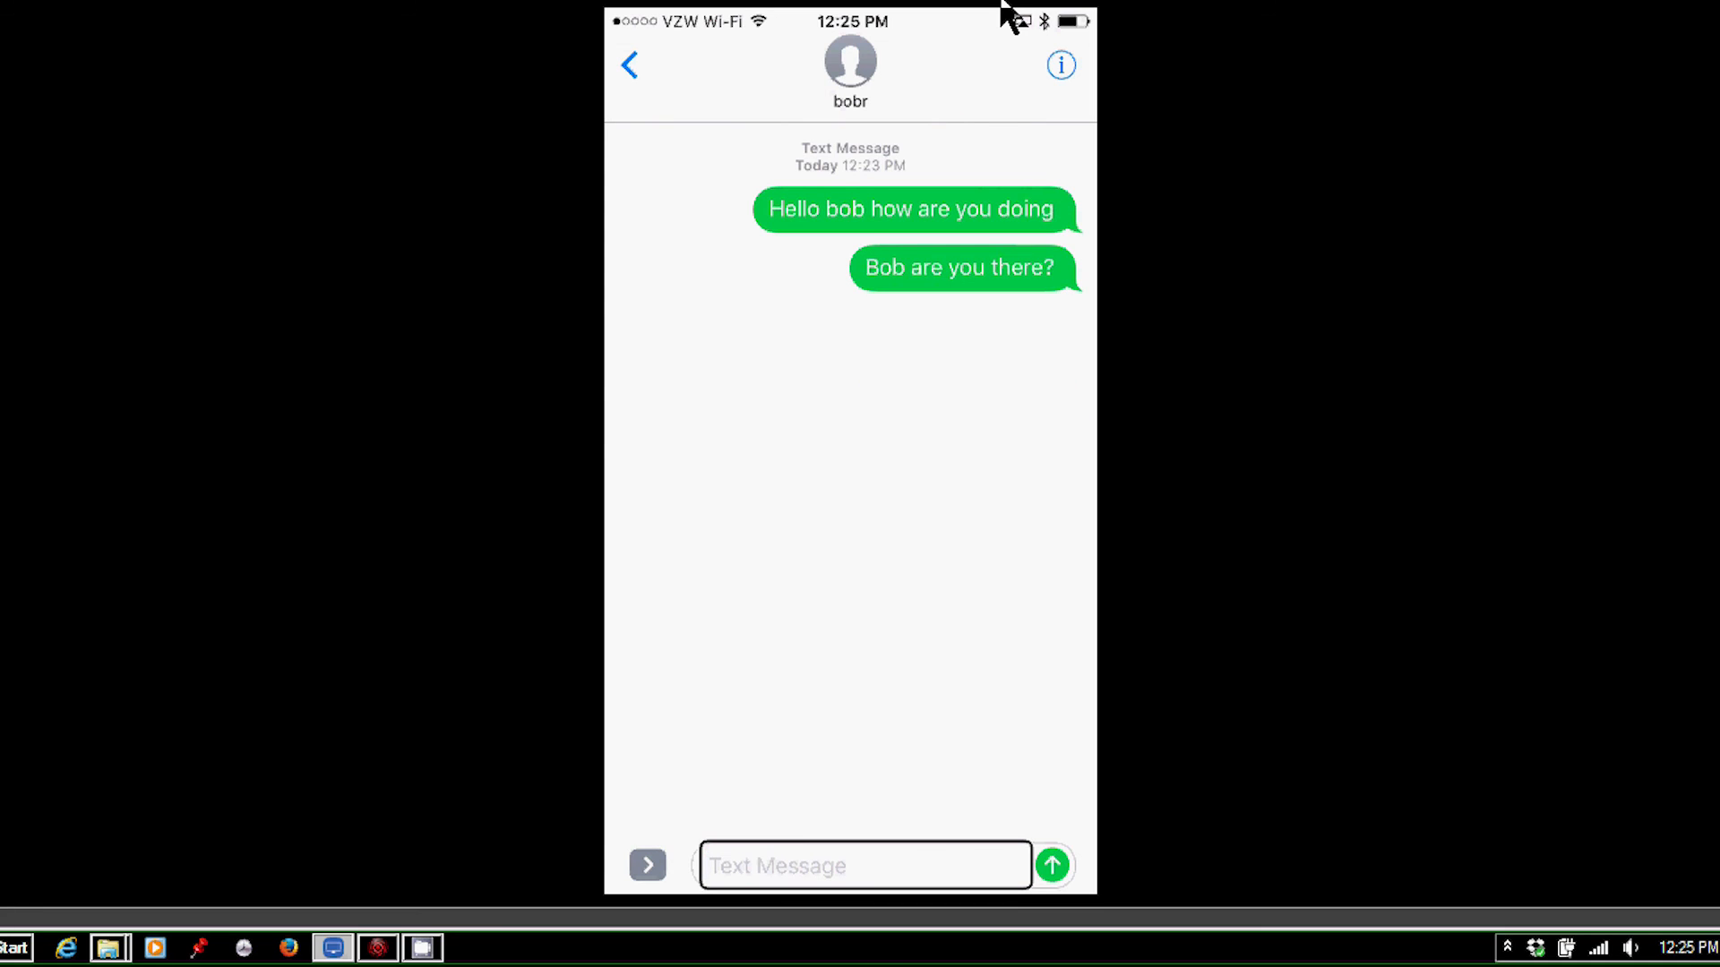
click(864, 865)
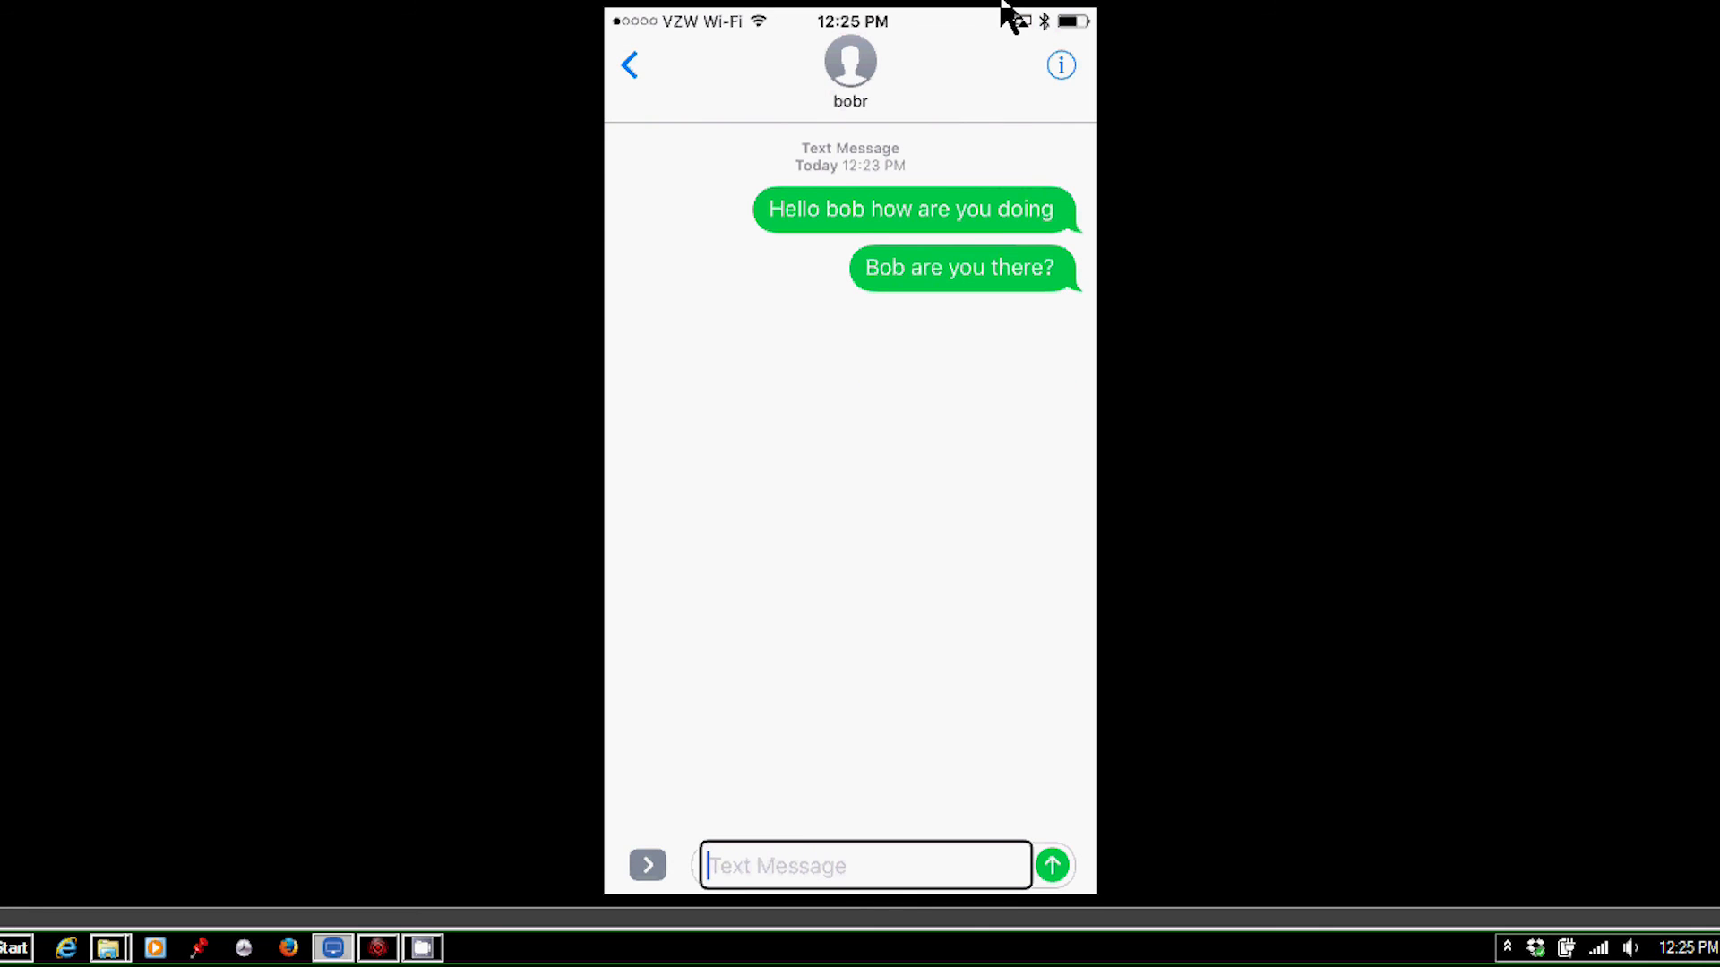